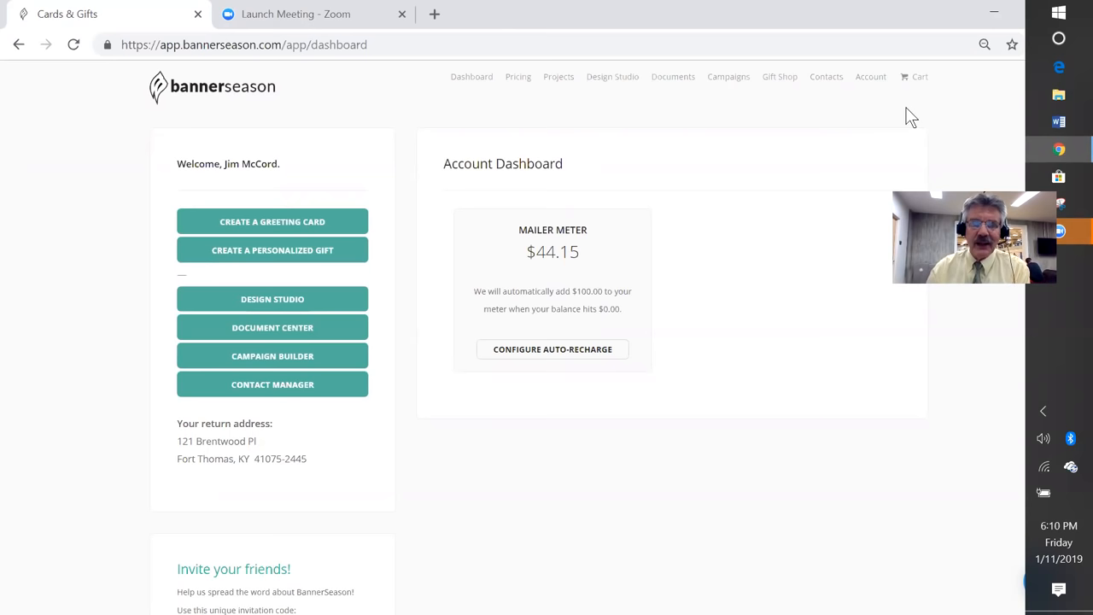
pyautogui.moveTo(274, 221)
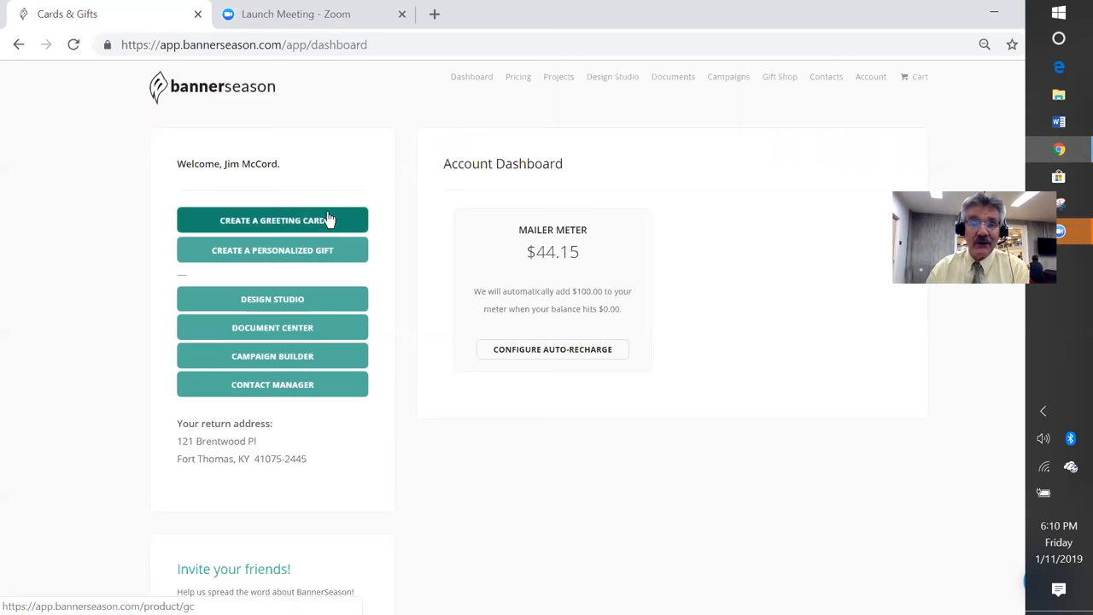
# Step: From the dashboard's Design Studio, start a Design Your Own Landscape greeting card
pyautogui.click(273, 297)
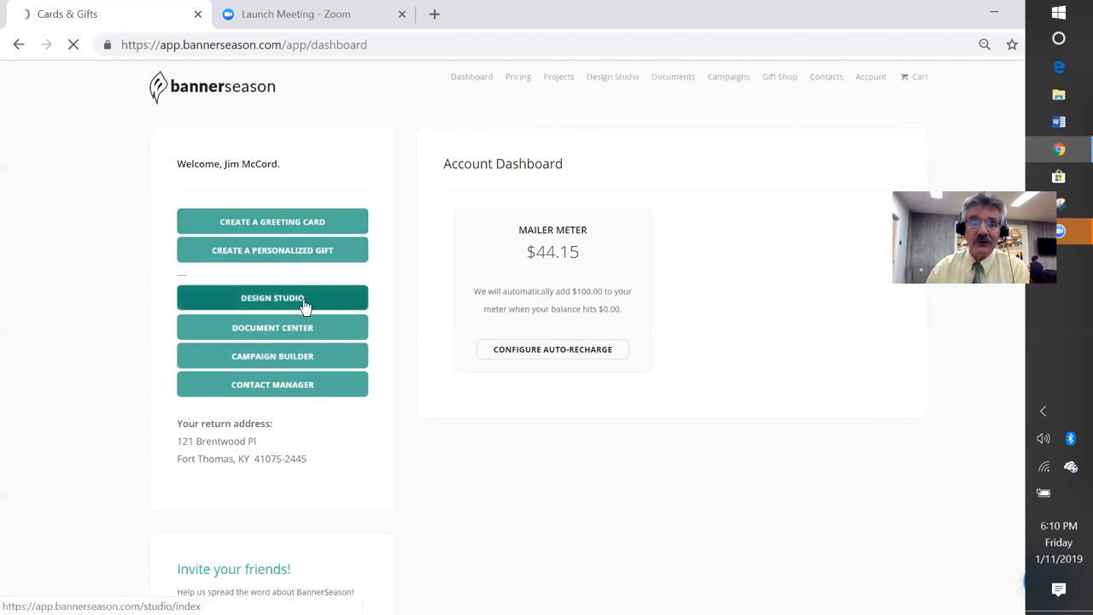
pyautogui.click(274, 298)
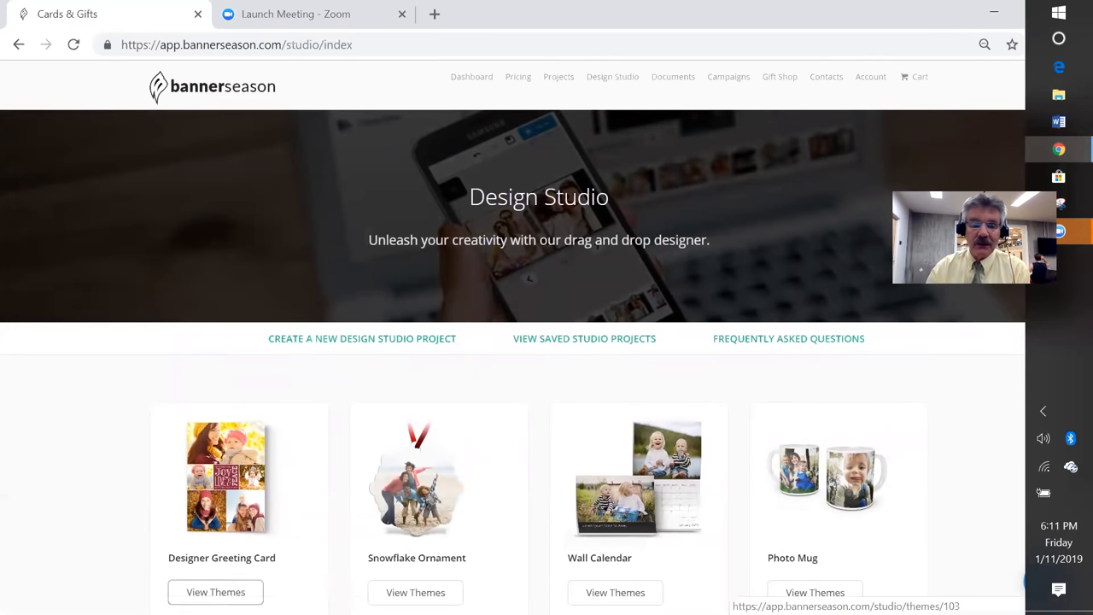
pyautogui.click(215, 591)
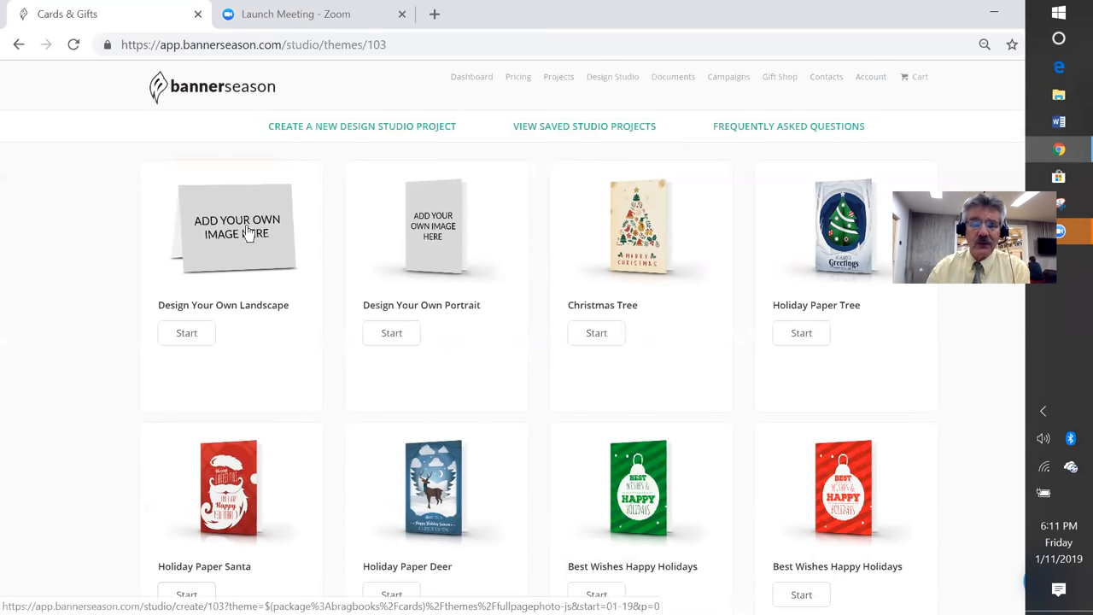
pyautogui.moveTo(714, 304)
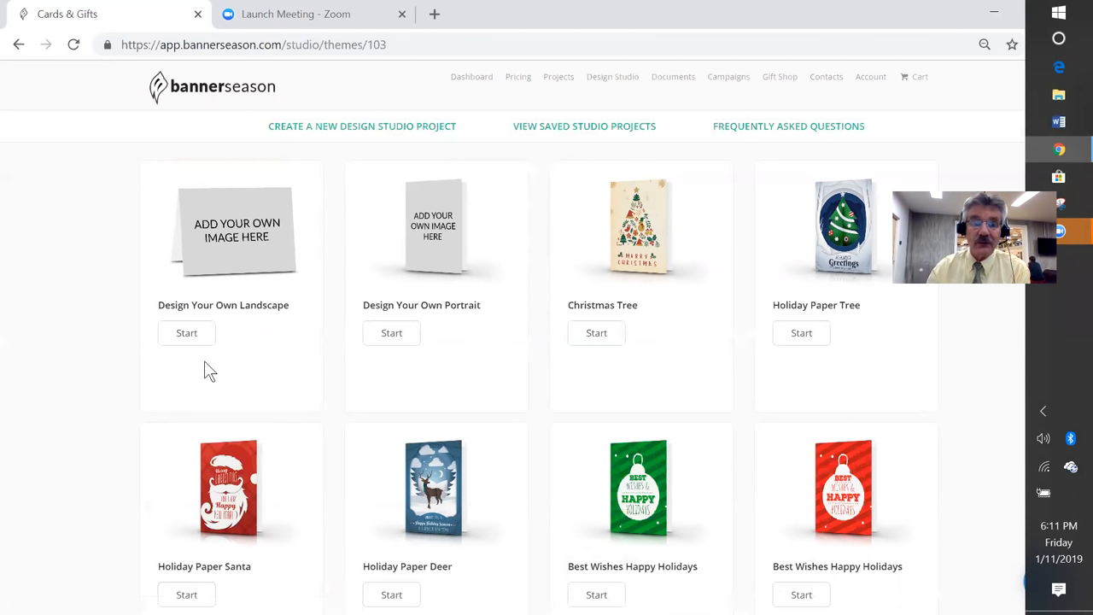
pyautogui.click(186, 332)
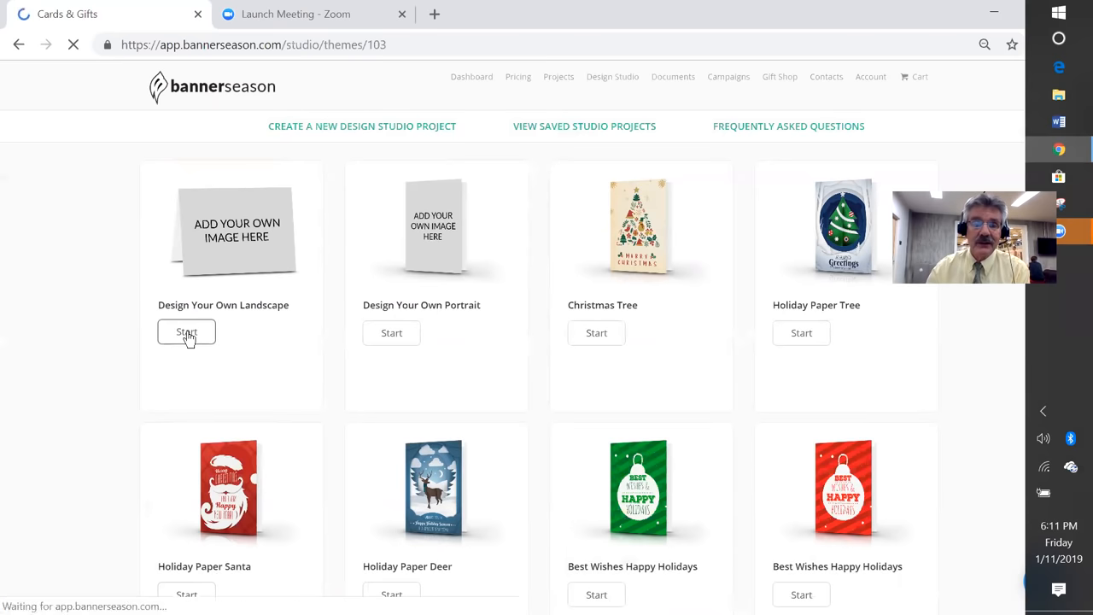
# Step: Place the brick house photo from My Uploads on the card front and centre it
pyautogui.click(186, 331)
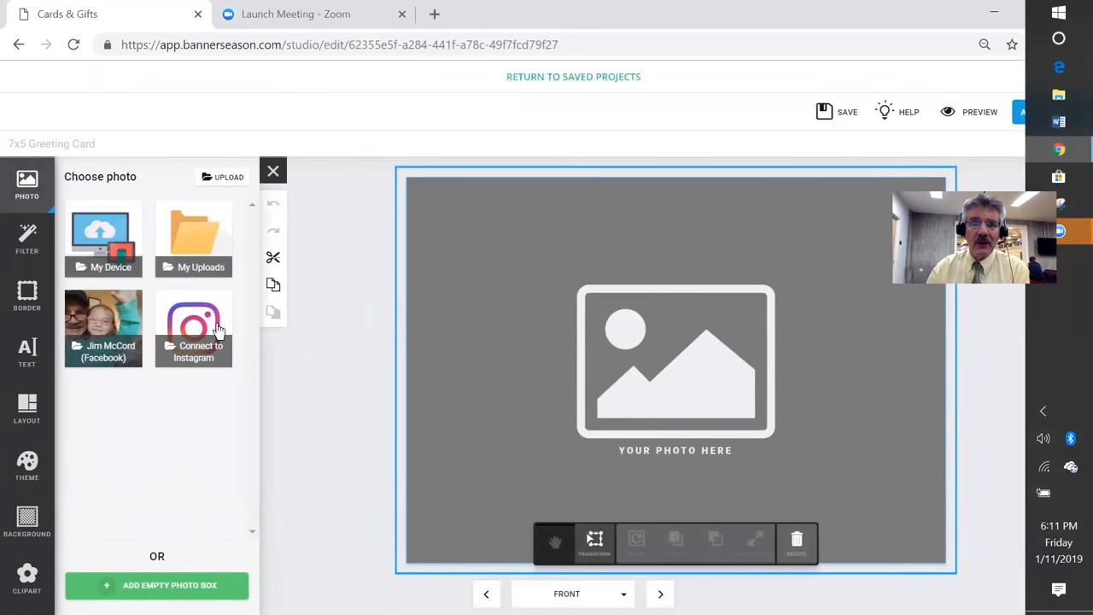
pyautogui.click(193, 239)
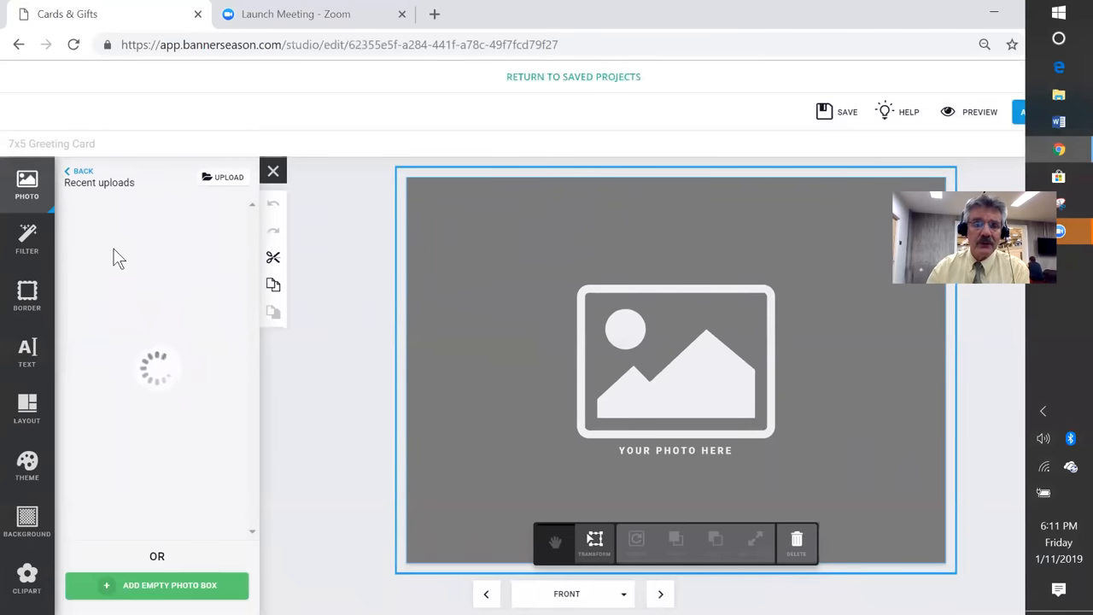
pyautogui.click(193, 328)
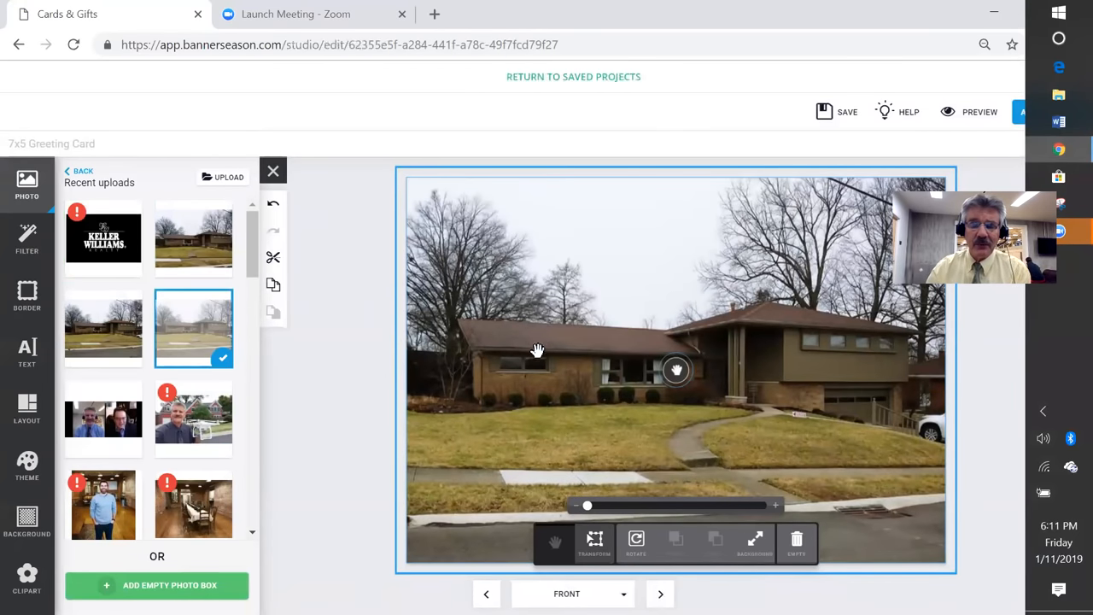
pyautogui.moveTo(594, 373)
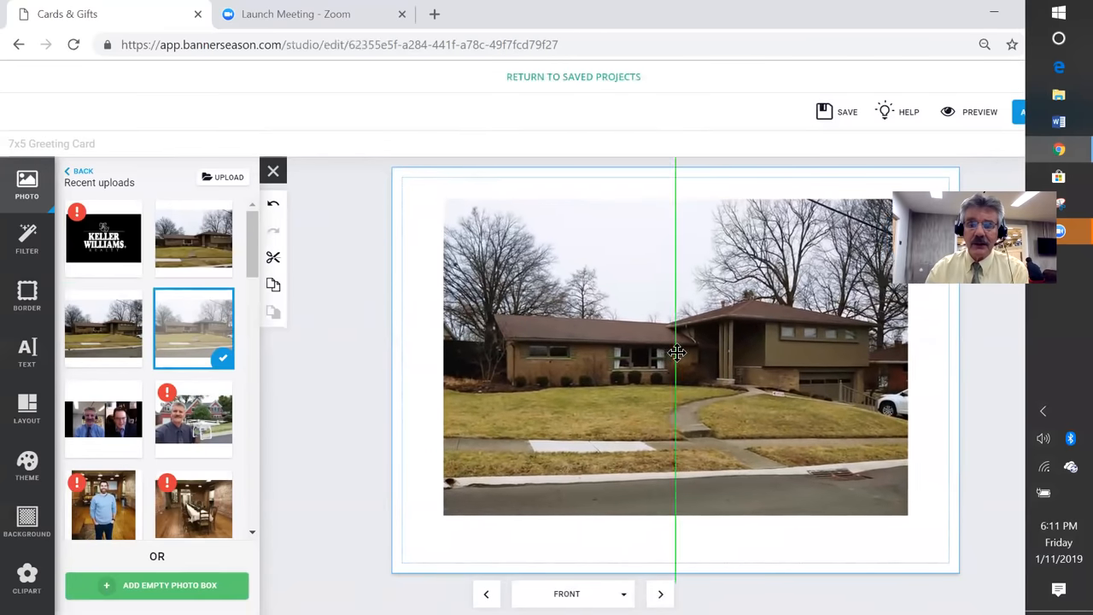
pyautogui.moveTo(675, 352); pyautogui.dragTo(675, 359)
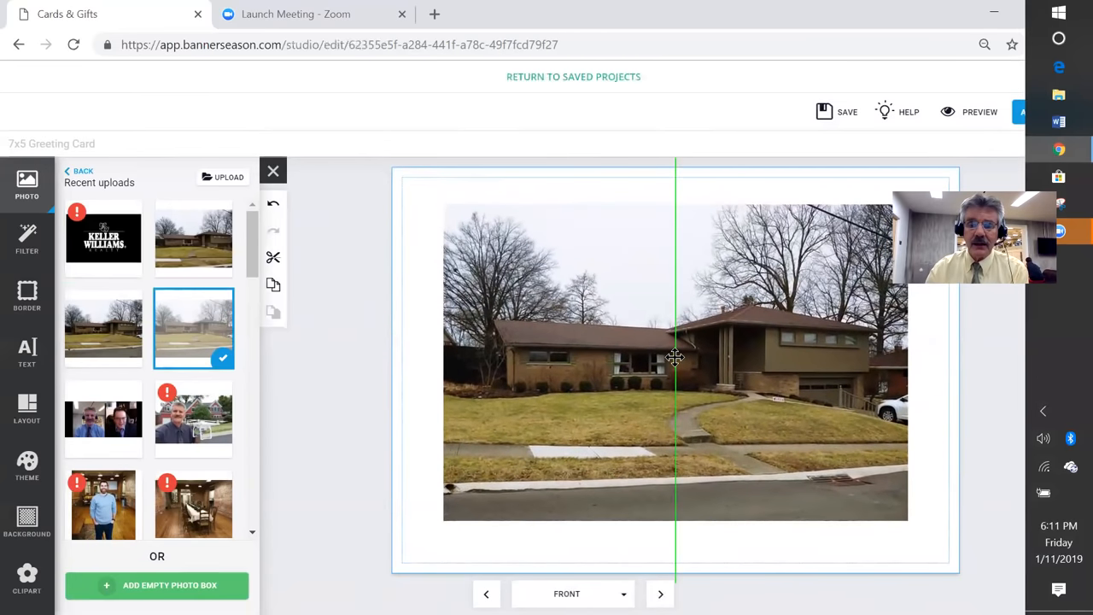
pyautogui.click(675, 359)
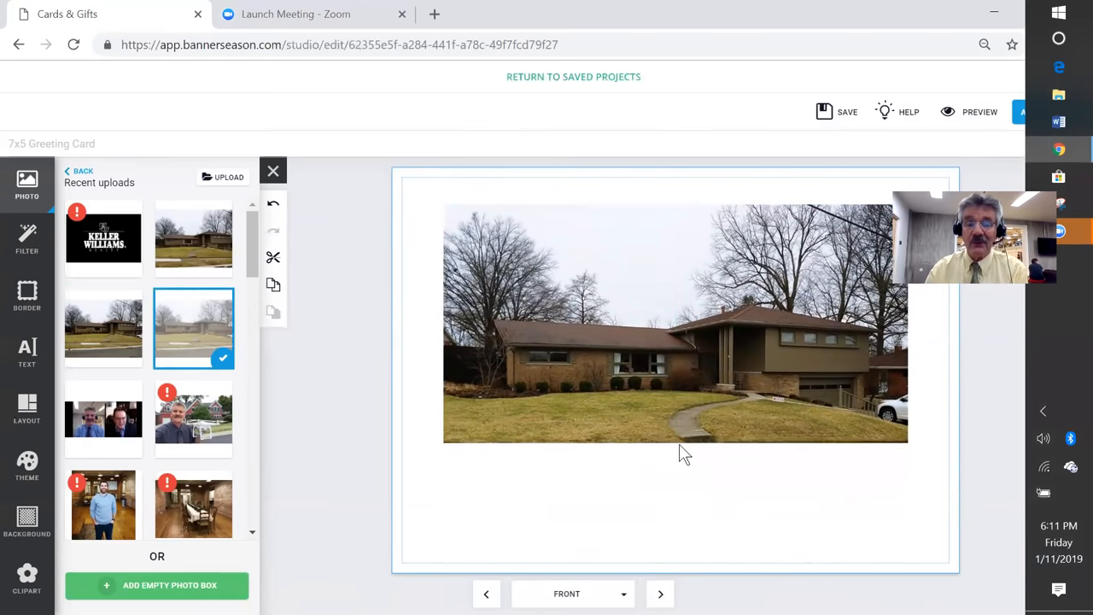
# Step: Shrink the house photo slightly and re-centre it in the upper part of the card
pyautogui.click(675, 325)
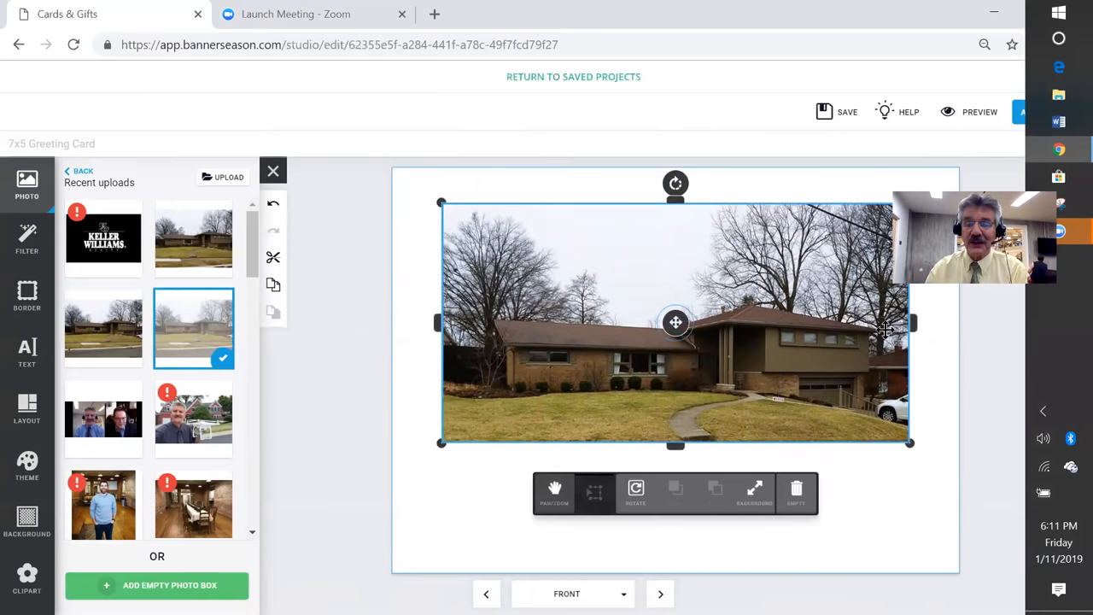
pyautogui.click(895, 345)
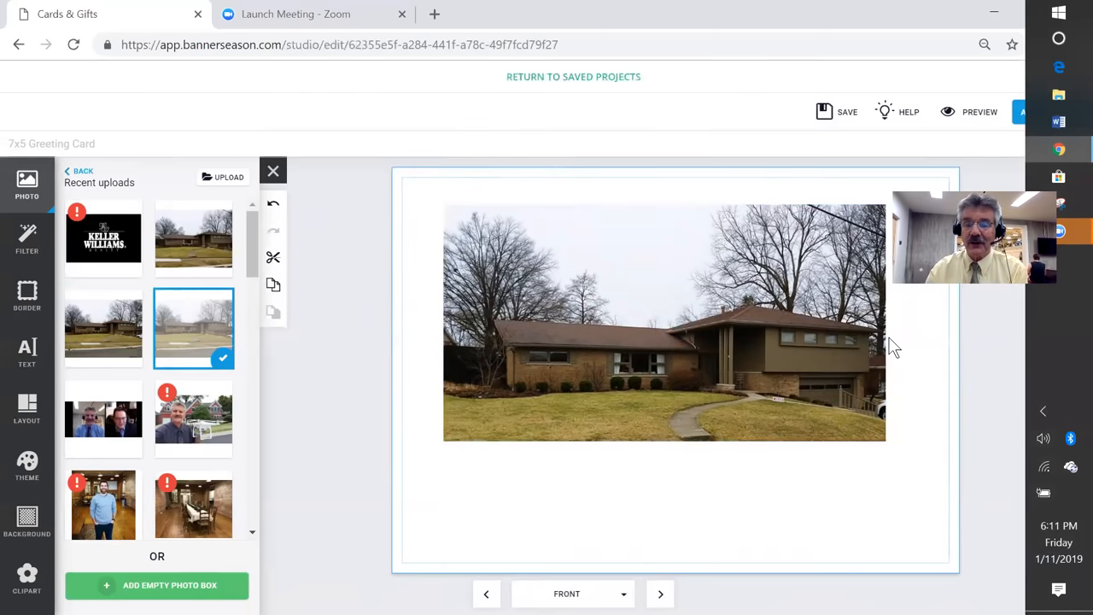
pyautogui.click(665, 322)
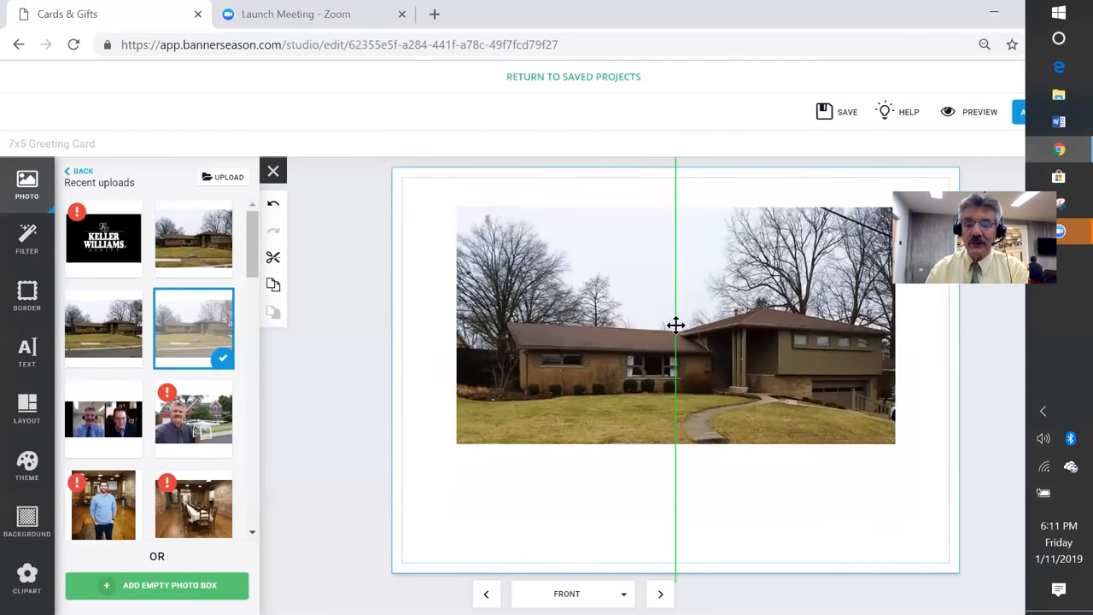
pyautogui.click(676, 325)
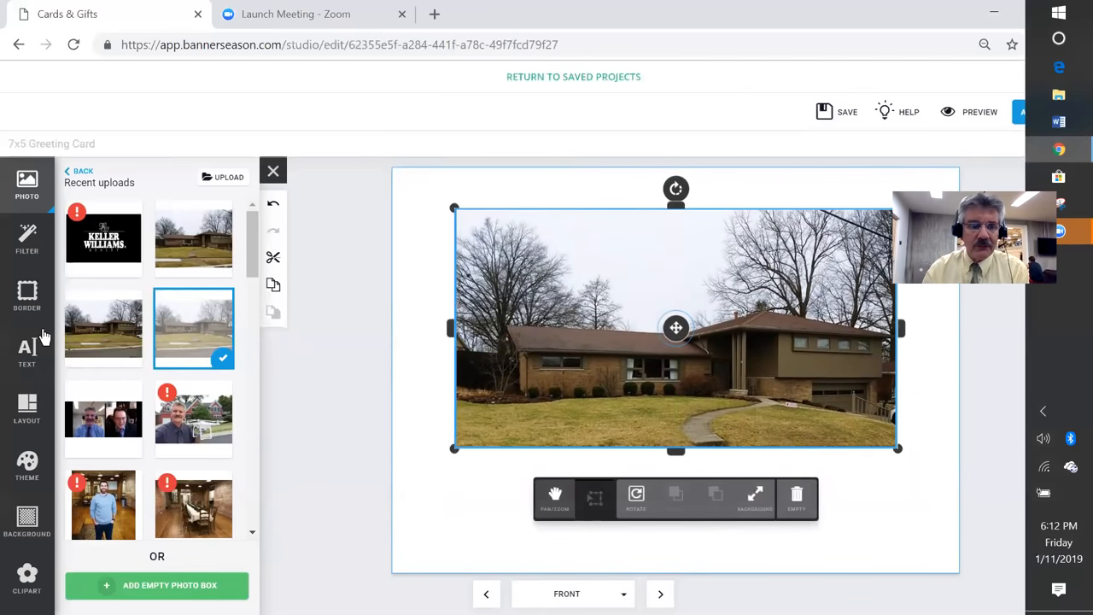
# Step: Apply the first black border to the house photo and deselect it to check the result
pyautogui.click(27, 294)
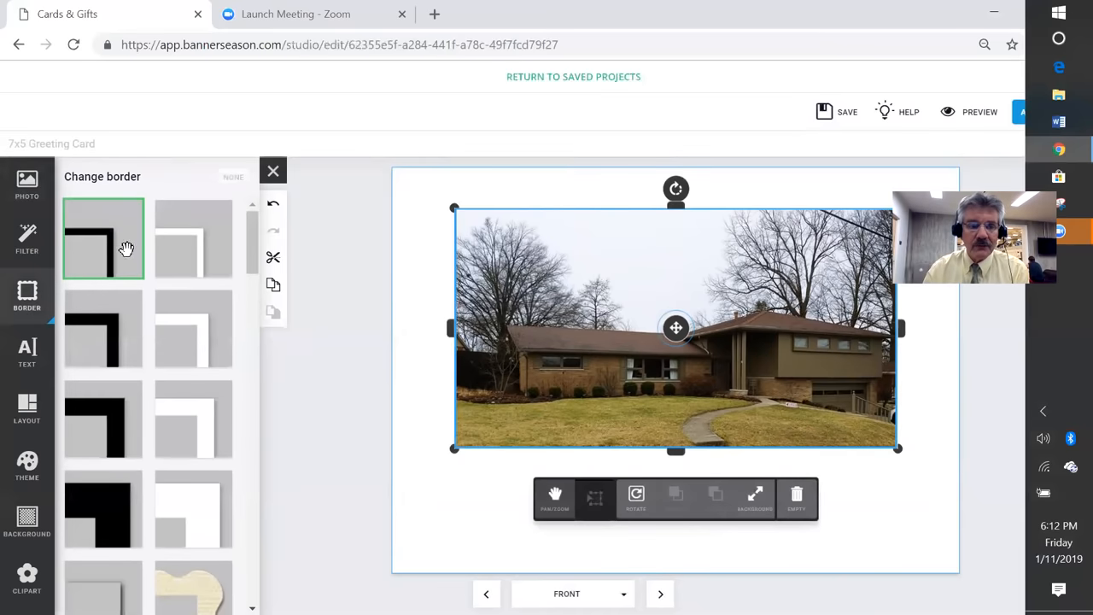
pyautogui.click(103, 238)
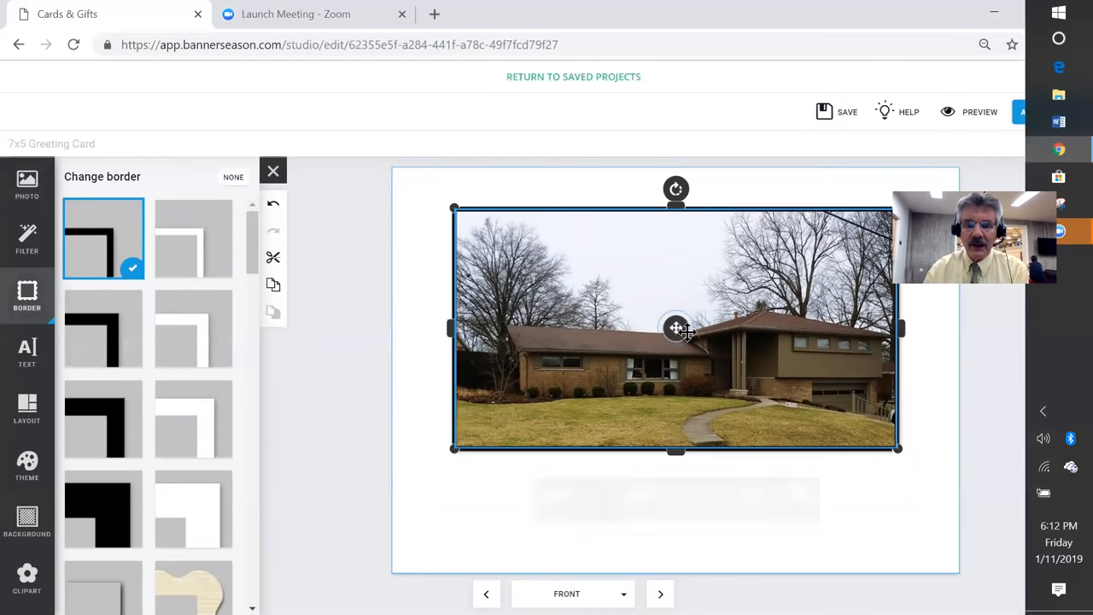
pyautogui.click(102, 328)
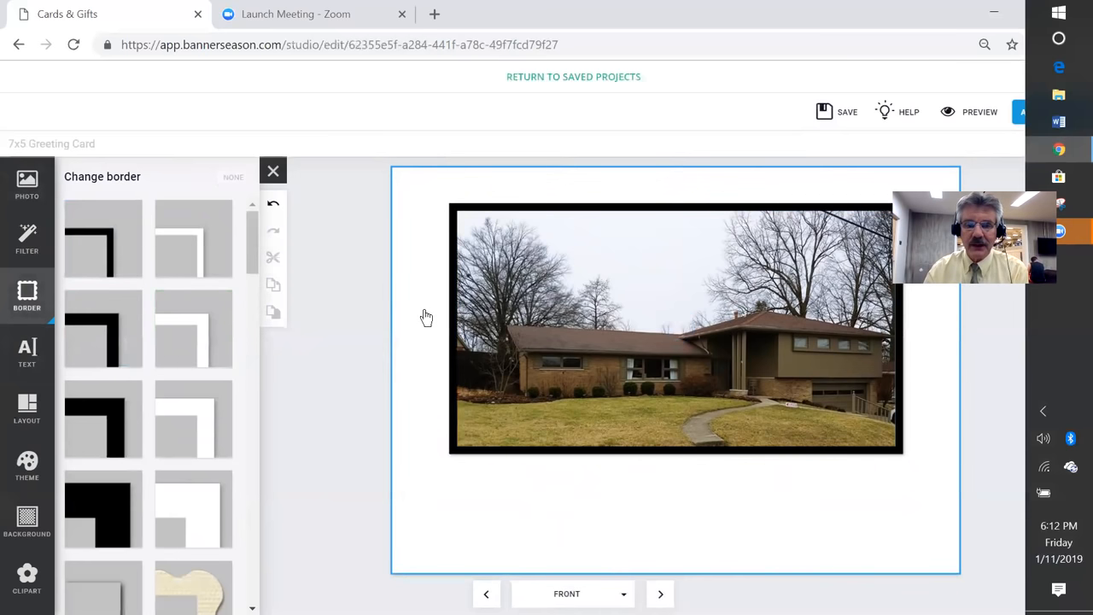
pyautogui.moveTo(424, 319)
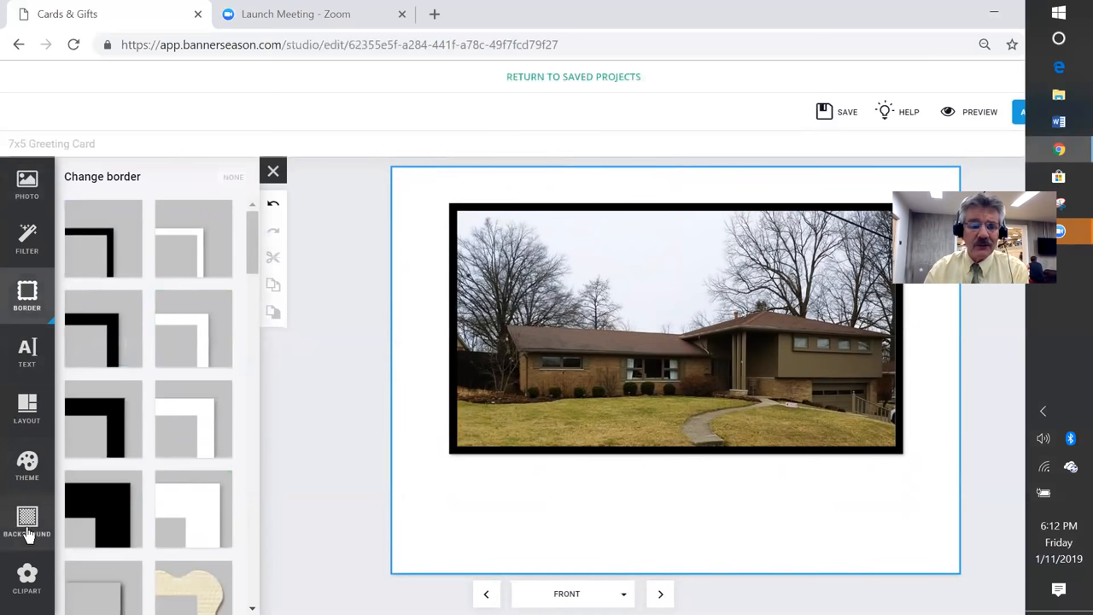
# Step: Try sage green, light blue and darker blue backgrounds, settling on sage green
pyautogui.click(28, 521)
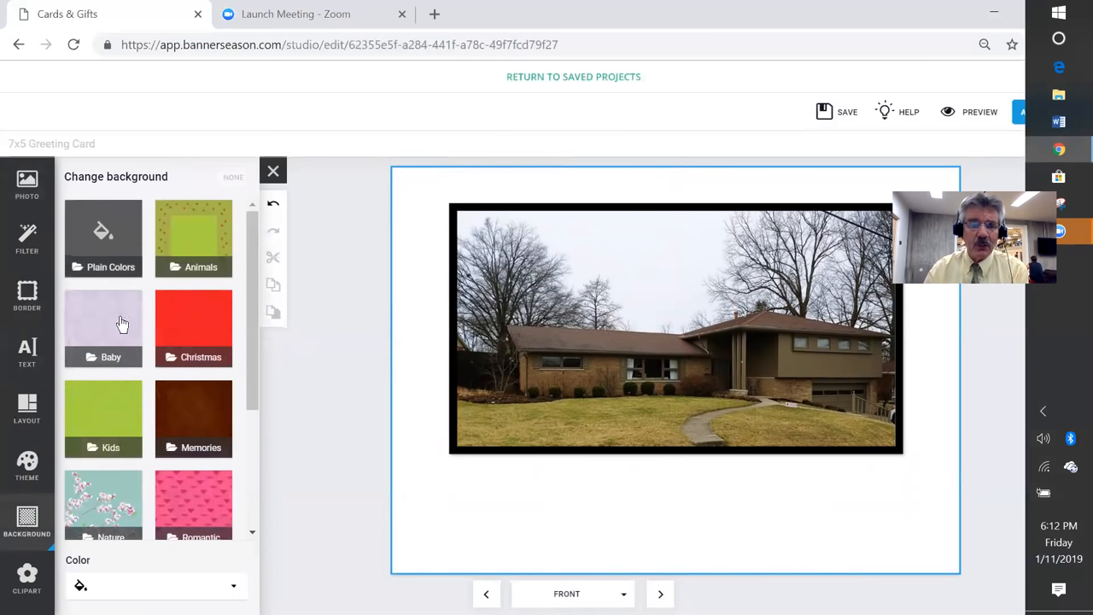
pyautogui.click(103, 239)
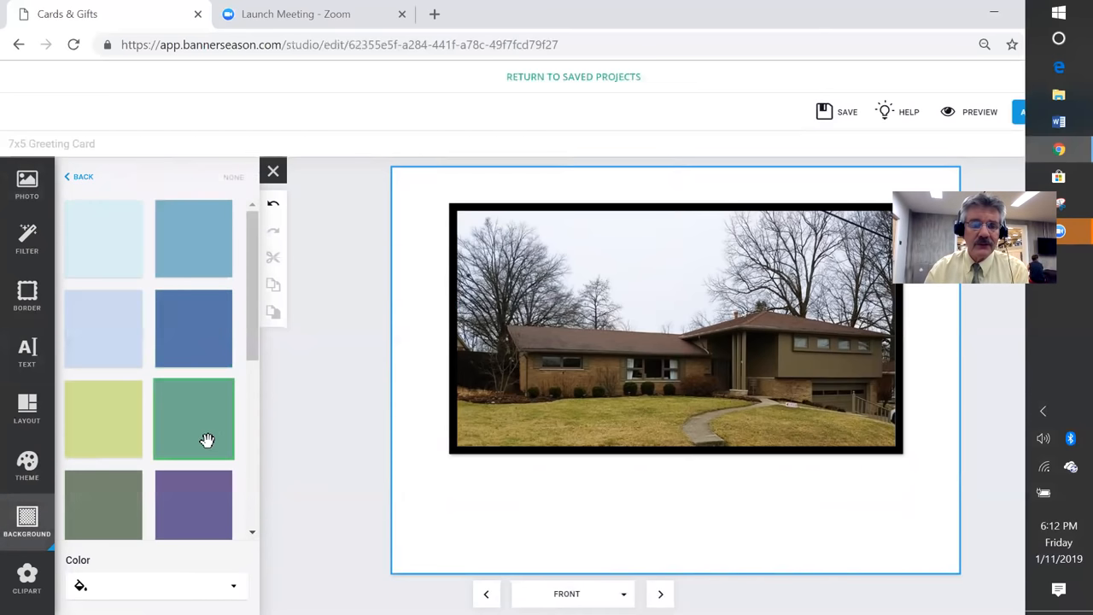
pyautogui.click(102, 418)
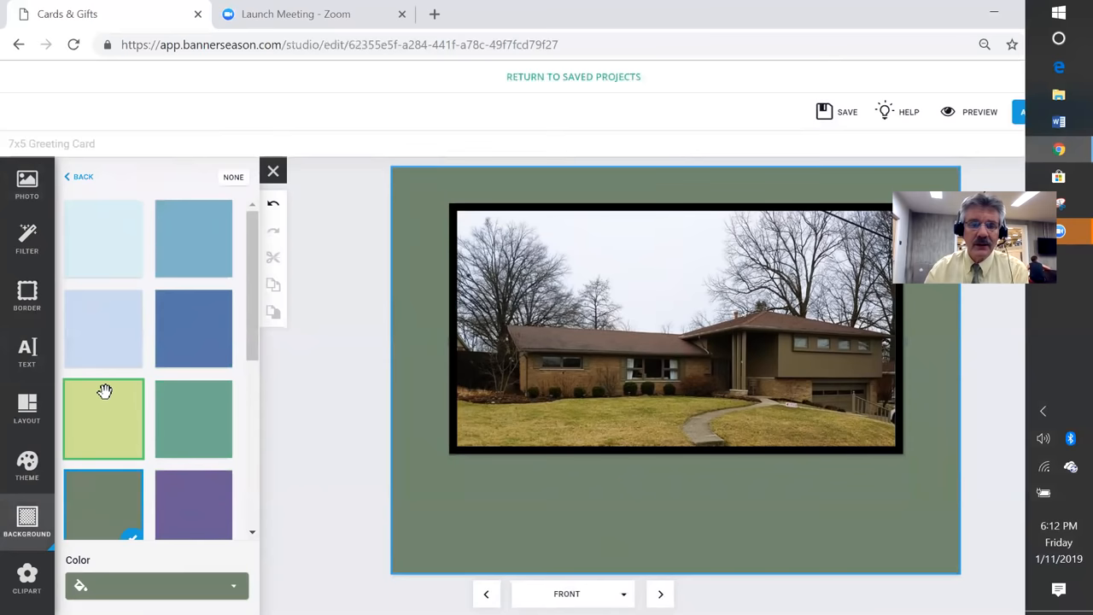
pyautogui.click(102, 328)
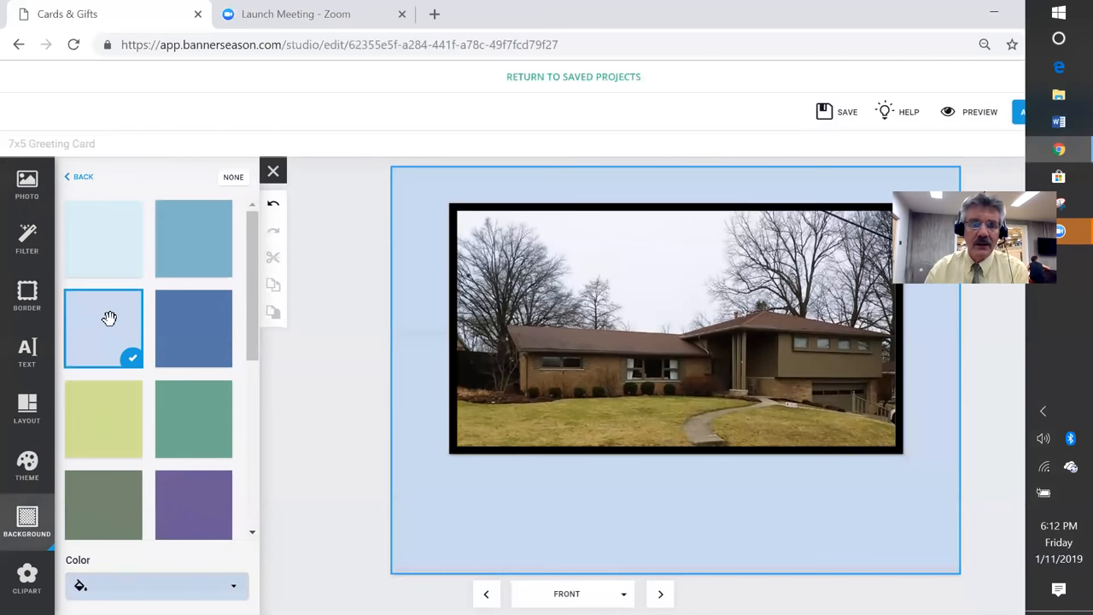
pyautogui.click(193, 328)
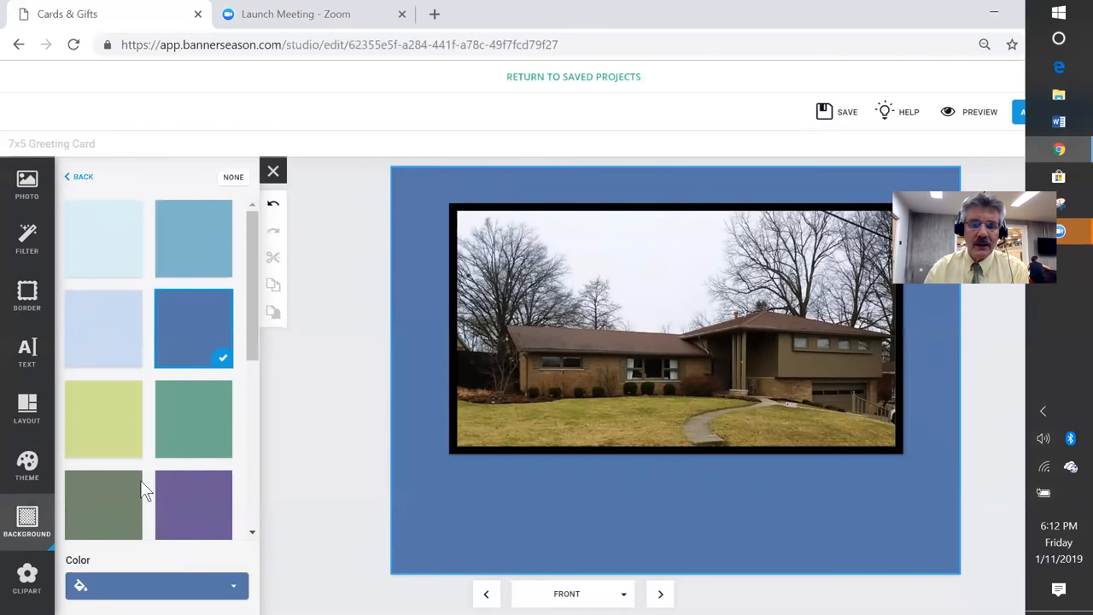
pyautogui.click(102, 505)
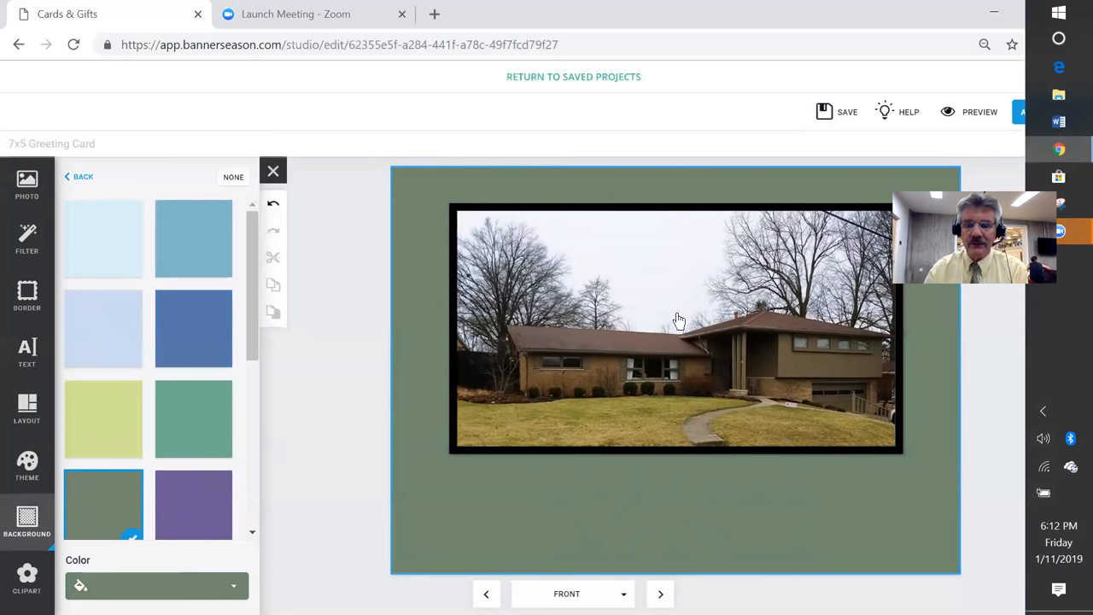
# Step: Nudge the house photo until it is centred horizontally on the green front
pyautogui.moveTo(680, 321); pyautogui.dragTo(692, 338)
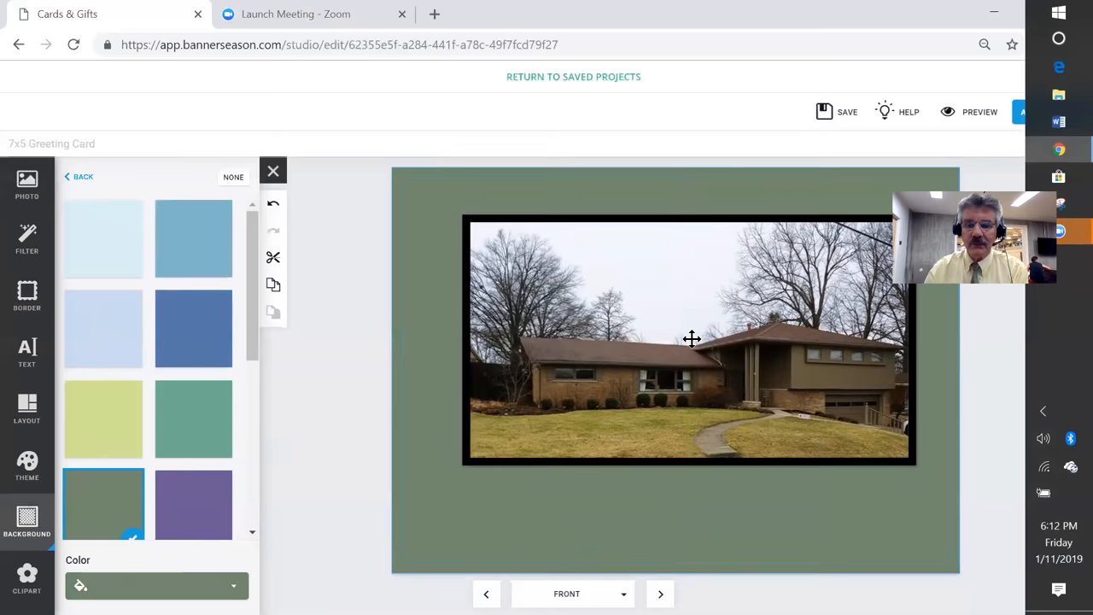
pyautogui.moveTo(692, 339); pyautogui.dragTo(685, 349)
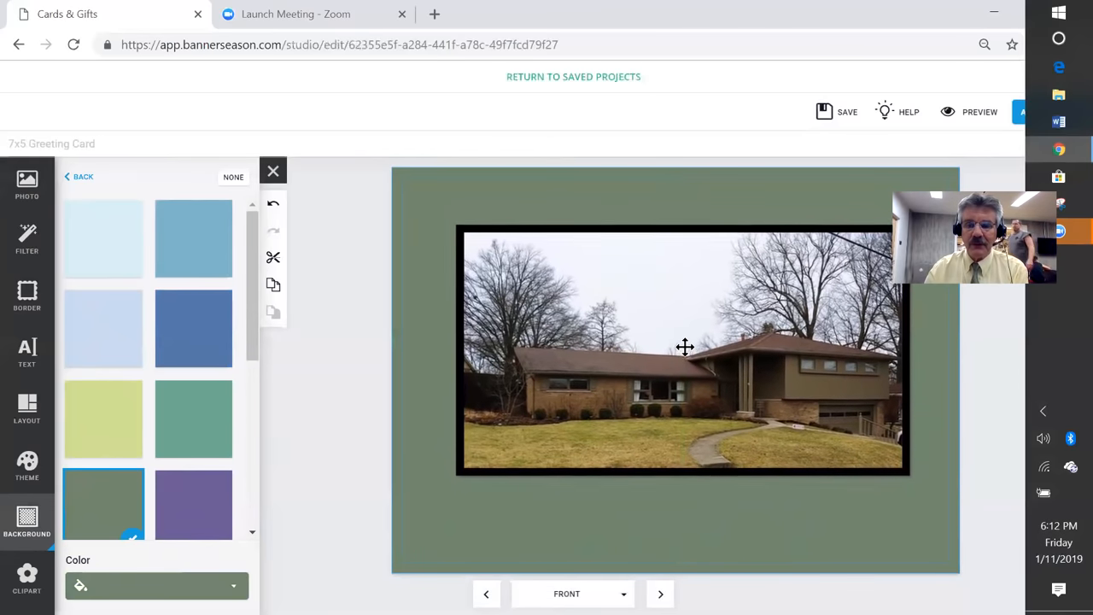
pyautogui.moveTo(685, 348); pyautogui.dragTo(680, 340)
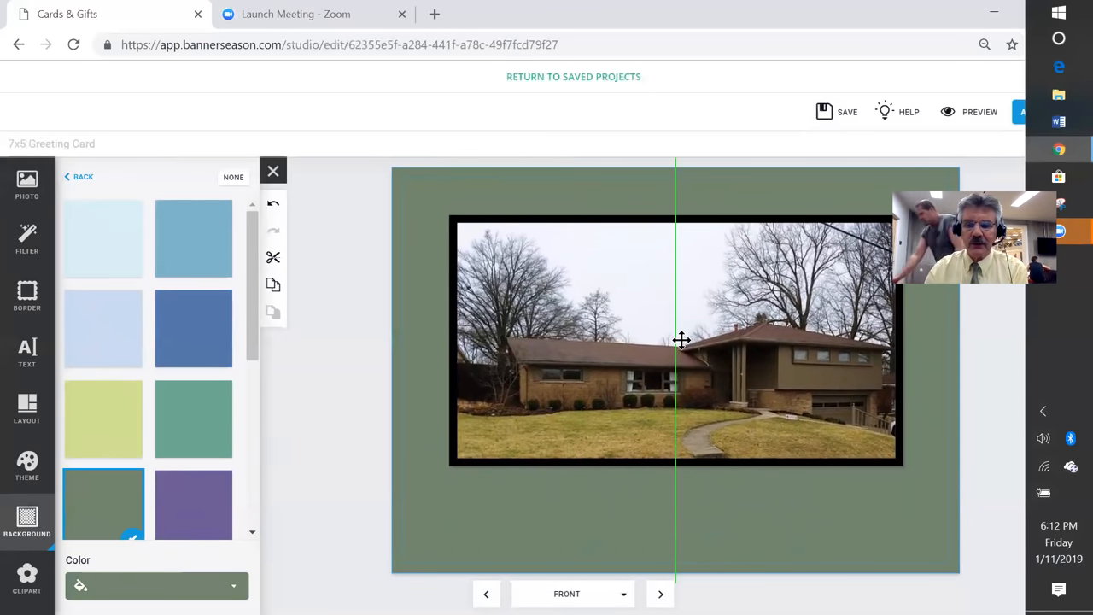
pyautogui.click(675, 340)
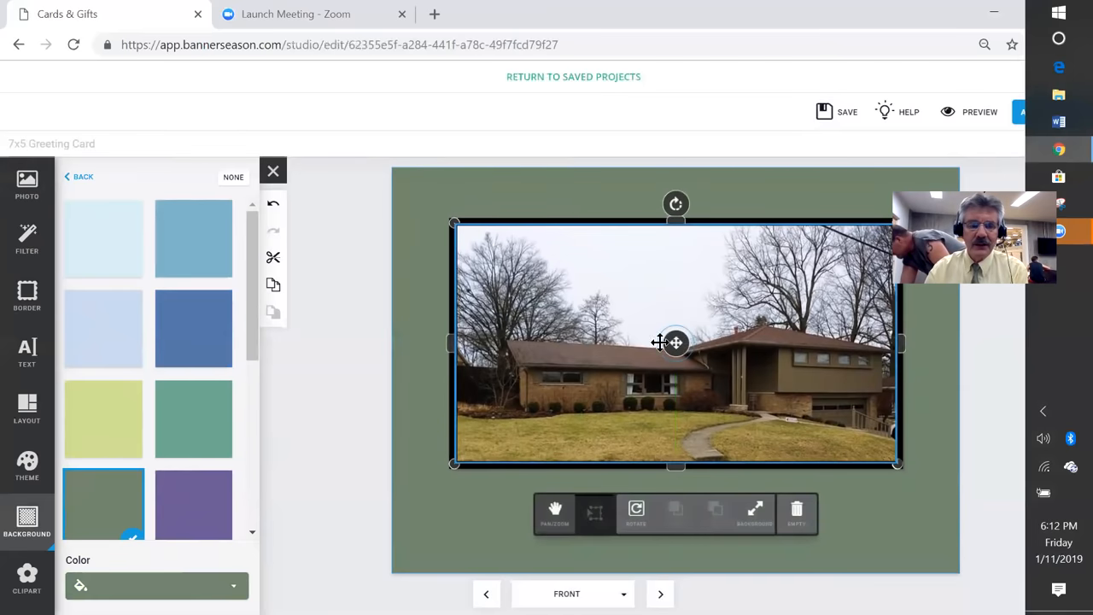
# Step: Add a text box below the photo reading 'Awesome Family Home, Great Location'
pyautogui.click(28, 352)
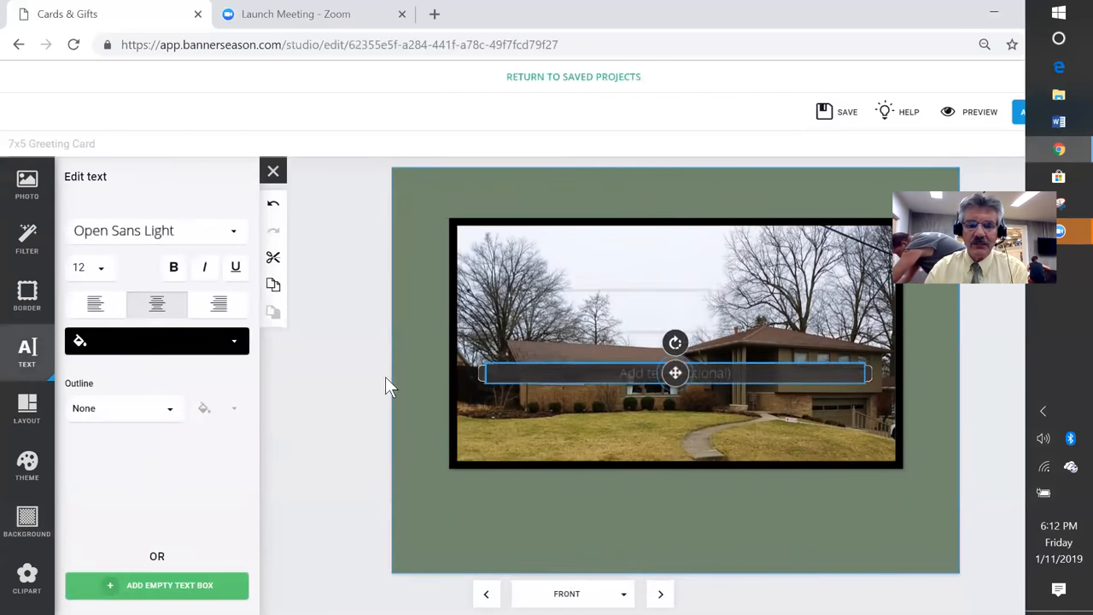
pyautogui.moveTo(675, 372); pyautogui.dragTo(675, 501)
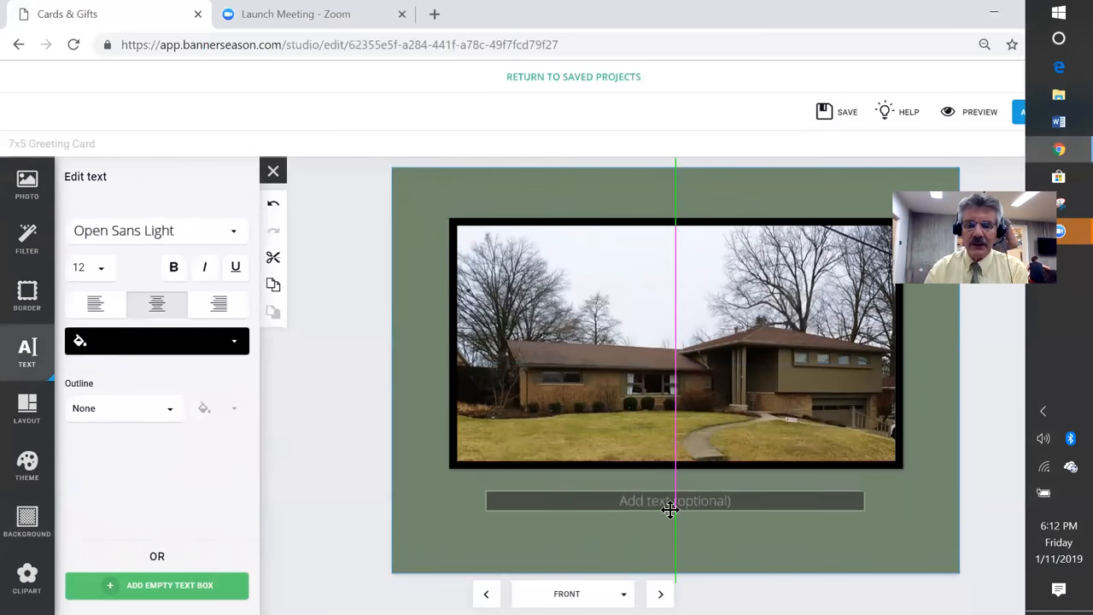
pyautogui.click(673, 500)
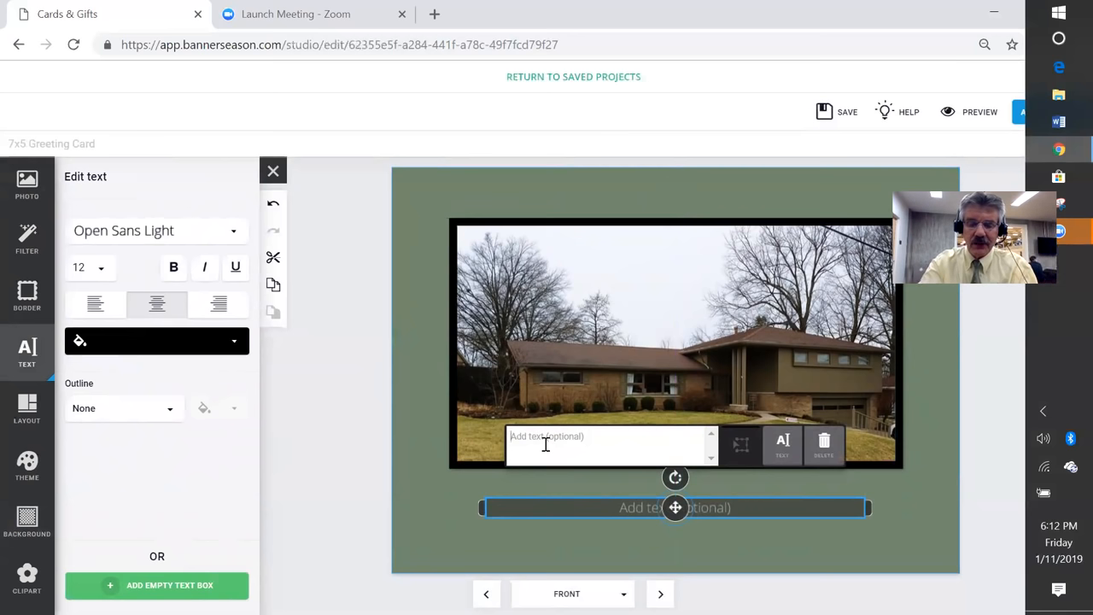
pyautogui.write('Awesome')
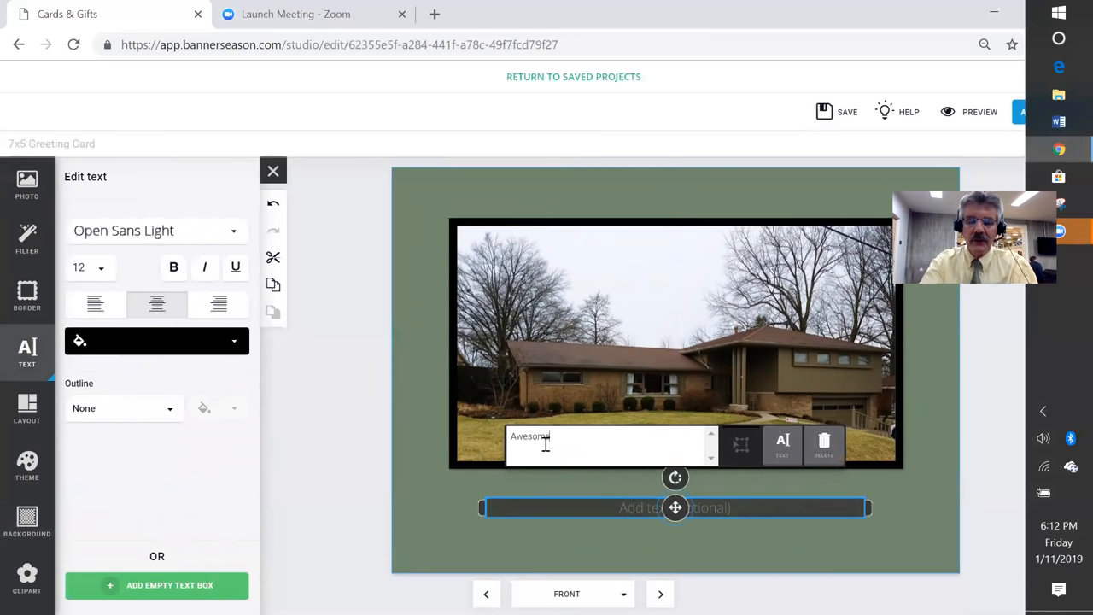
pyautogui.write('Family Home, Great Location')
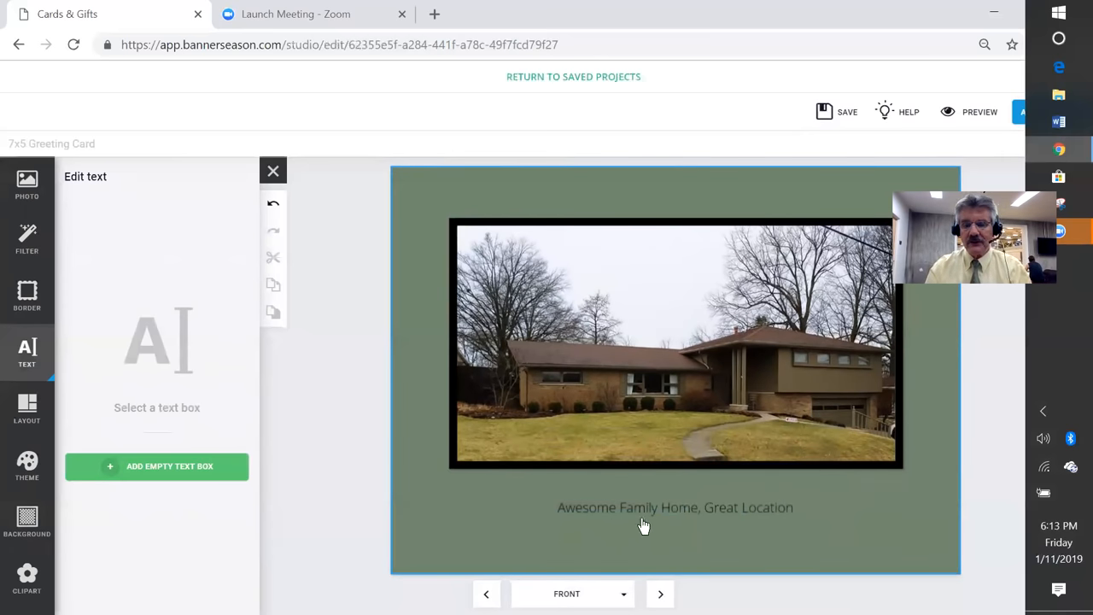
pyautogui.click(675, 507)
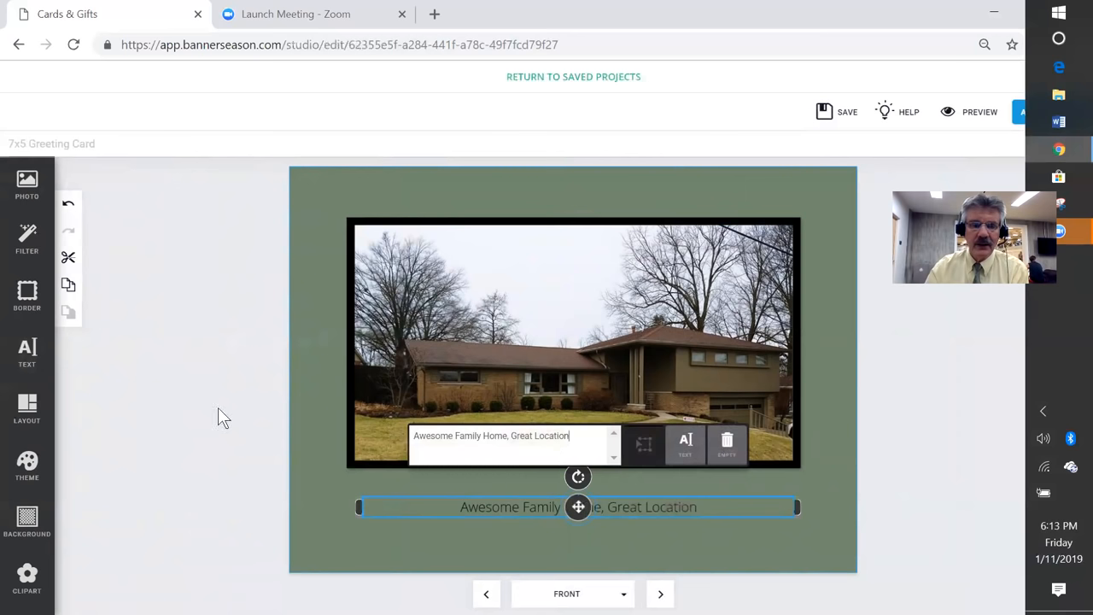
# Step: Enlarge the caption to size 18 in a bold serif font
pyautogui.click(685, 444)
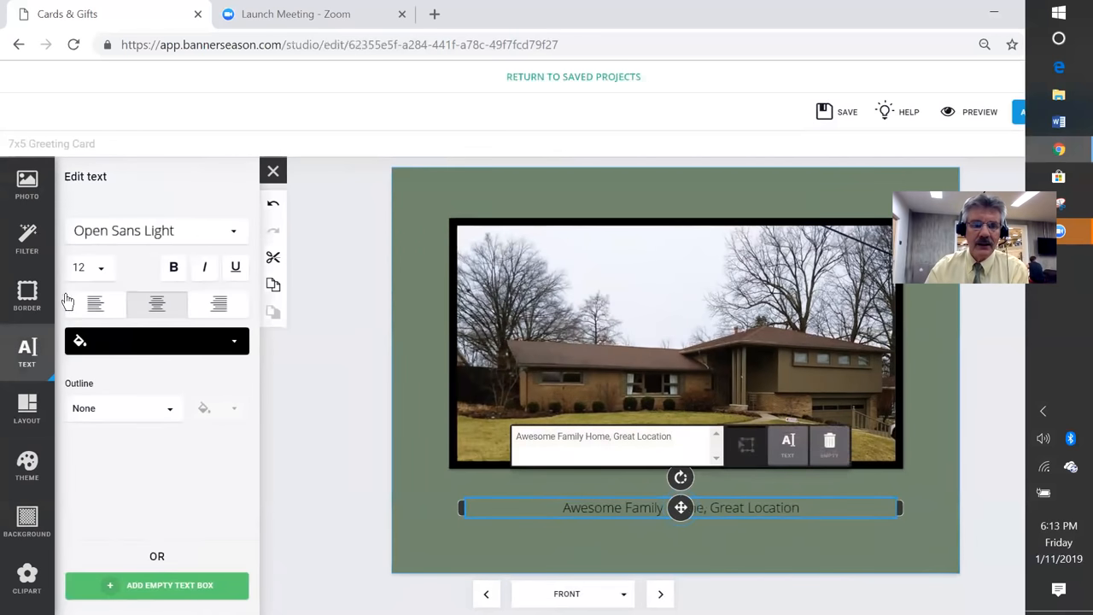
pyautogui.click(88, 267)
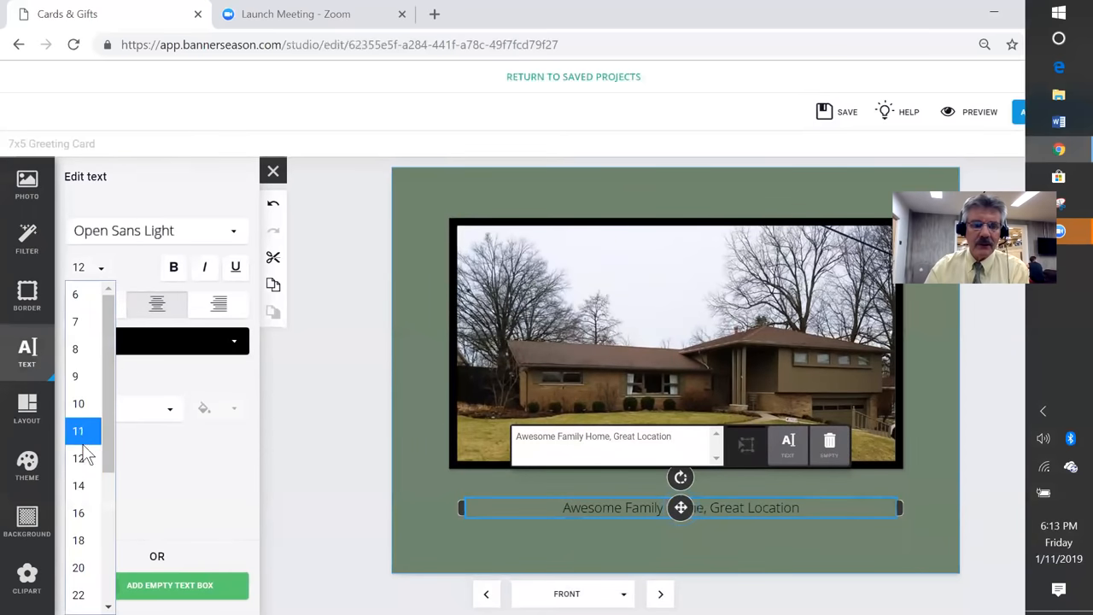
pyautogui.click(79, 540)
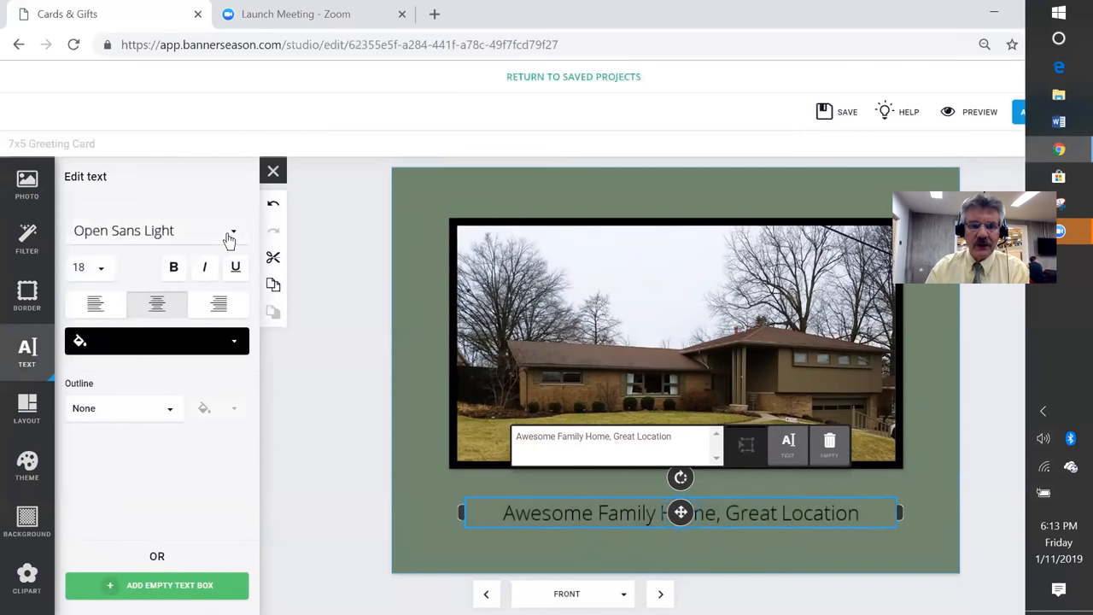
pyautogui.click(231, 230)
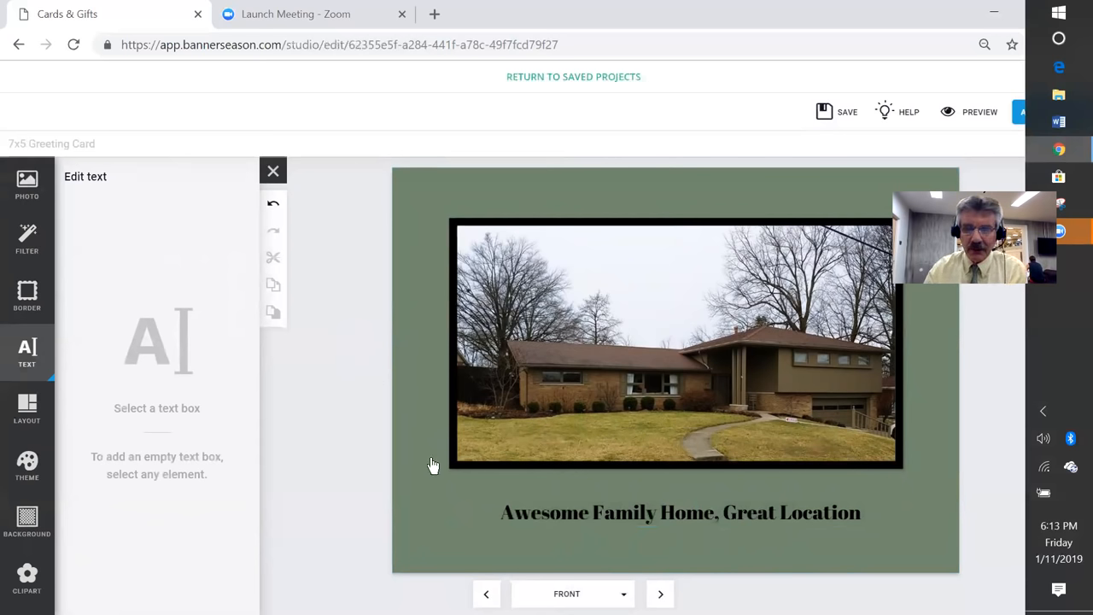
pyautogui.click(680, 512)
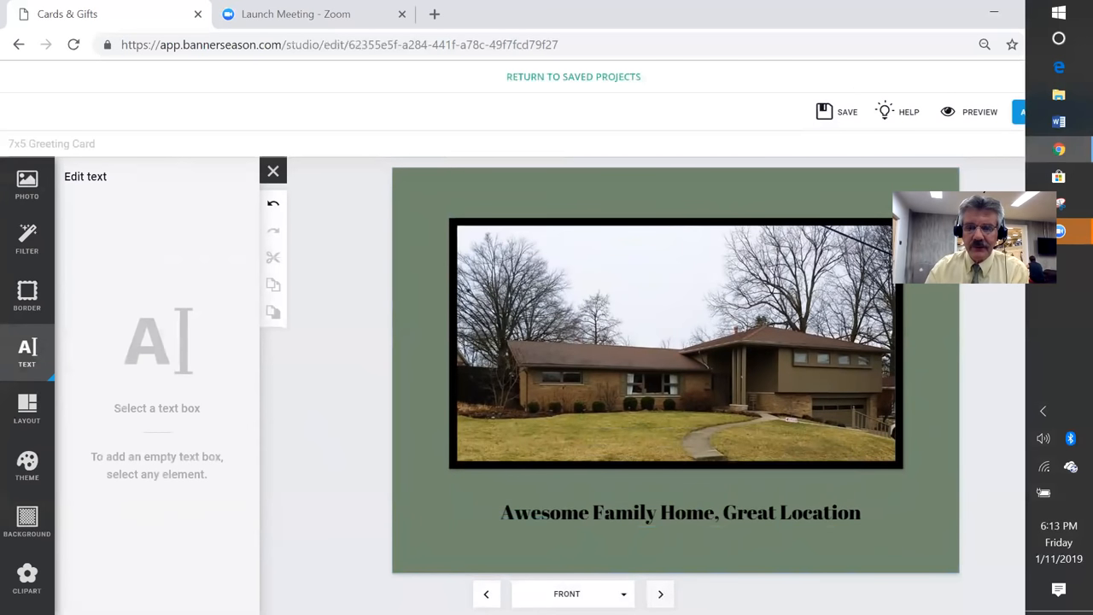
# Step: Go to the blank inside top page and close the editing side panel
pyautogui.click(660, 595)
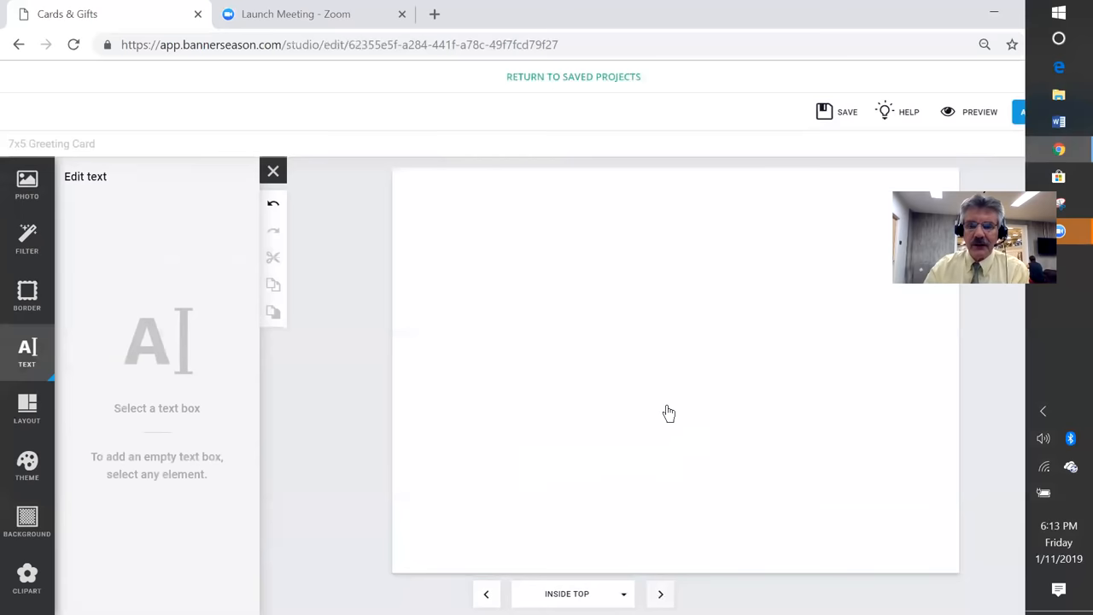
pyautogui.moveTo(611, 352)
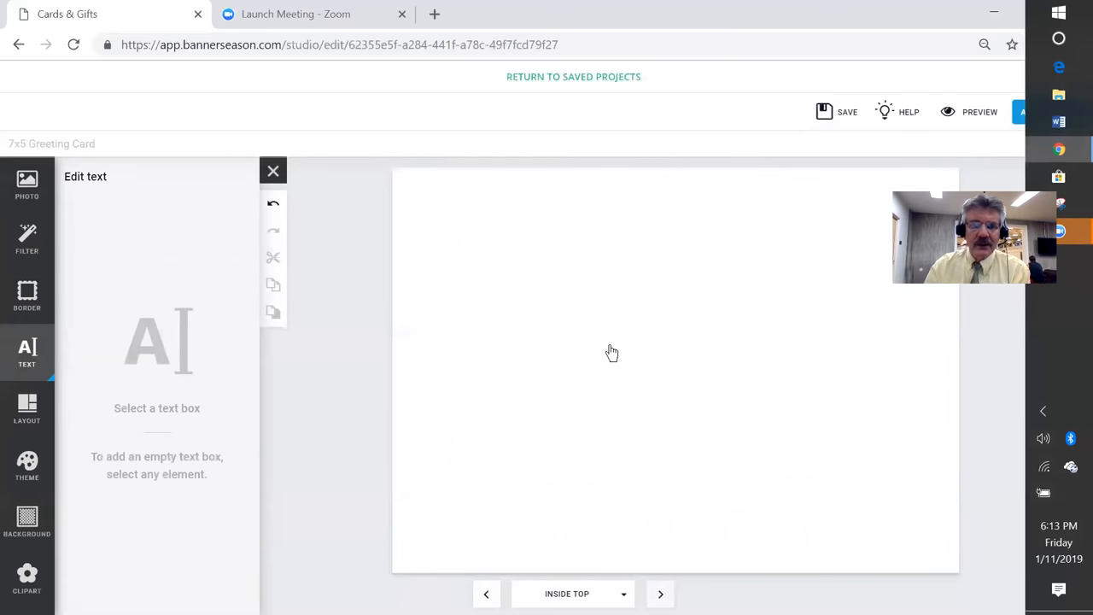
pyautogui.click(274, 171)
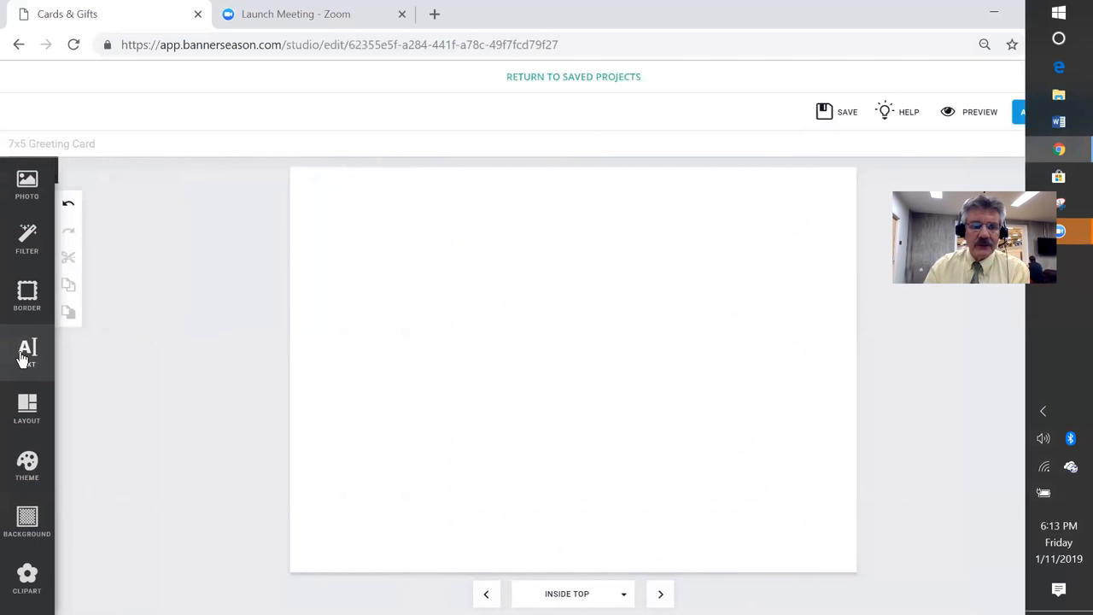
# Step: Add a text box with a note to Steve and Amy praising their home and this realtor
pyautogui.click(28, 350)
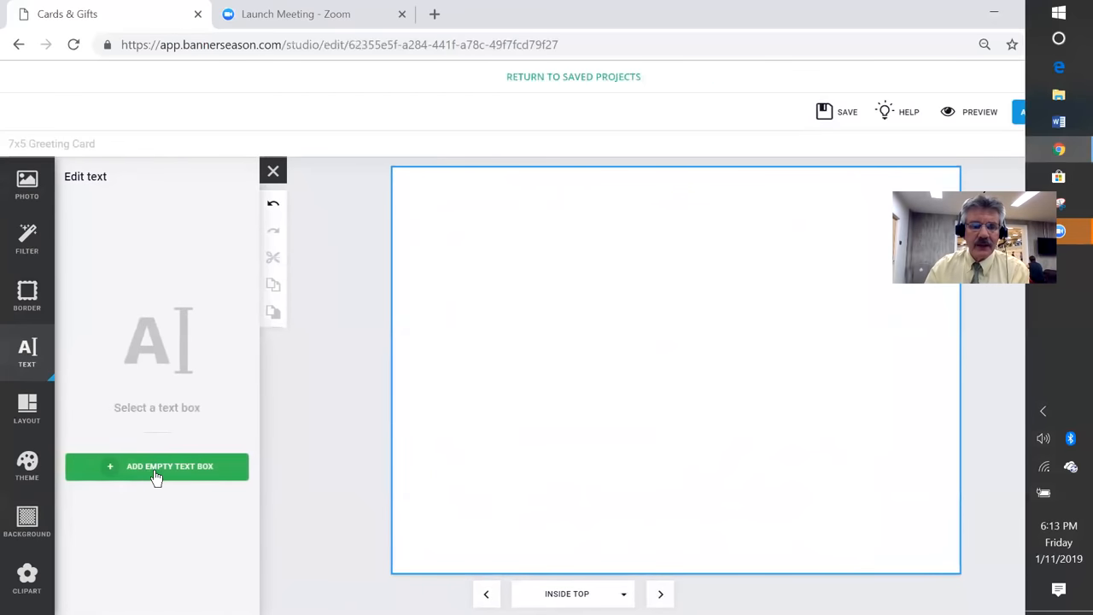
pyautogui.click(157, 465)
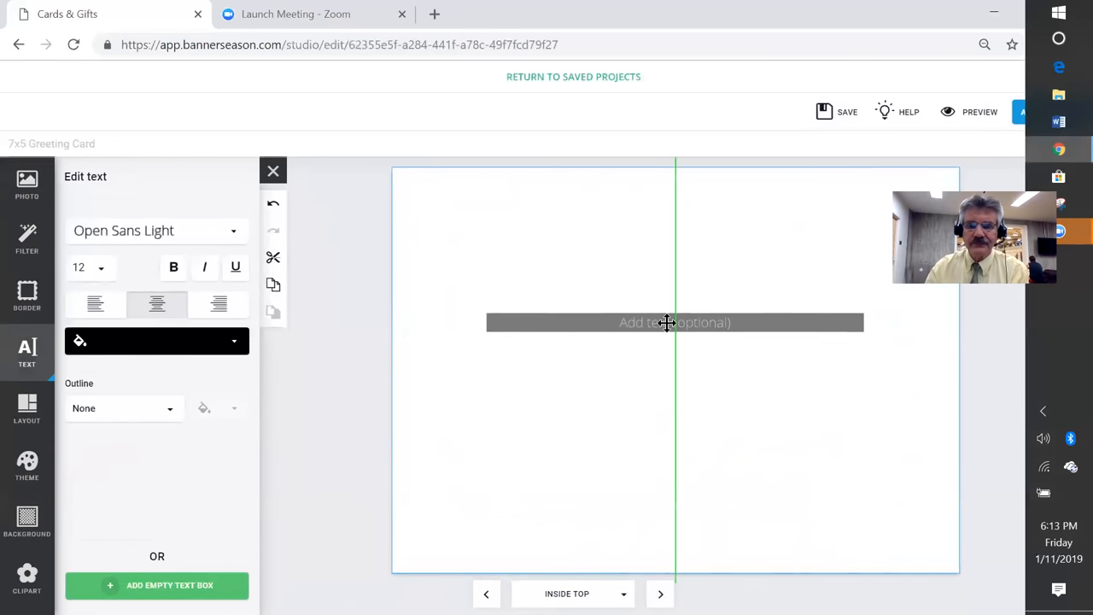
pyautogui.click(675, 321)
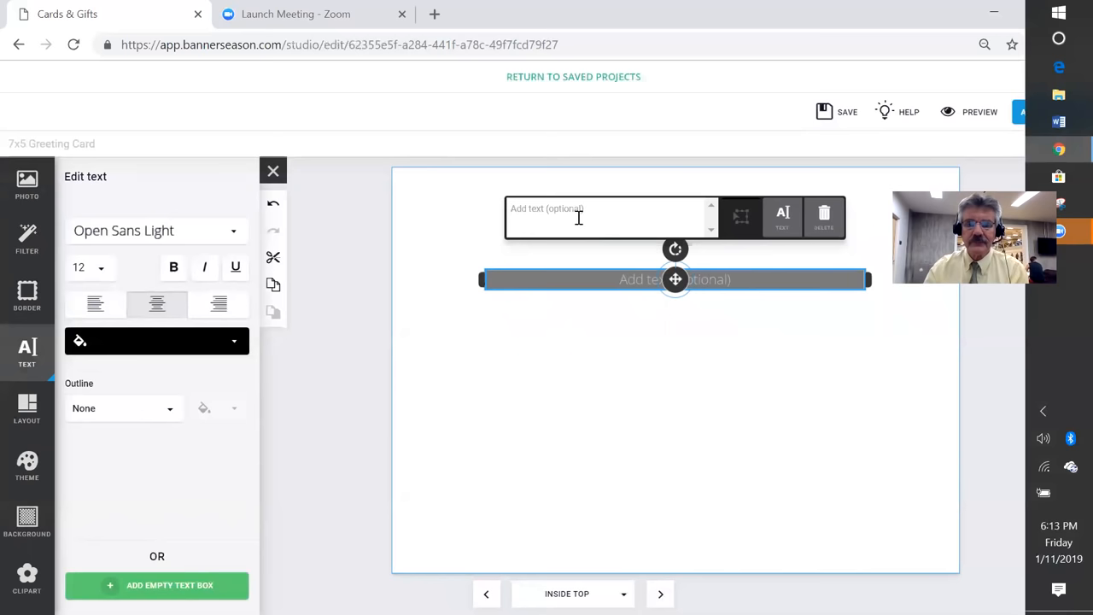
pyautogui.write('s')
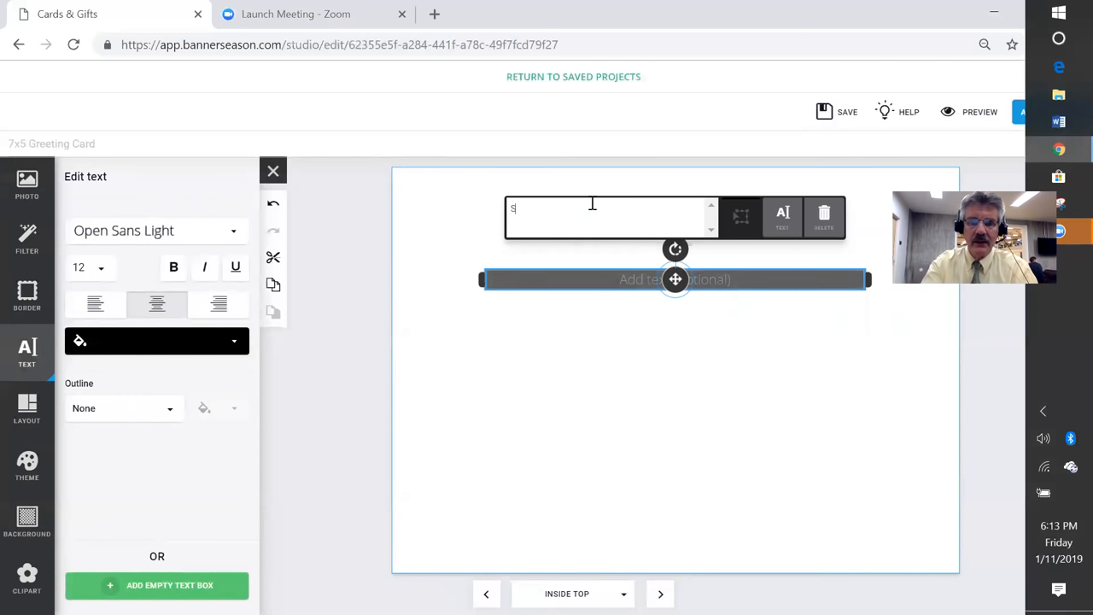
pyautogui.write('teve and')
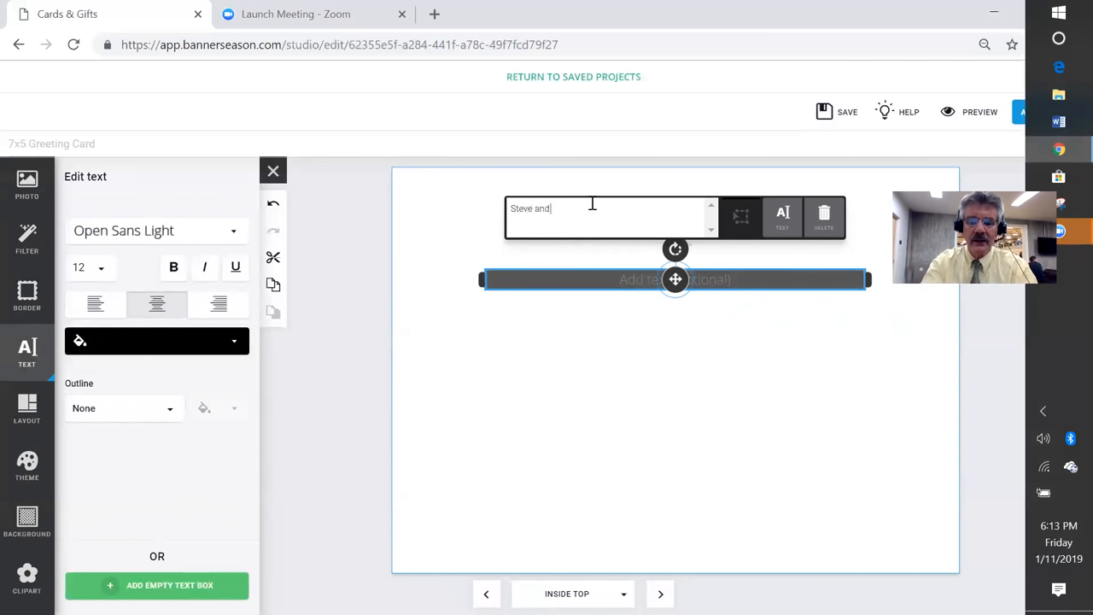
pyautogui.write('Amy')
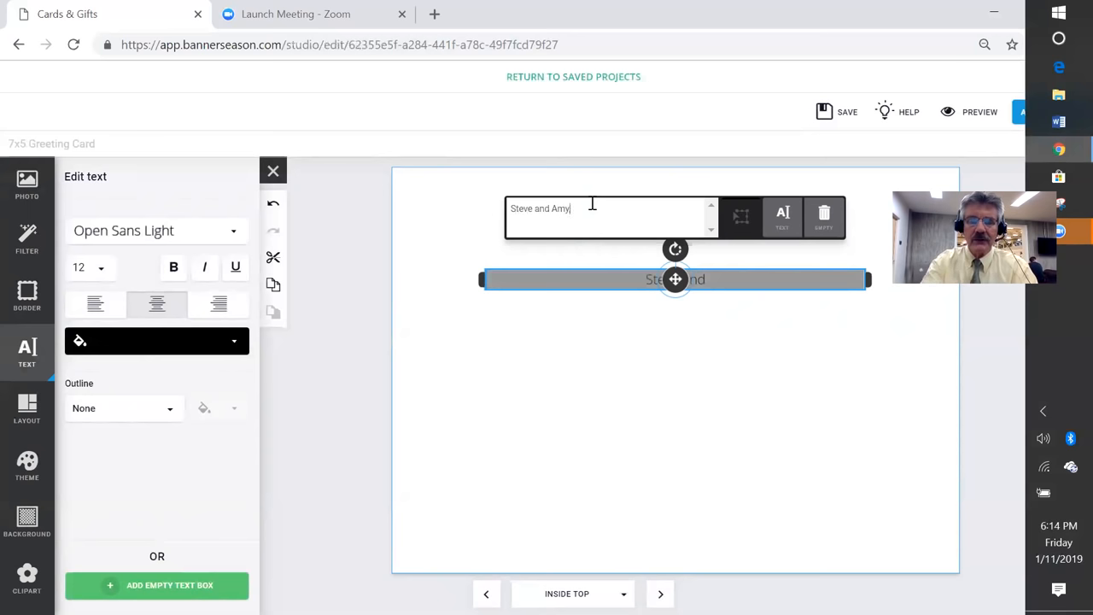
pyautogui.write(',')
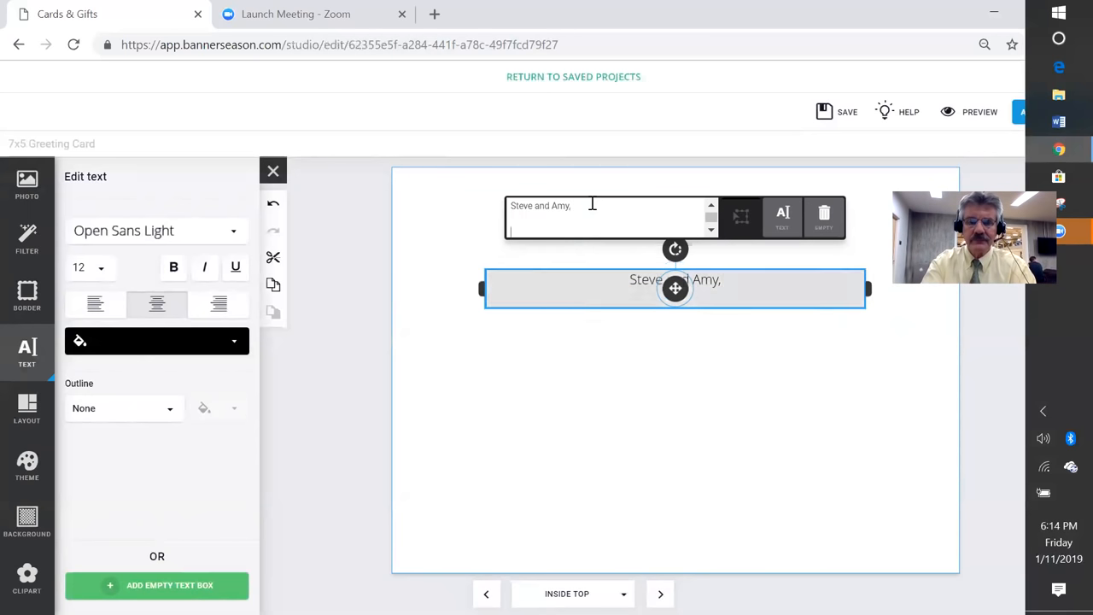
pyautogui.write("I love the location of your home and the size of your yard. I'm different f")
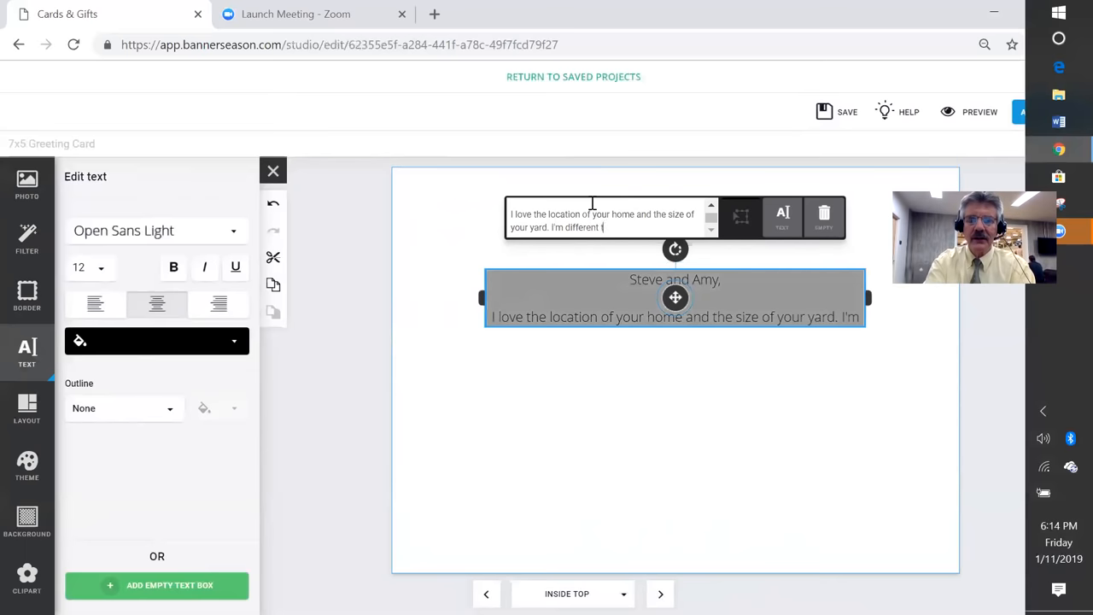
pyautogui.write("han any other realtor you've")
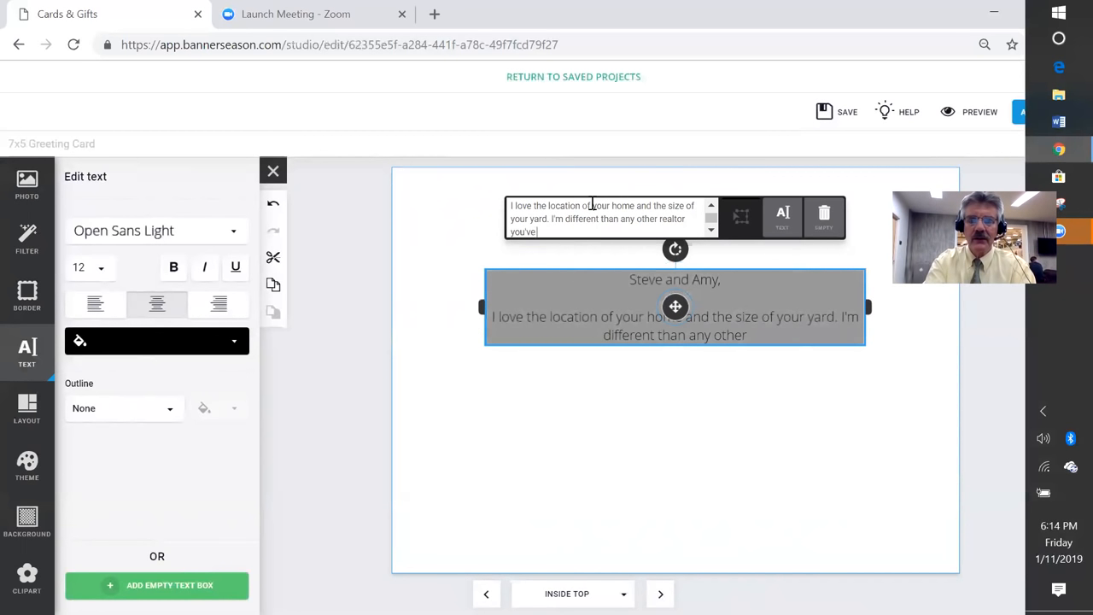
pyautogui.write('worked with!')
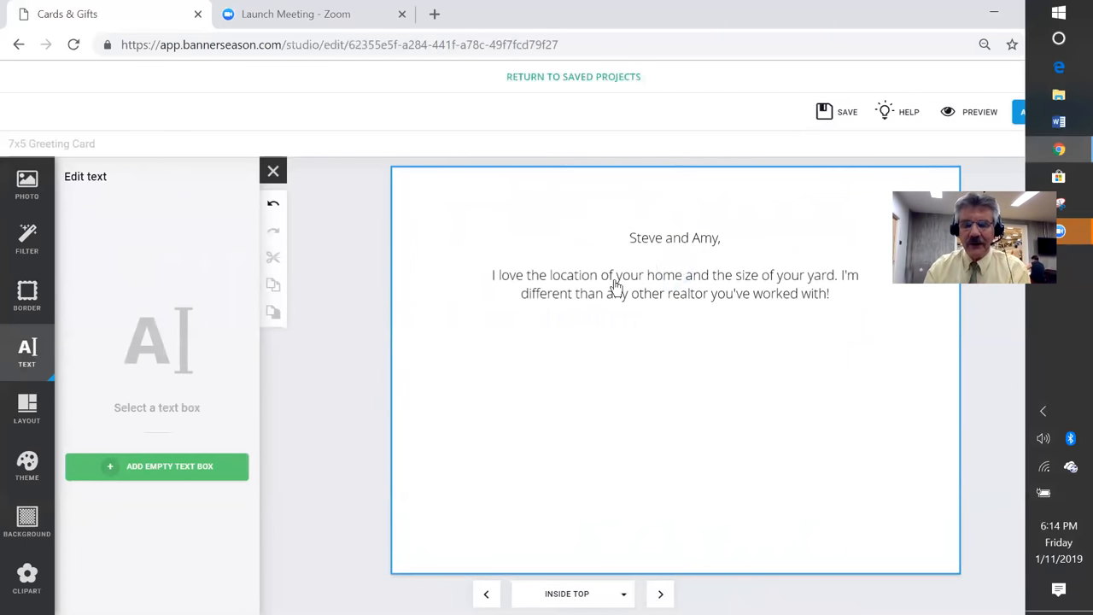
pyautogui.moveTo(653, 288)
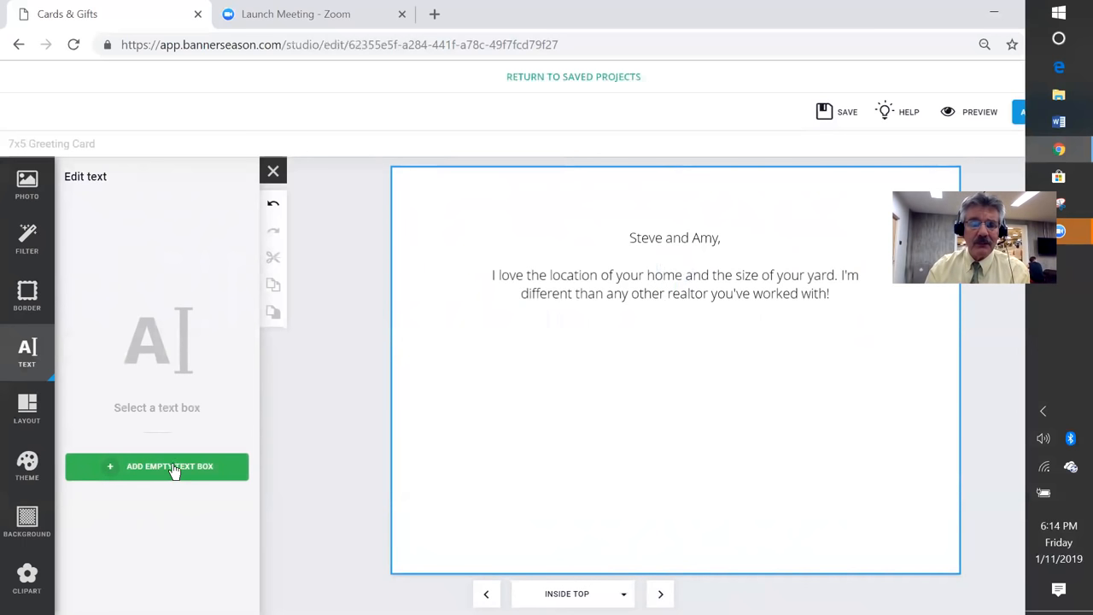
pyautogui.click(157, 466)
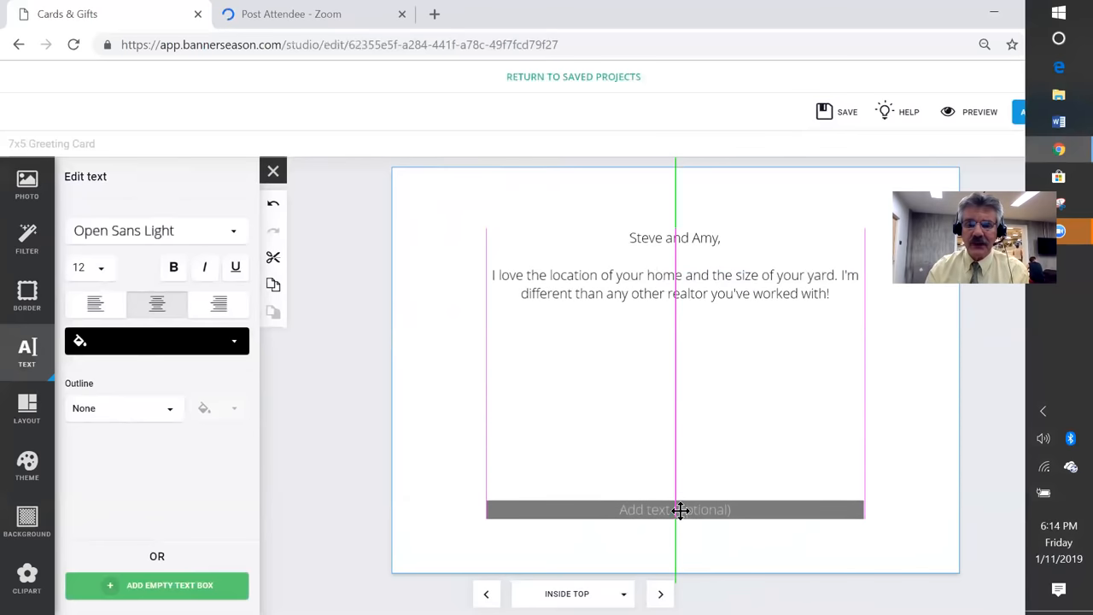
pyautogui.click(675, 509)
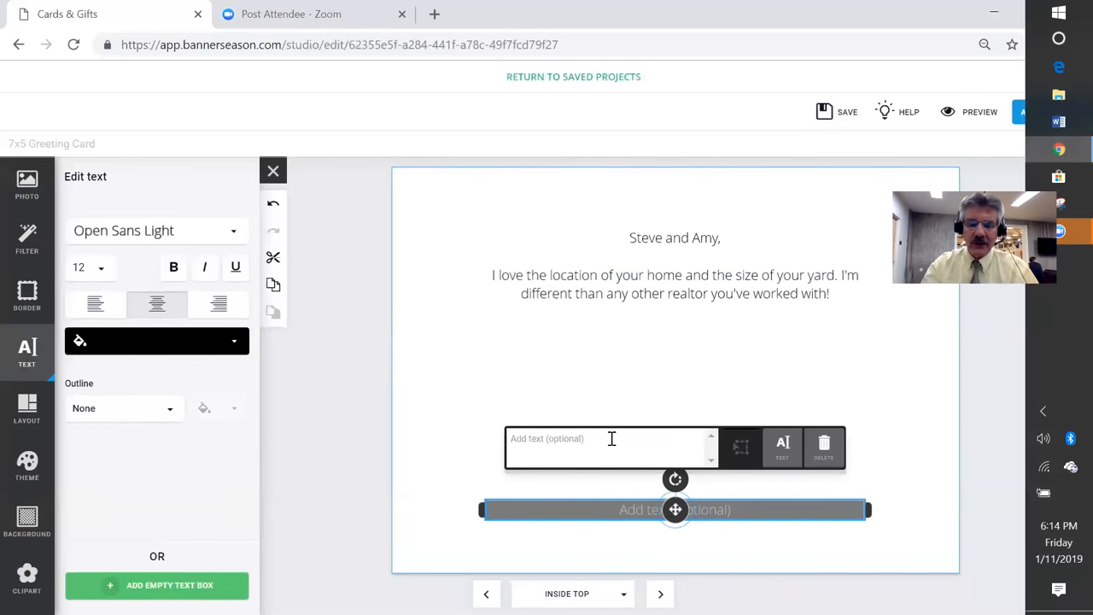
pyautogui.write('Jim McCord')
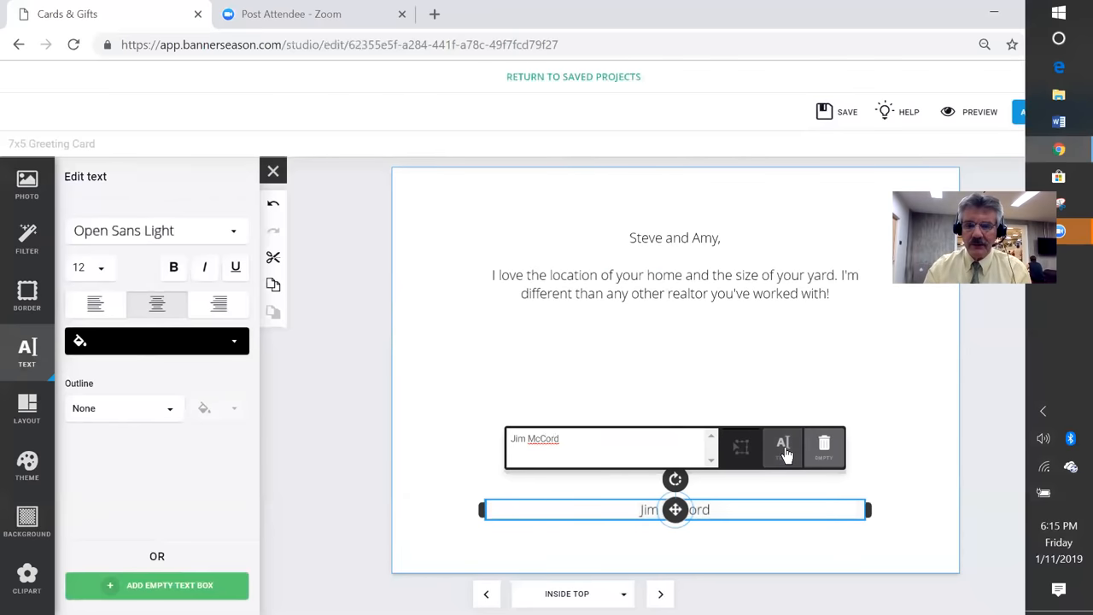
pyautogui.click(274, 171)
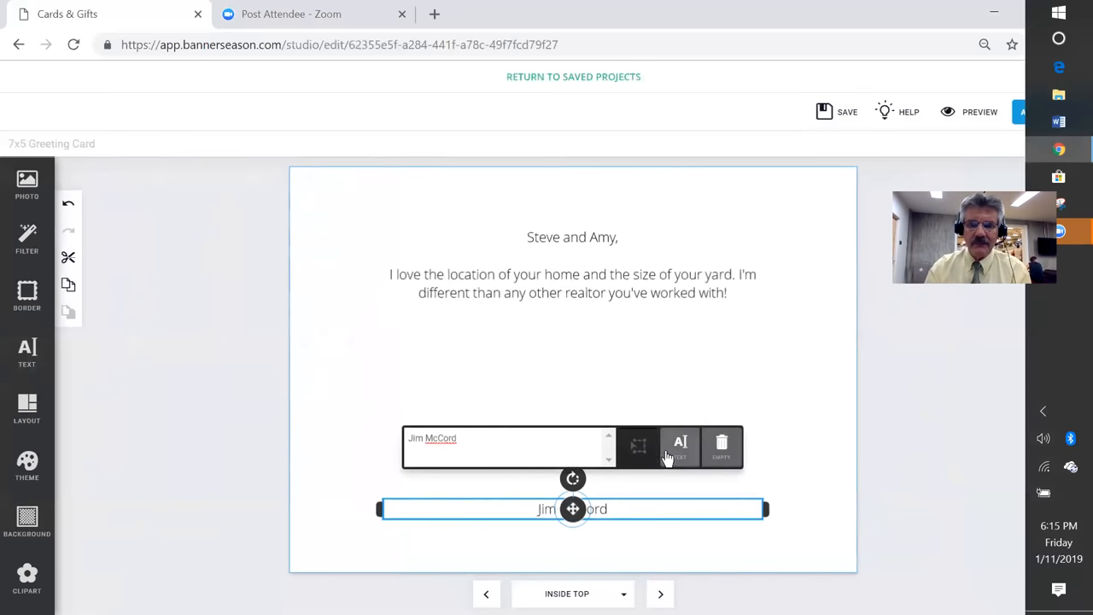
# Step: Set the signature's font to the Allura script typeface
pyautogui.click(680, 444)
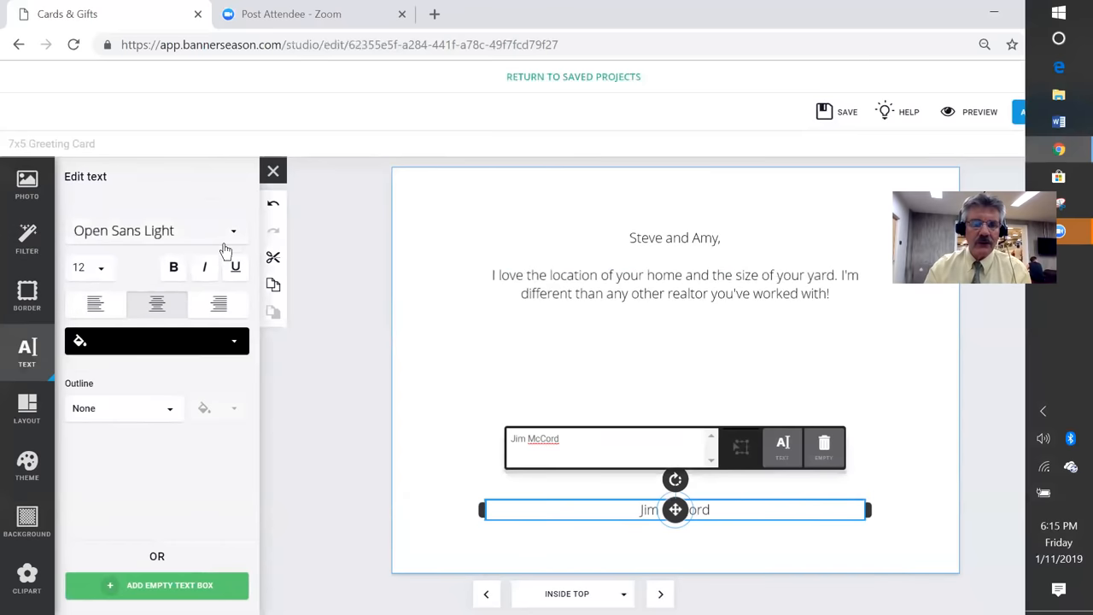
pyautogui.click(158, 229)
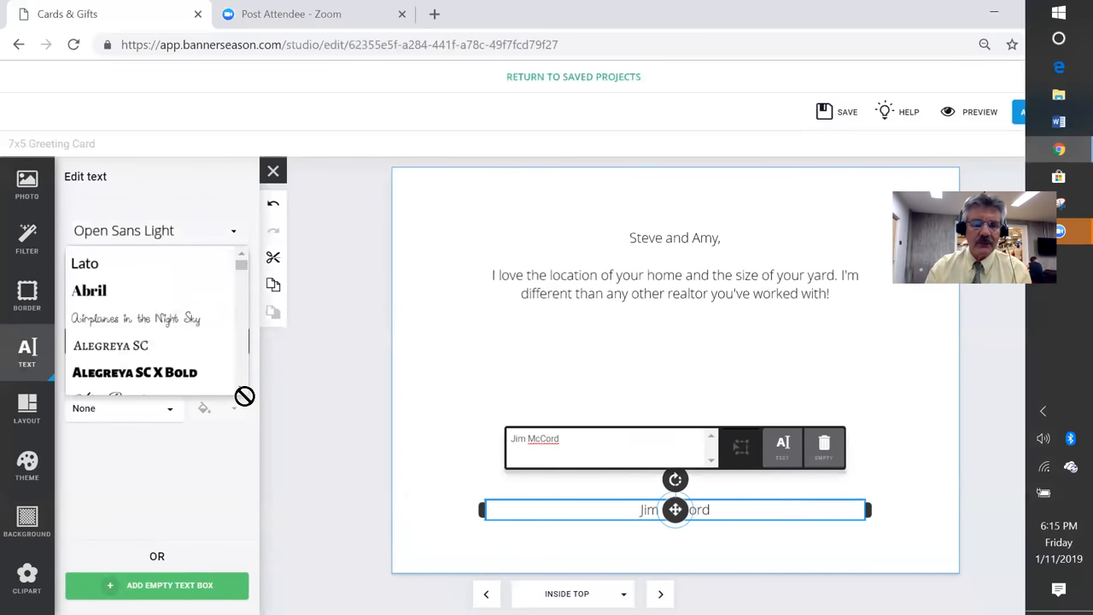
pyautogui.scroll(-3)
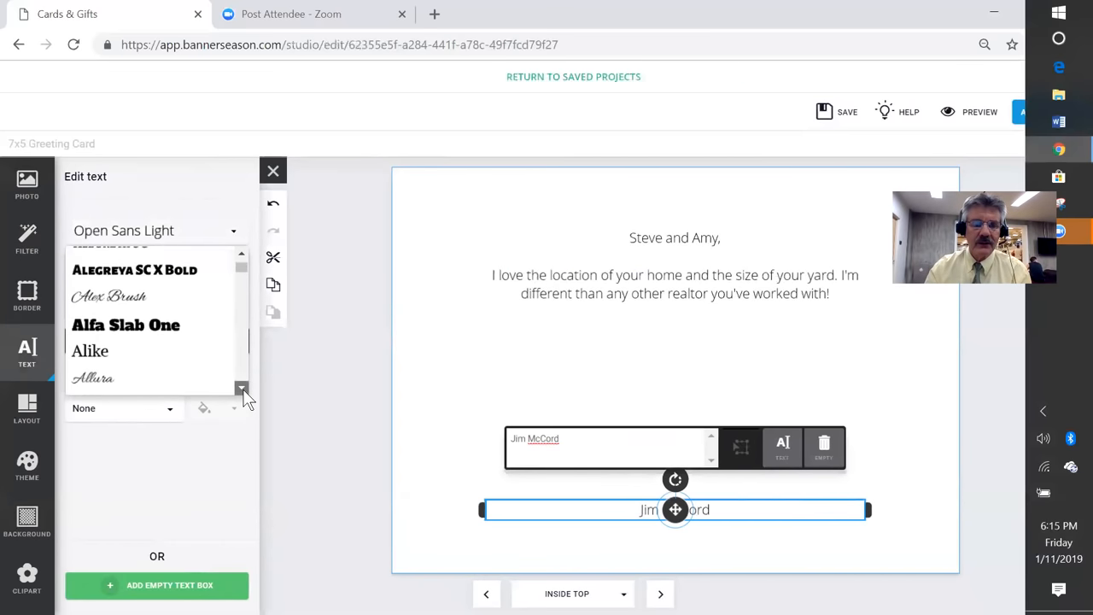
pyautogui.click(243, 390)
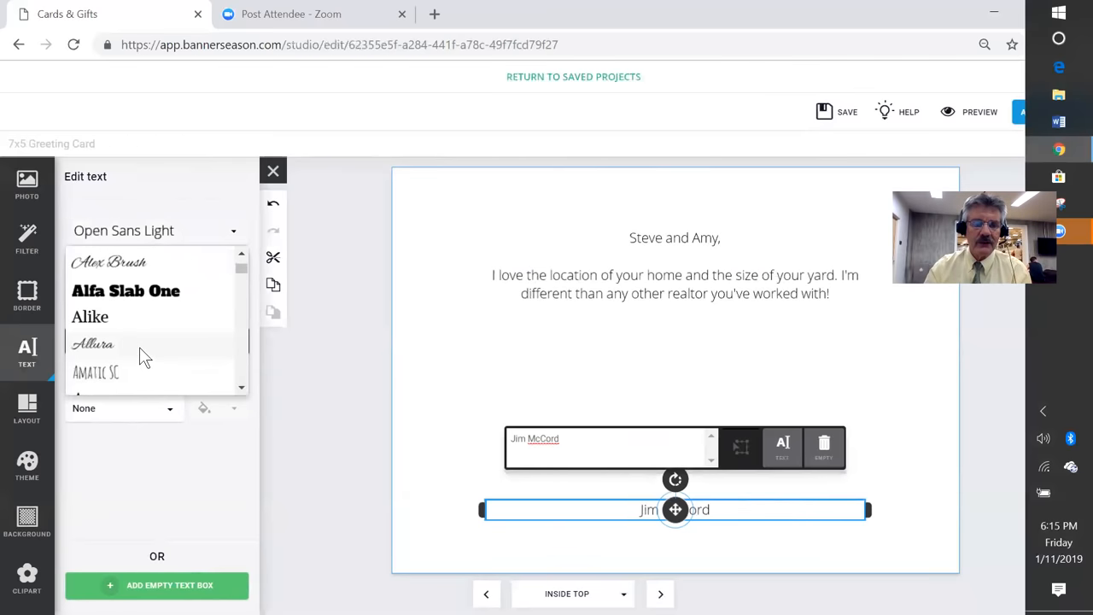
pyautogui.click(93, 343)
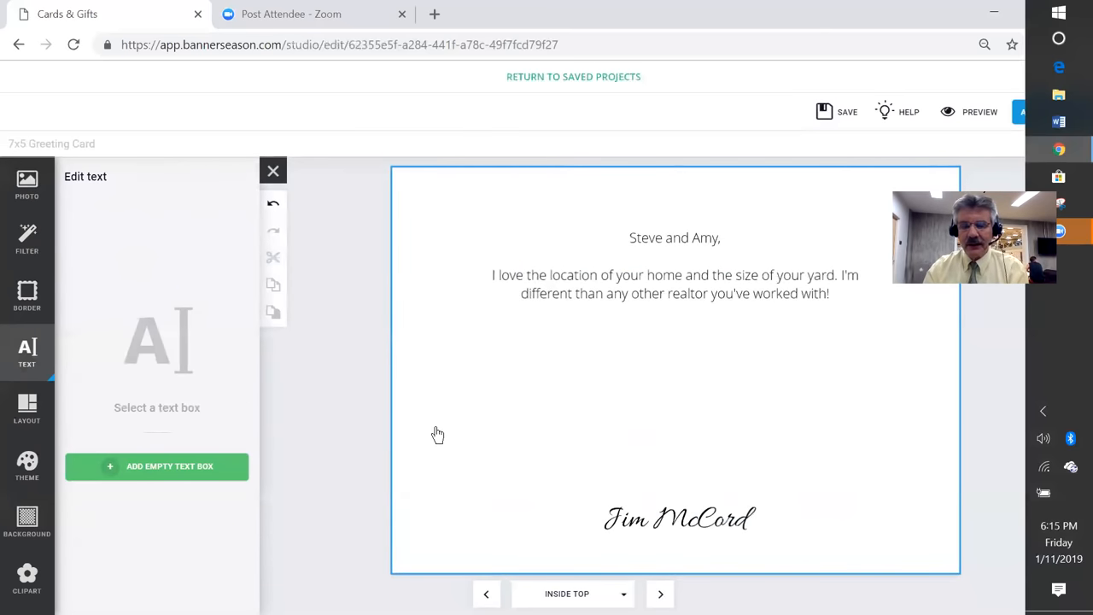
# Step: Place the drone selfie from recent uploads and resize it to sit between message and signature
pyautogui.click(28, 184)
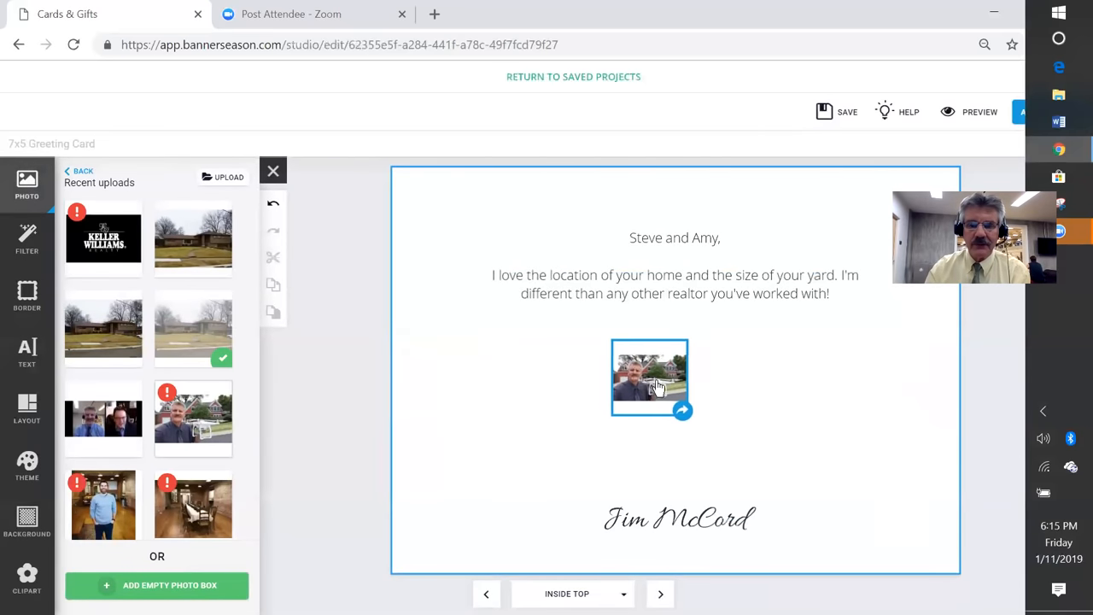
pyautogui.click(193, 418)
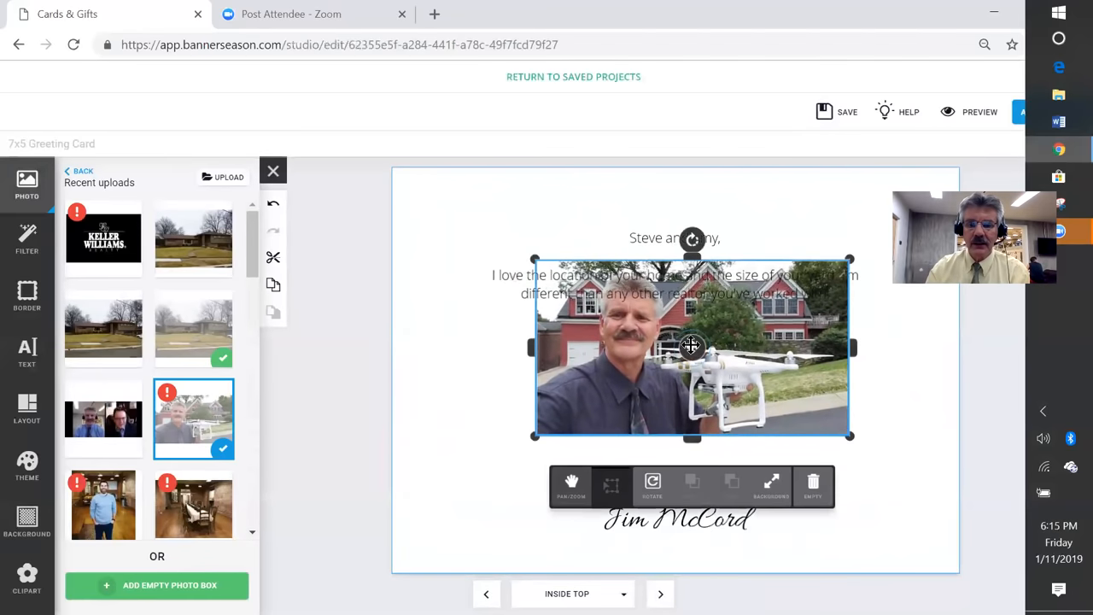
pyautogui.moveTo(692, 349); pyautogui.dragTo(690, 415)
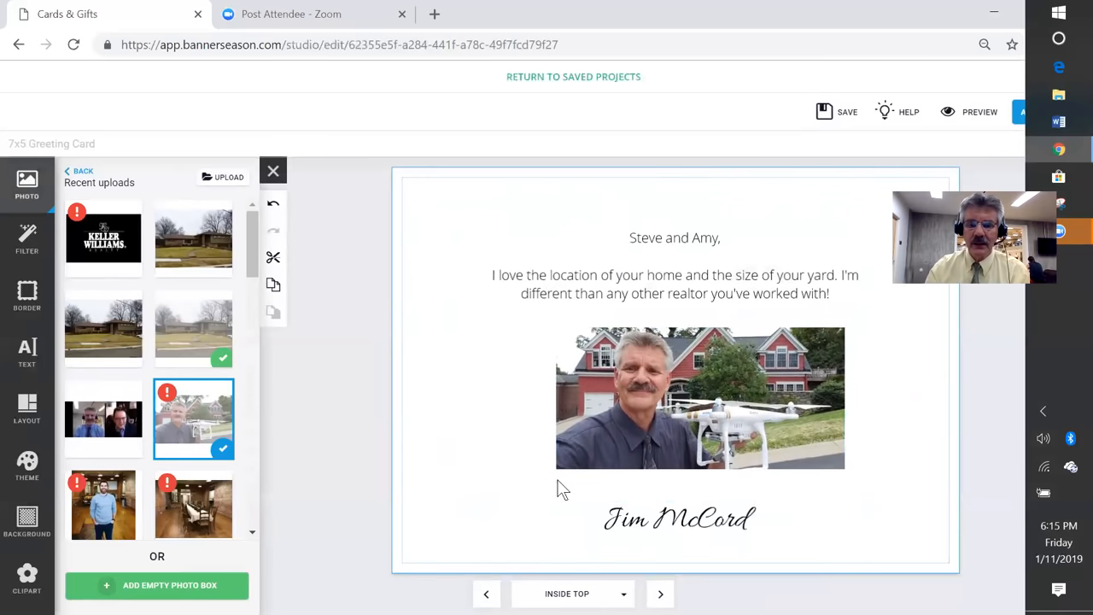
pyautogui.click(699, 396)
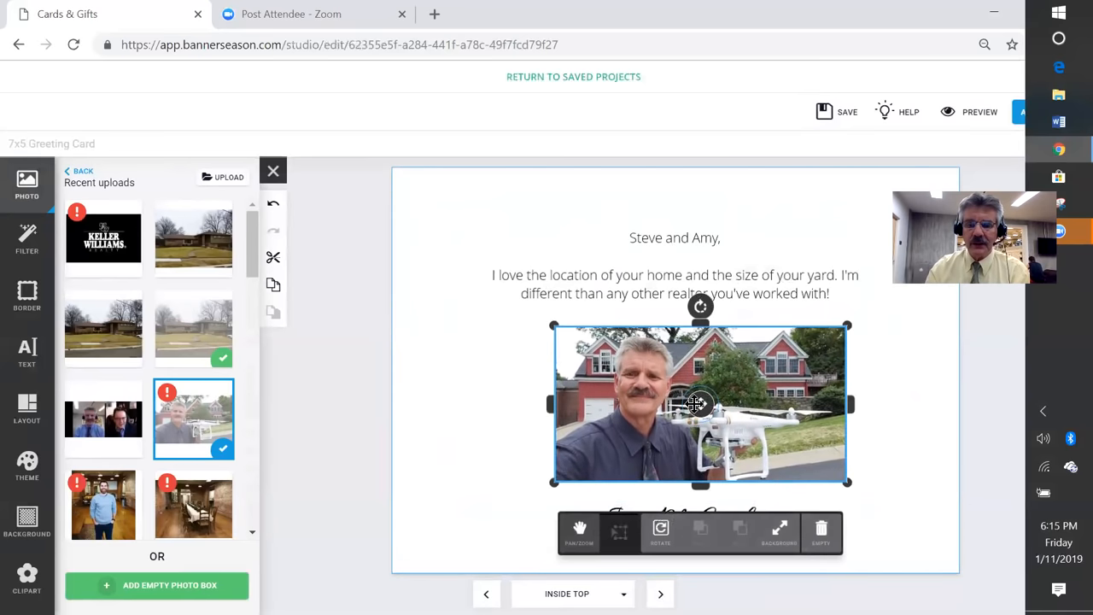
pyautogui.moveTo(693, 403); pyautogui.dragTo(676, 397)
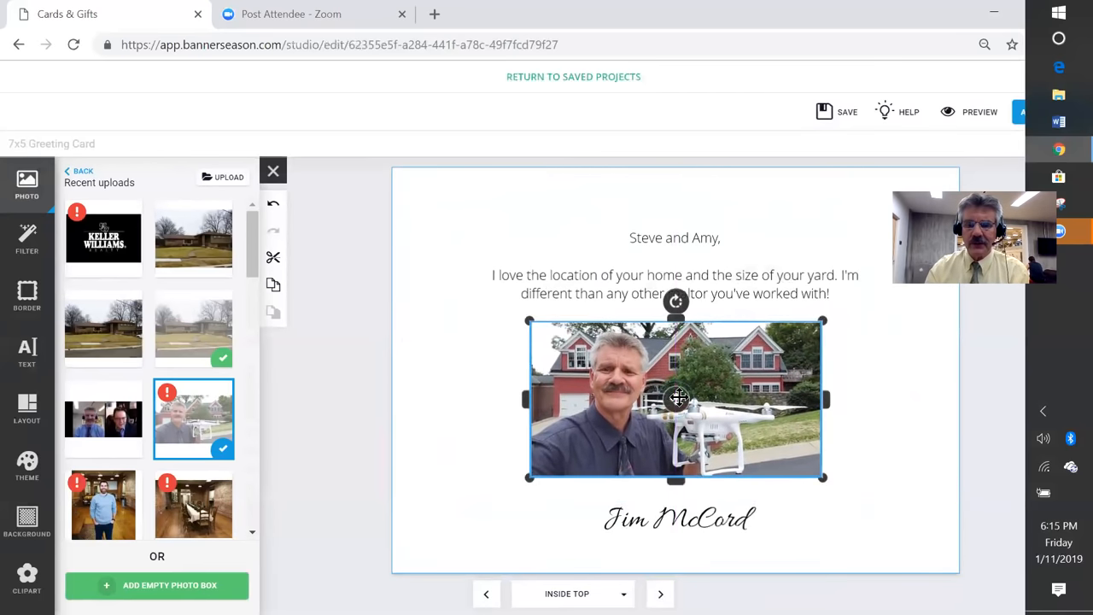
pyautogui.click(675, 400)
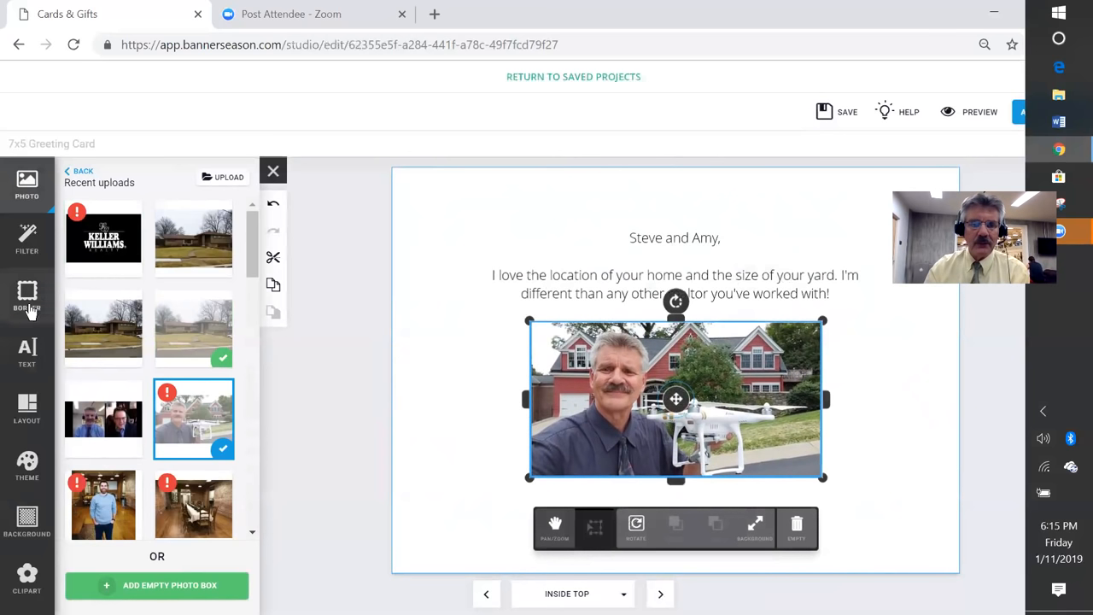
# Step: Give the drone photo a thick black border, undo a stray text move, and go to Inside Bottom
pyautogui.click(28, 299)
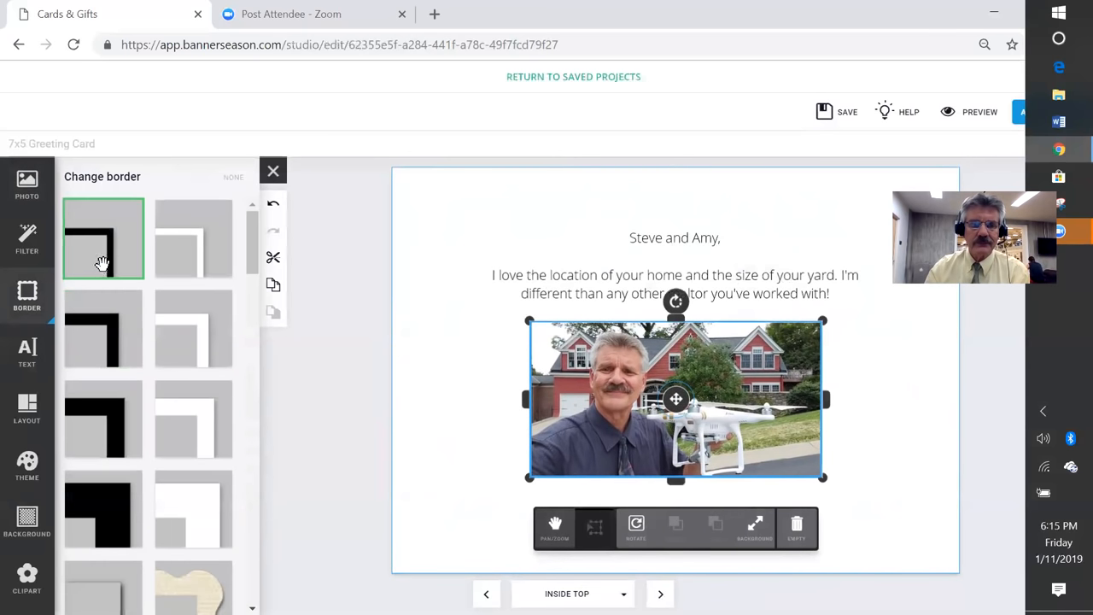
pyautogui.click(103, 328)
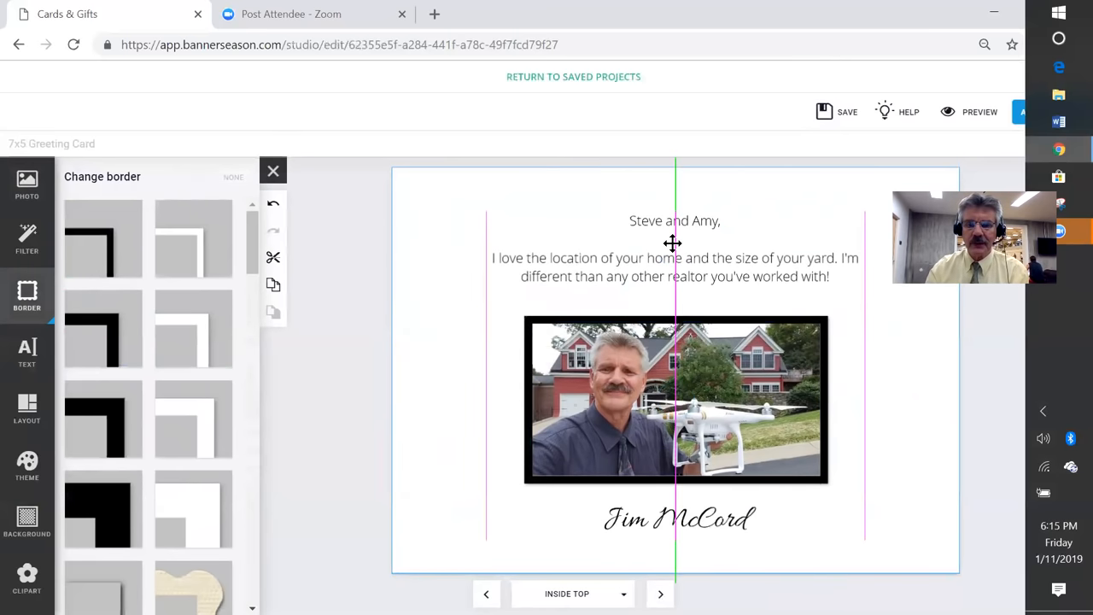
pyautogui.click(679, 520)
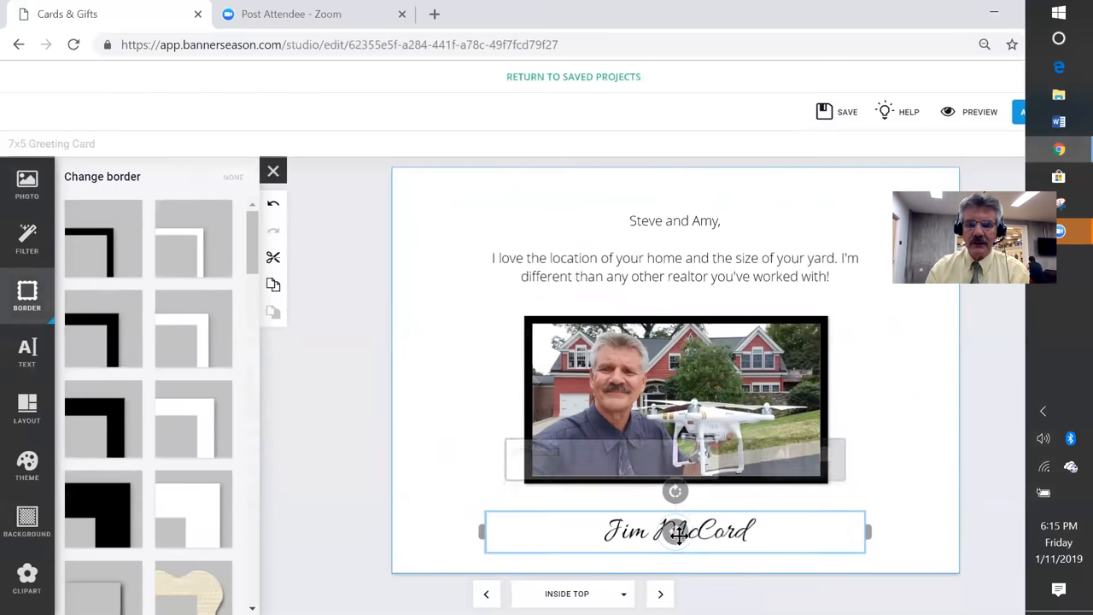
pyautogui.click(333, 434)
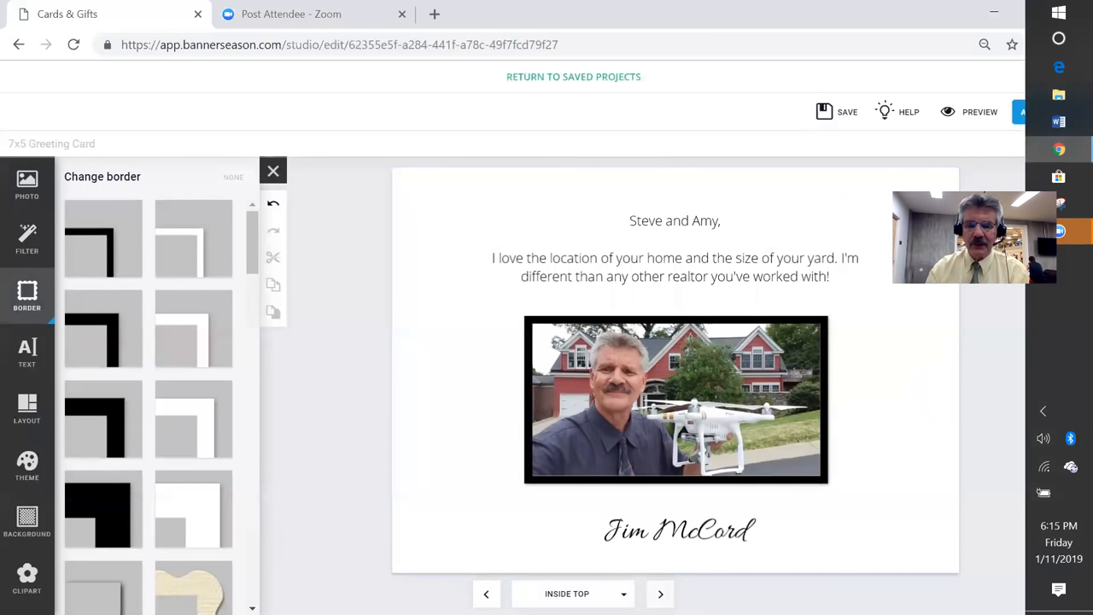
pyautogui.click(659, 594)
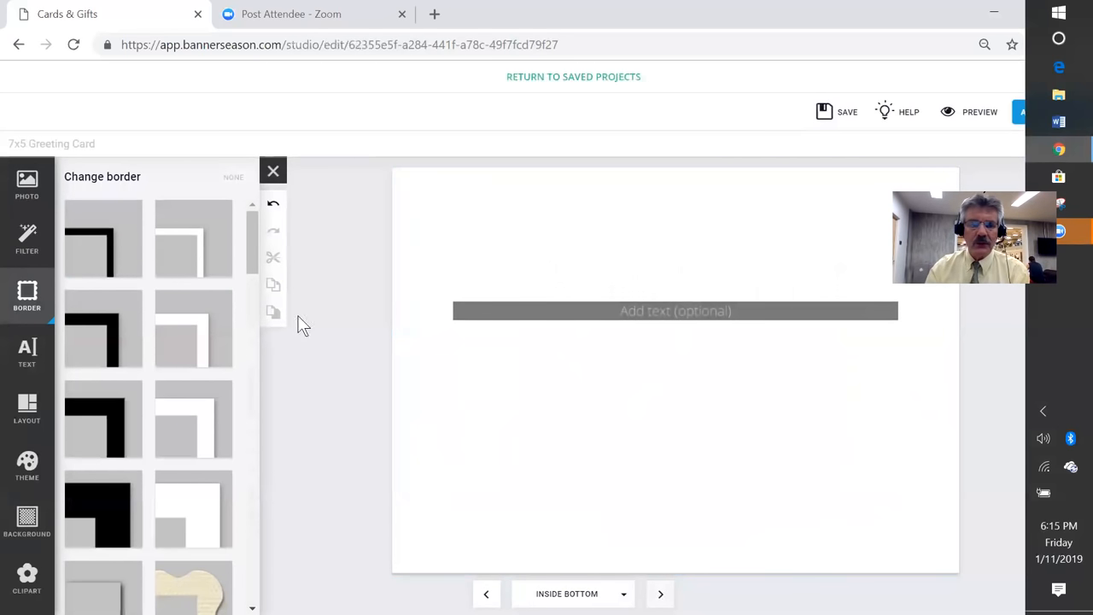
# Step: Place the Keller Williams logo from recent uploads onto the Inside Bottom page, centred, dismissing the resolution warning
pyautogui.click(27, 181)
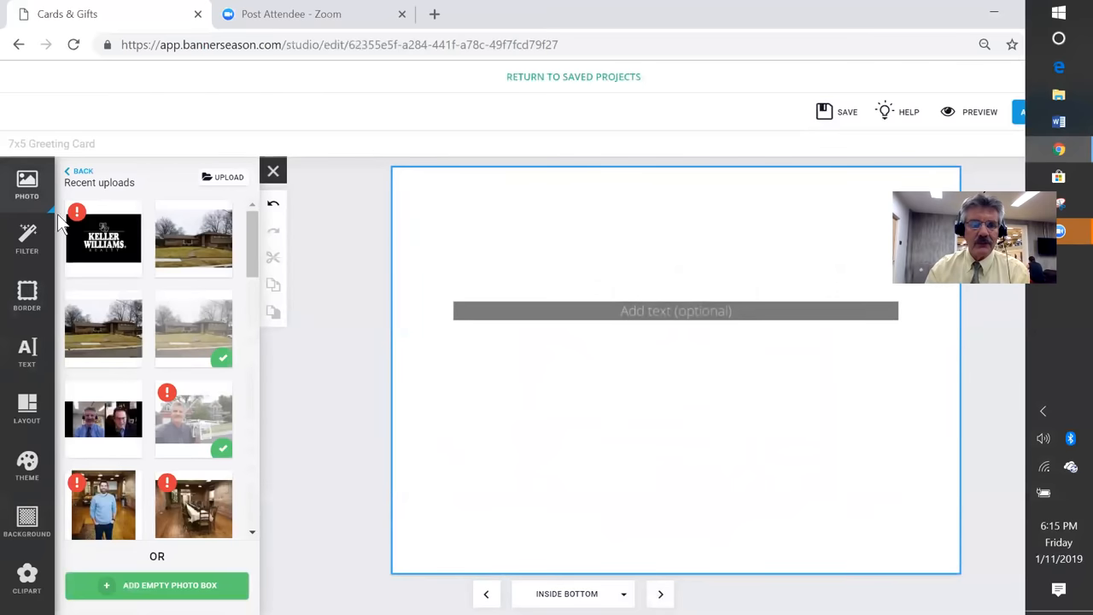
pyautogui.click(103, 240)
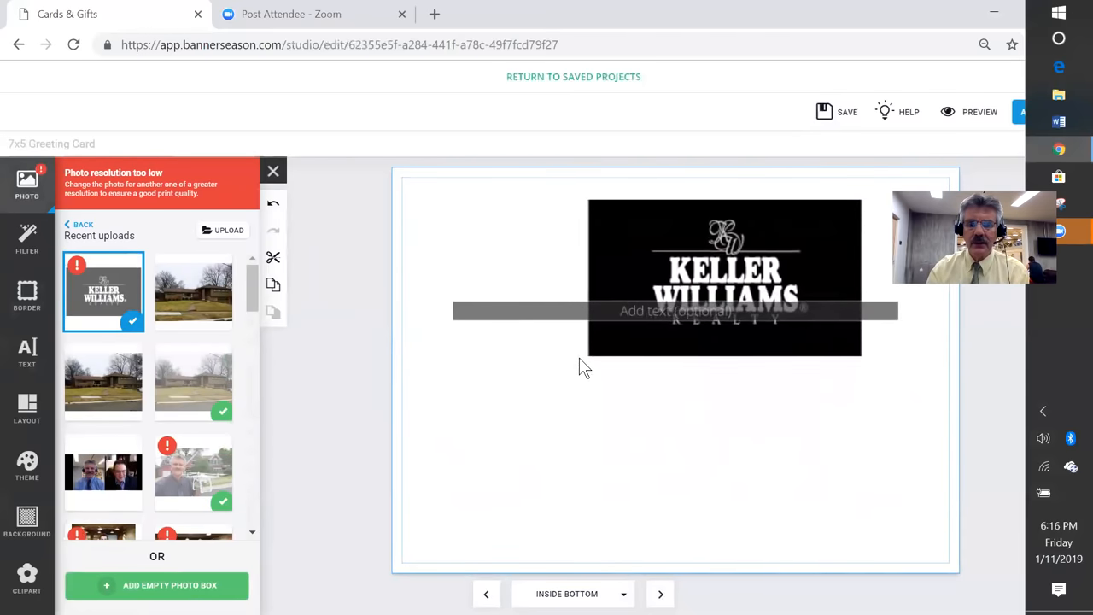
pyautogui.click(724, 277)
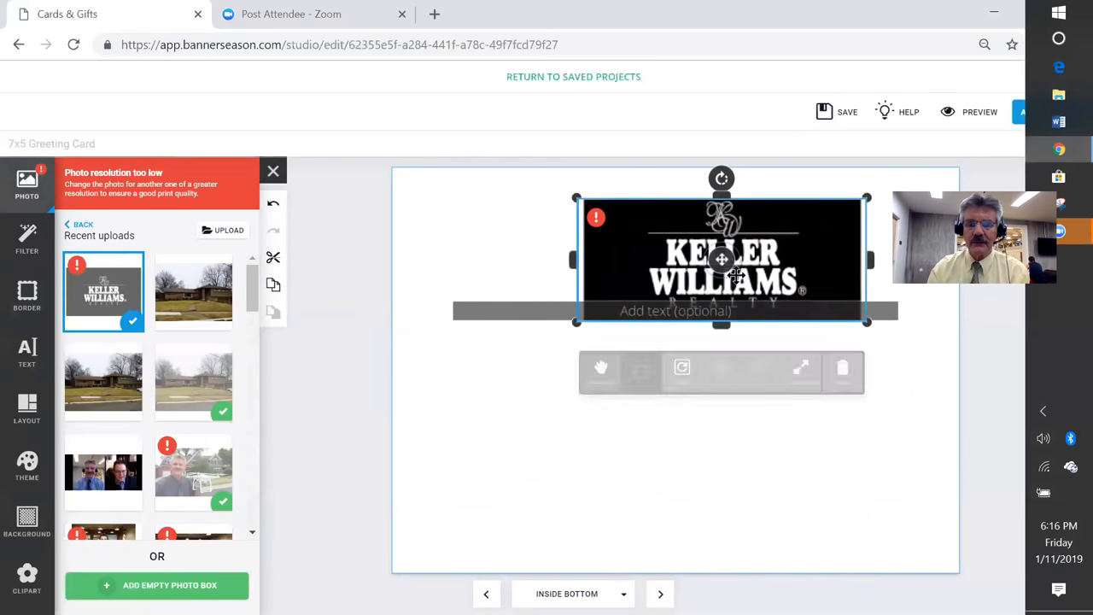
pyautogui.moveTo(721, 260); pyautogui.dragTo(675, 311)
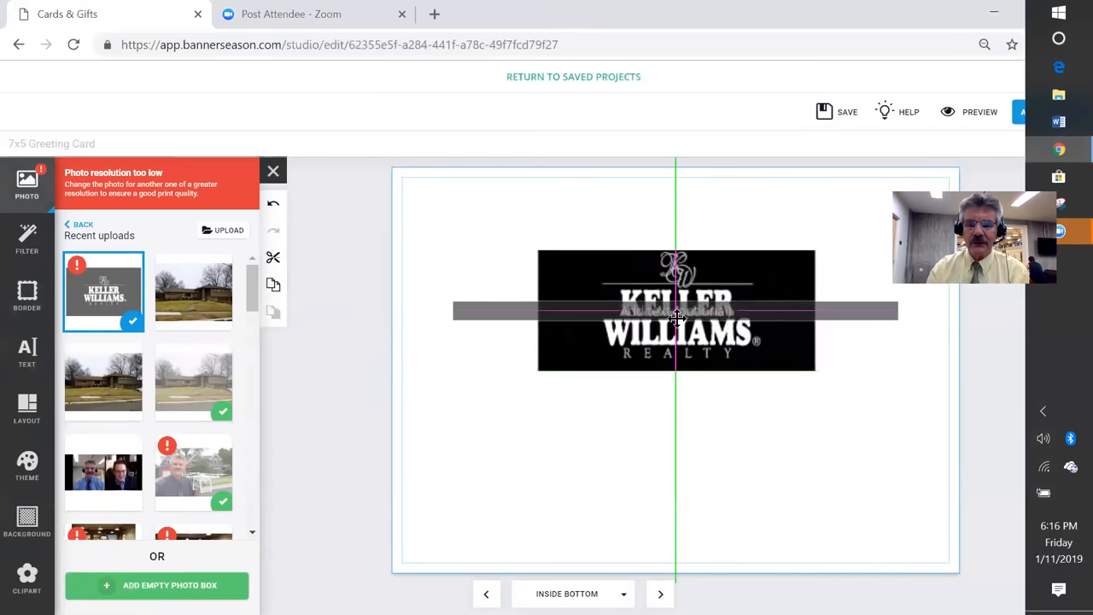
pyautogui.click(676, 311)
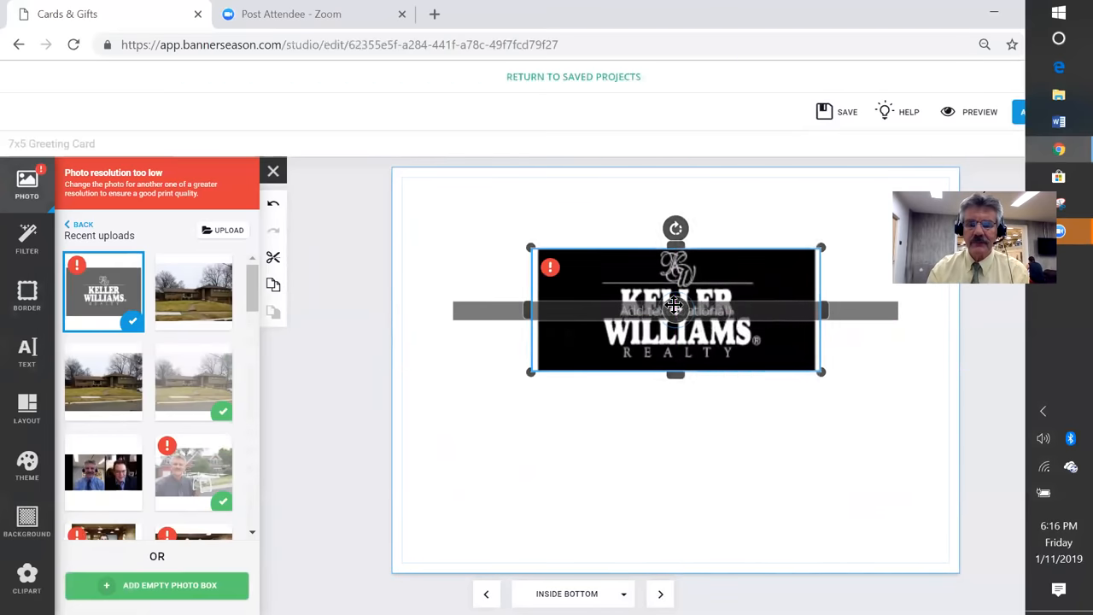
pyautogui.click(675, 310)
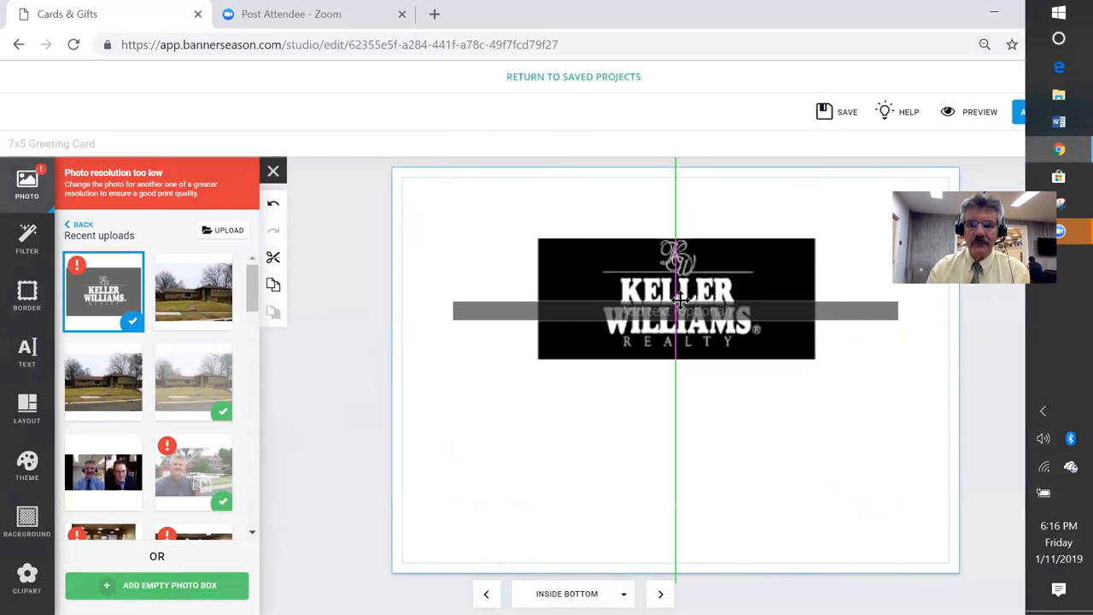
pyautogui.click(676, 297)
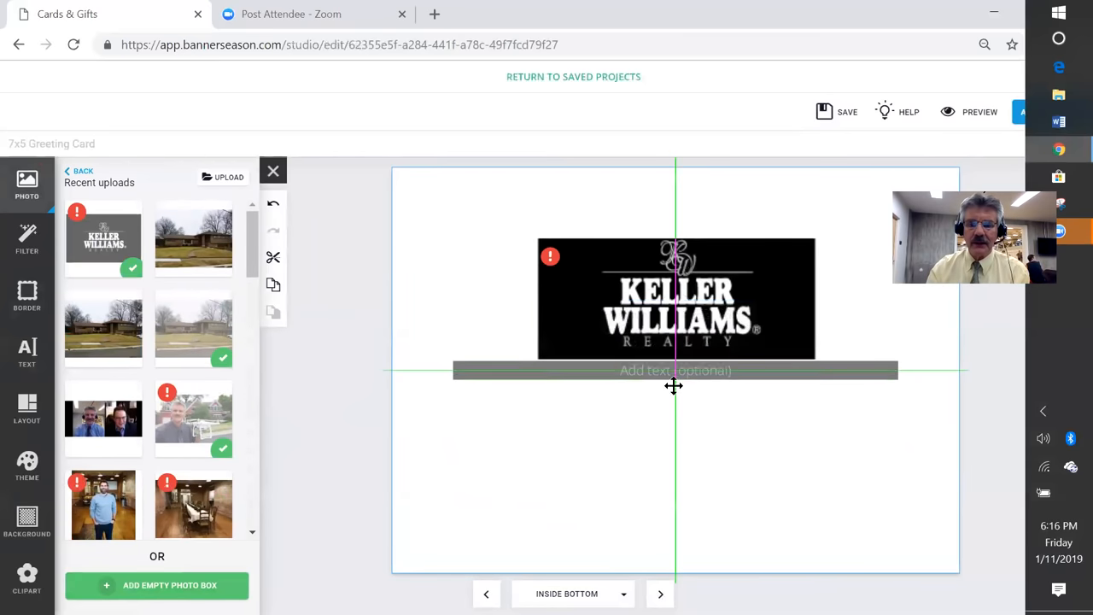
# Step: Fill the caption under the logo with Jim's name, the Keller Williams office and his 859 phone number
pyautogui.click(673, 369)
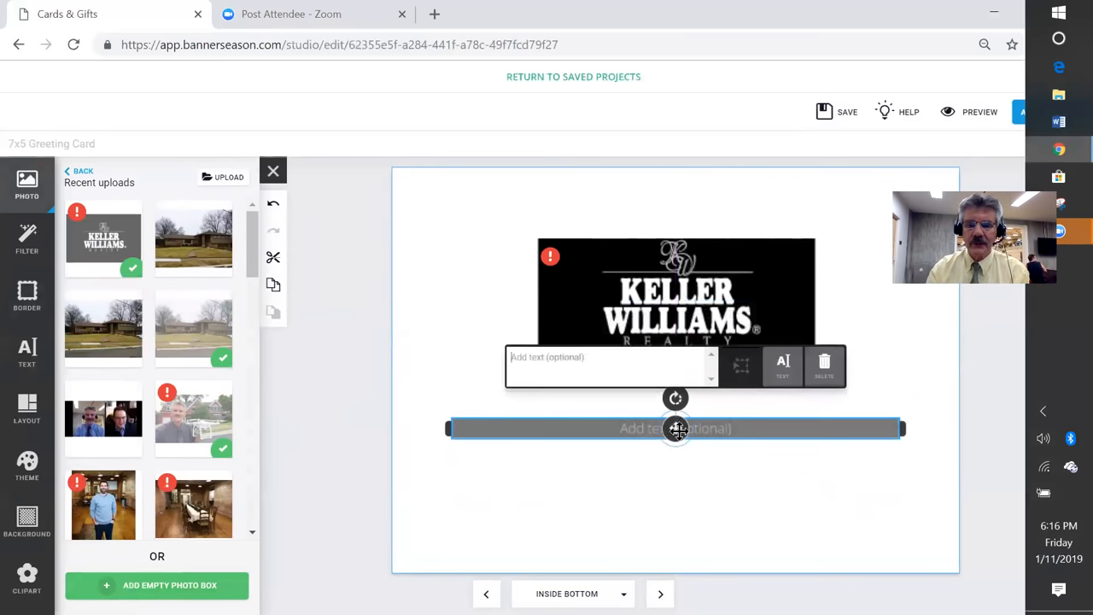
pyautogui.write('J')
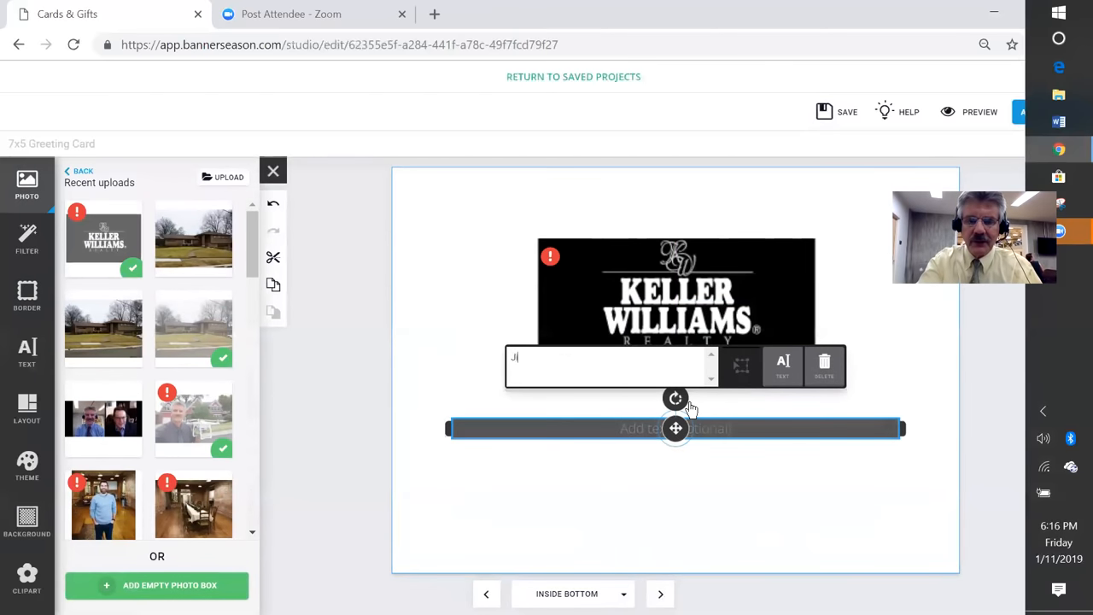
pyautogui.write('im McCord')
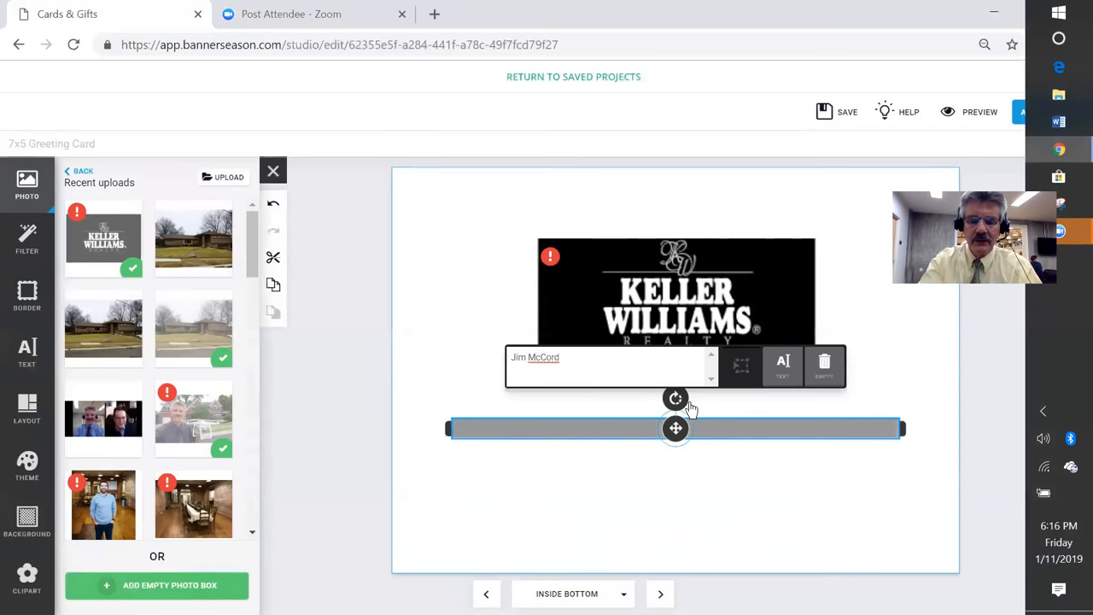
pyautogui.write('Keller Williams Pinnacle Group')
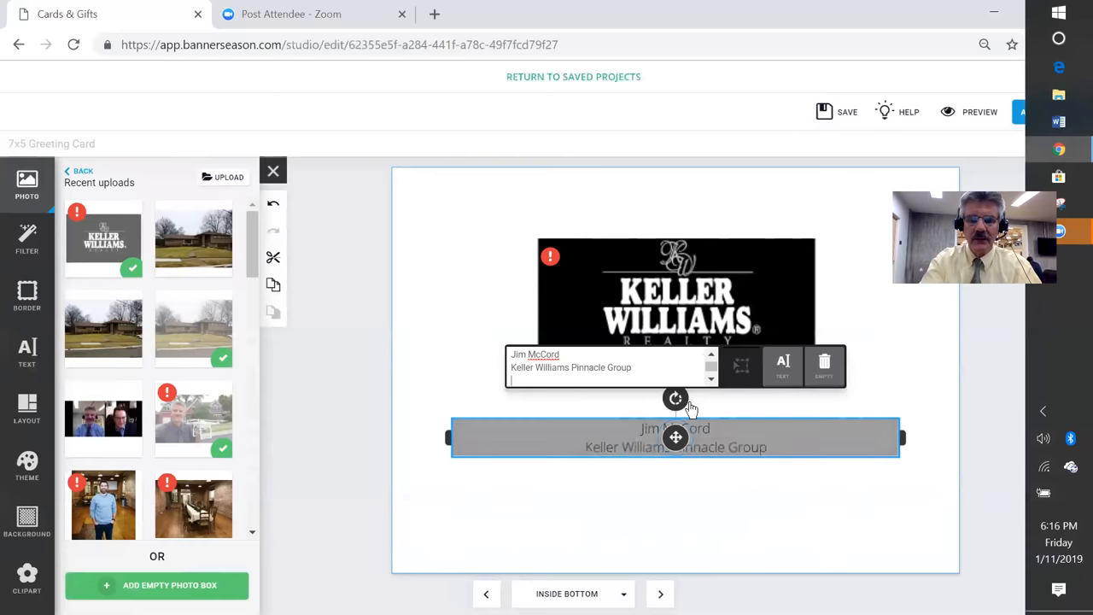
pyautogui.write('859-866')
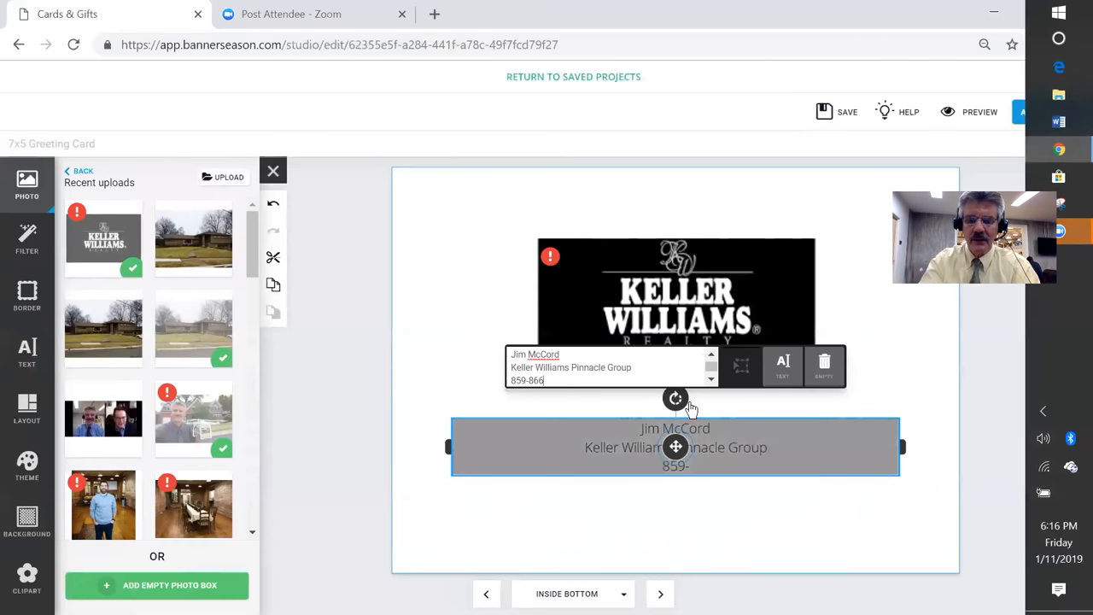
pyautogui.write('-2354')
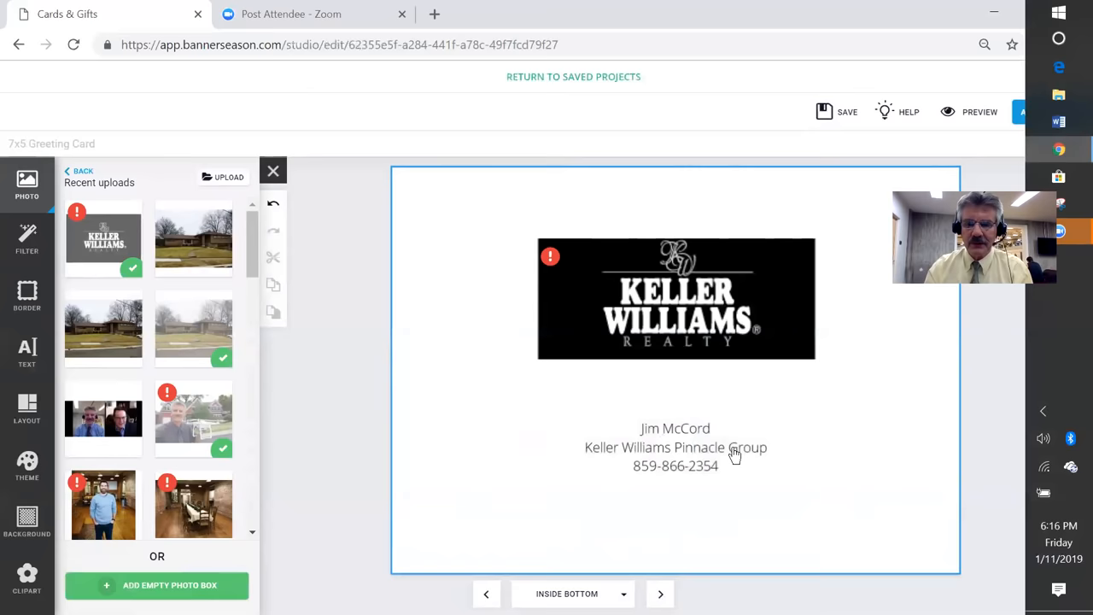
pyautogui.click(674, 448)
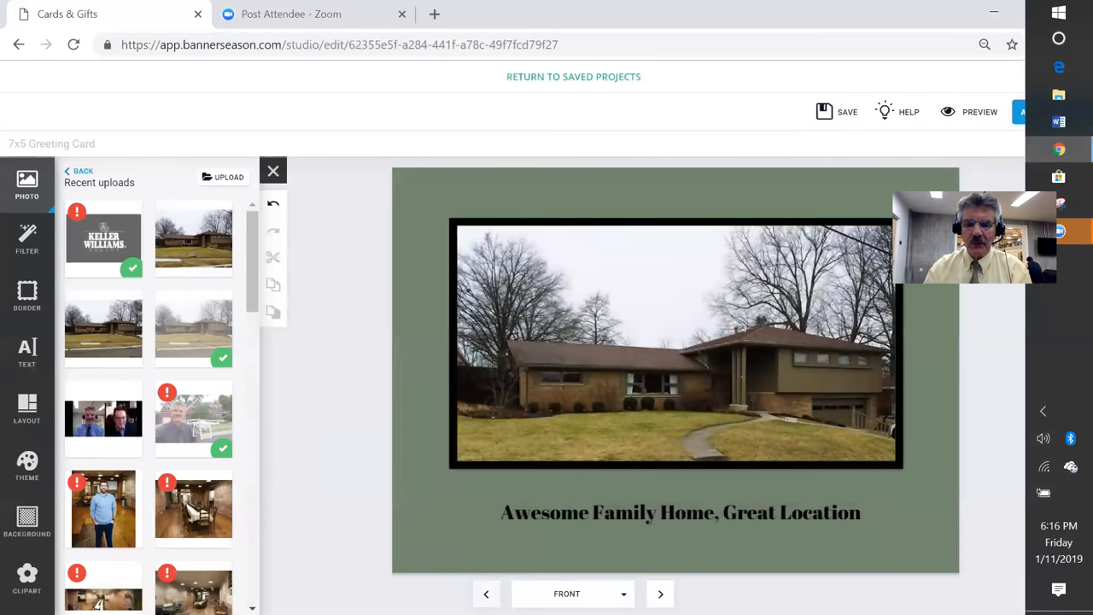
# Step: Append '!' to the front caption, then page through Inside Top and Inside Bottom to the Back
pyautogui.click(680, 513)
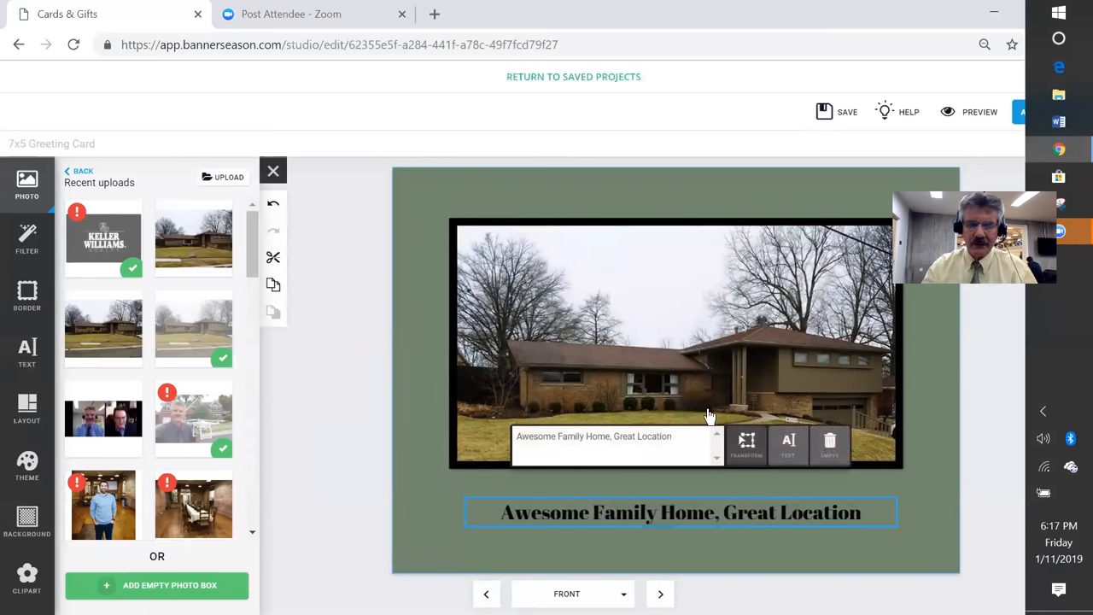
pyautogui.write('!')
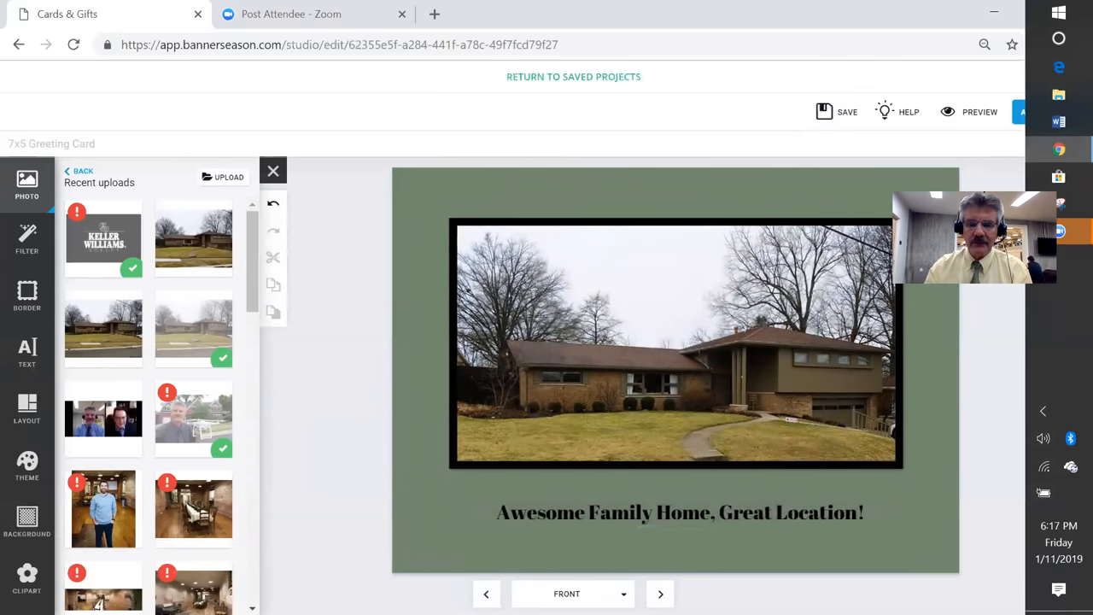
pyautogui.click(659, 594)
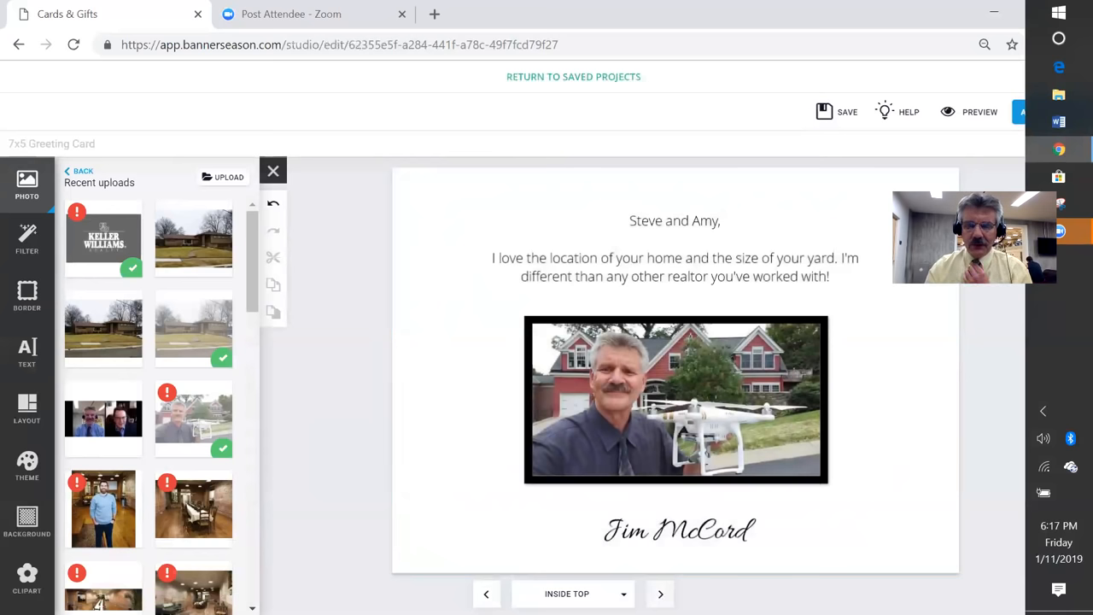
pyautogui.click(659, 595)
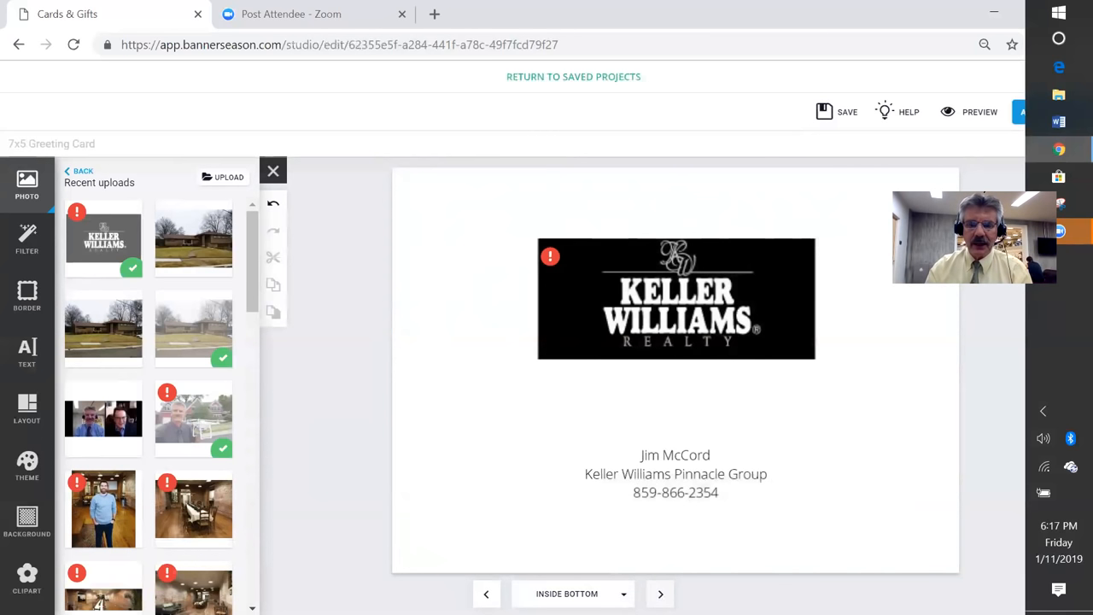
pyautogui.click(660, 595)
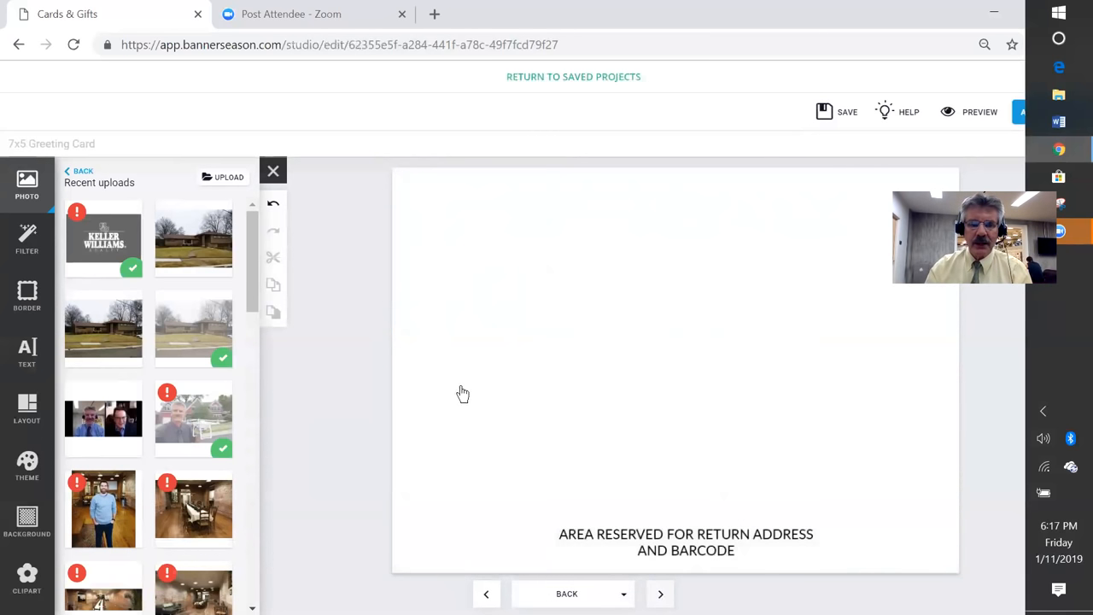
pyautogui.moveTo(306, 369)
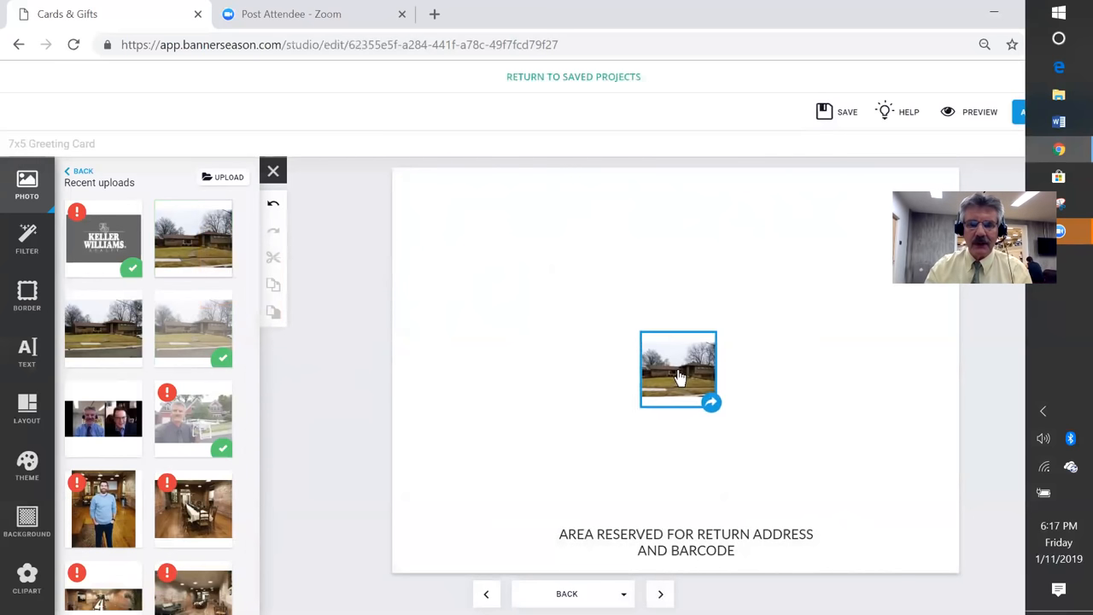
# Step: Drop the brick house photo onto the Back page, check the Front and Inside Bottom, and submit the card for review
pyautogui.click(193, 238)
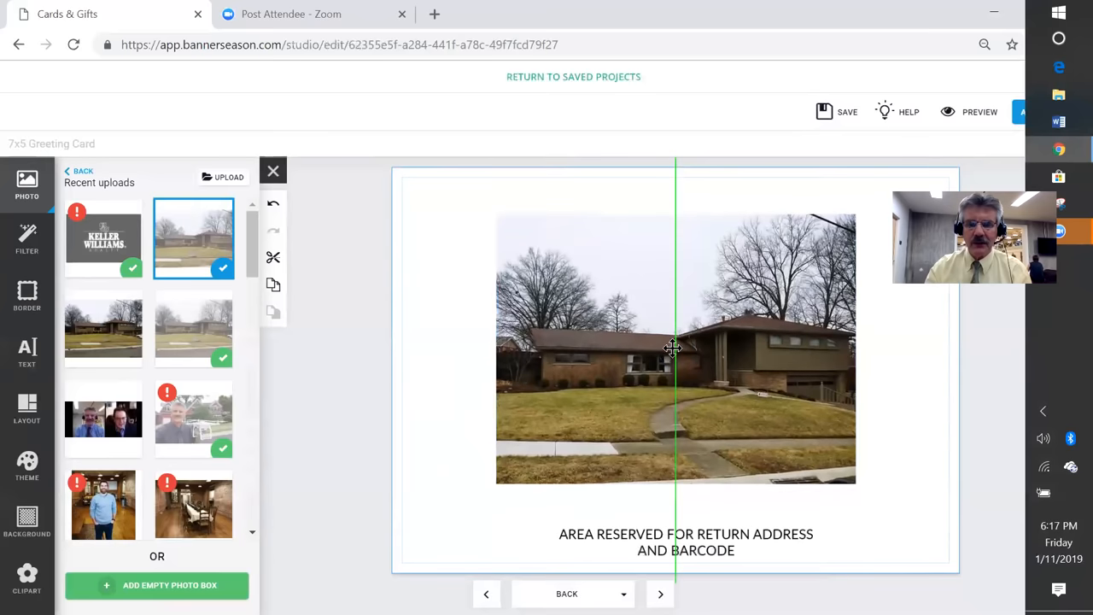
pyautogui.click(675, 349)
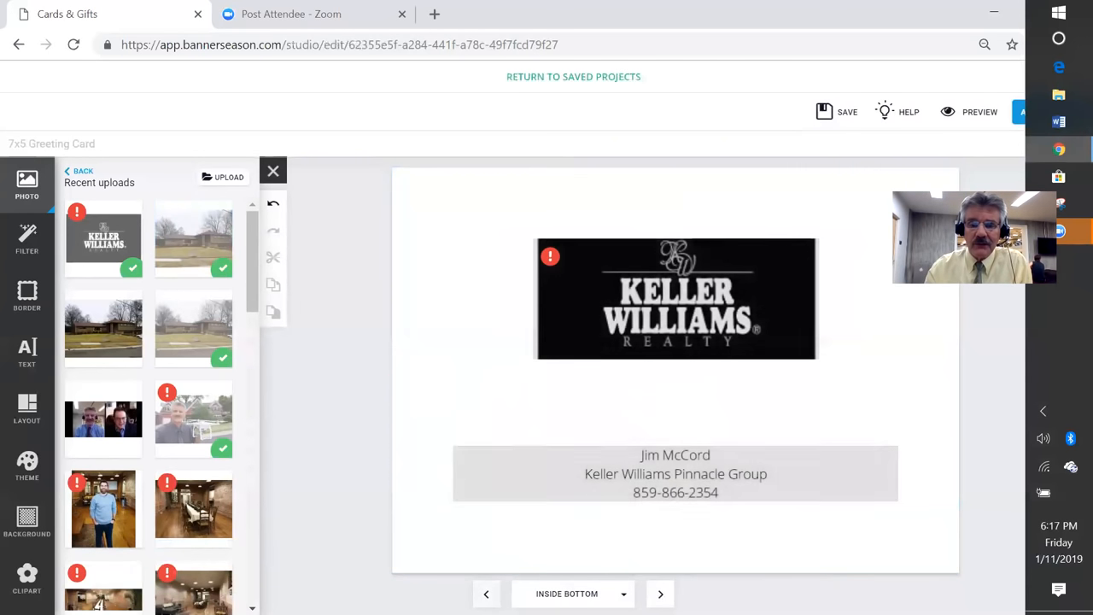
pyautogui.click(659, 594)
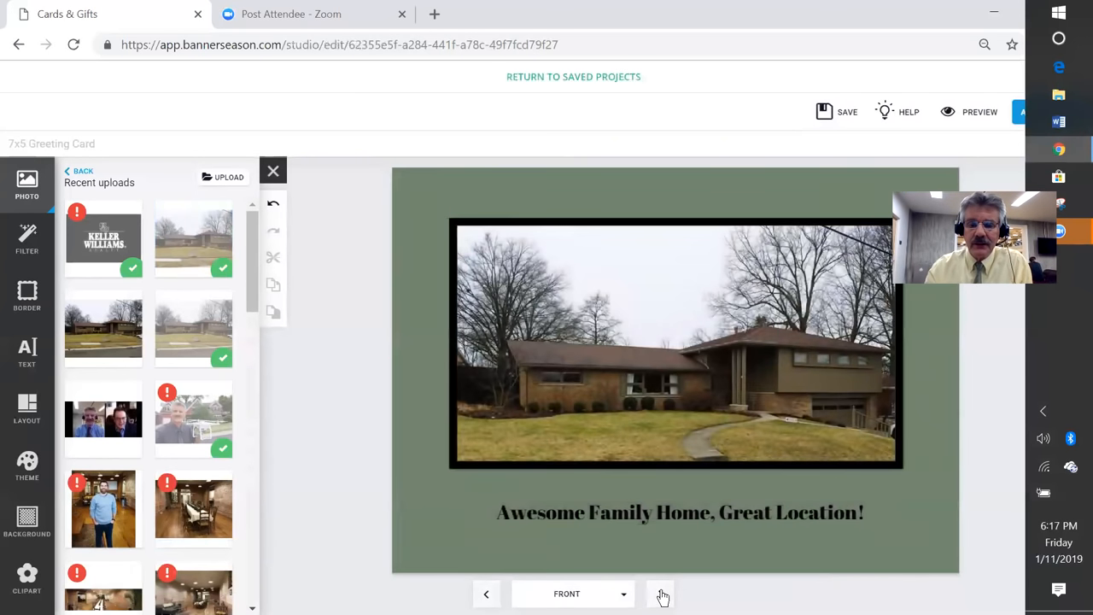
pyautogui.click(659, 594)
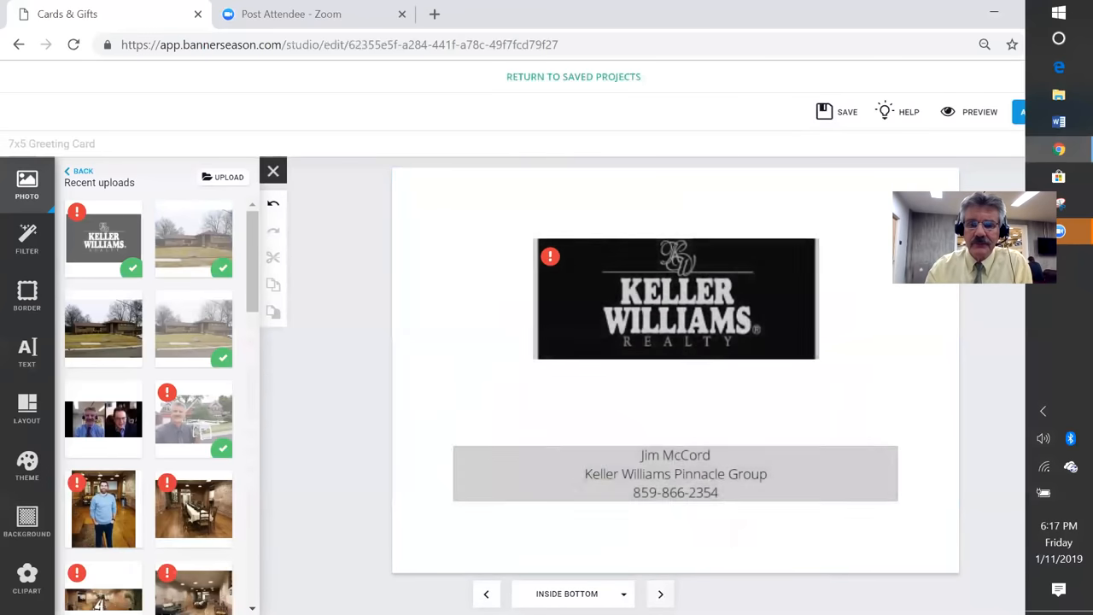
pyautogui.click(485, 594)
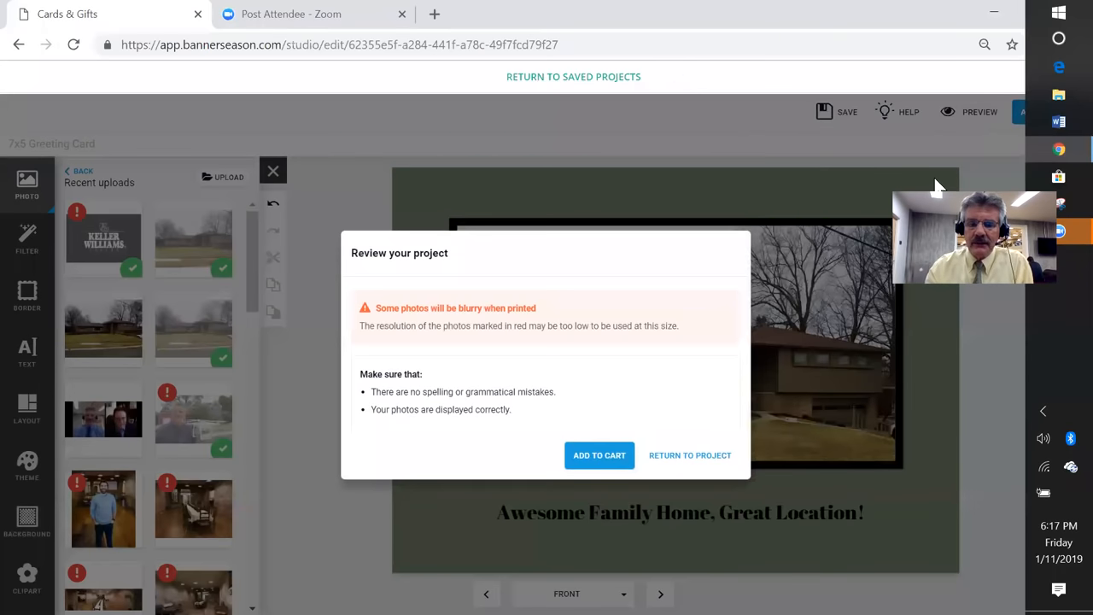
# Step: Add the greeting card to the cart and bring up the saved Design Studio projects from the cart page
pyautogui.click(598, 454)
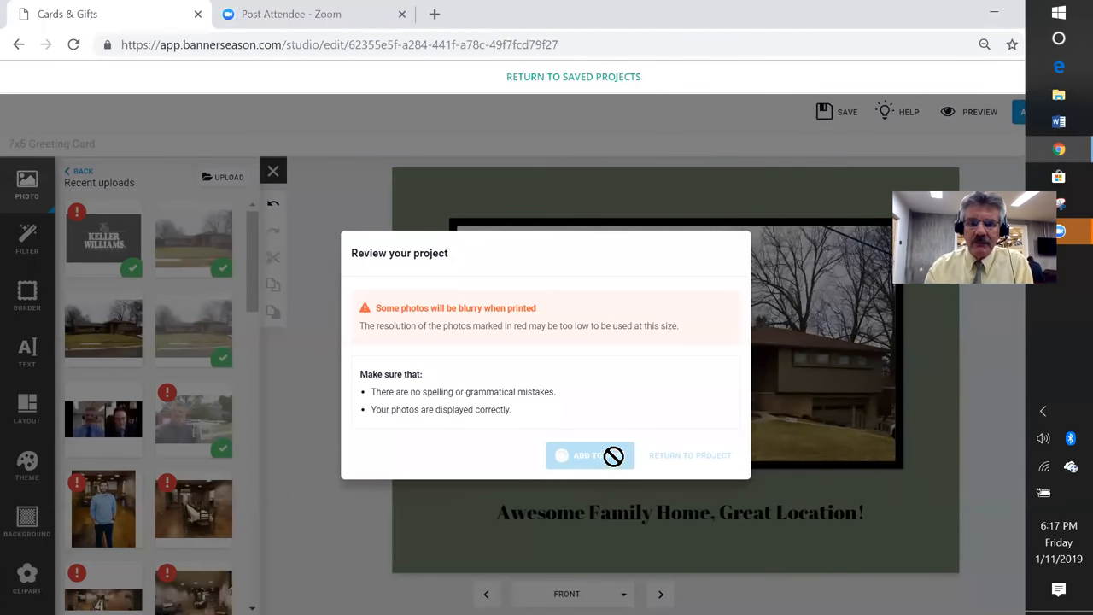
pyautogui.click(589, 454)
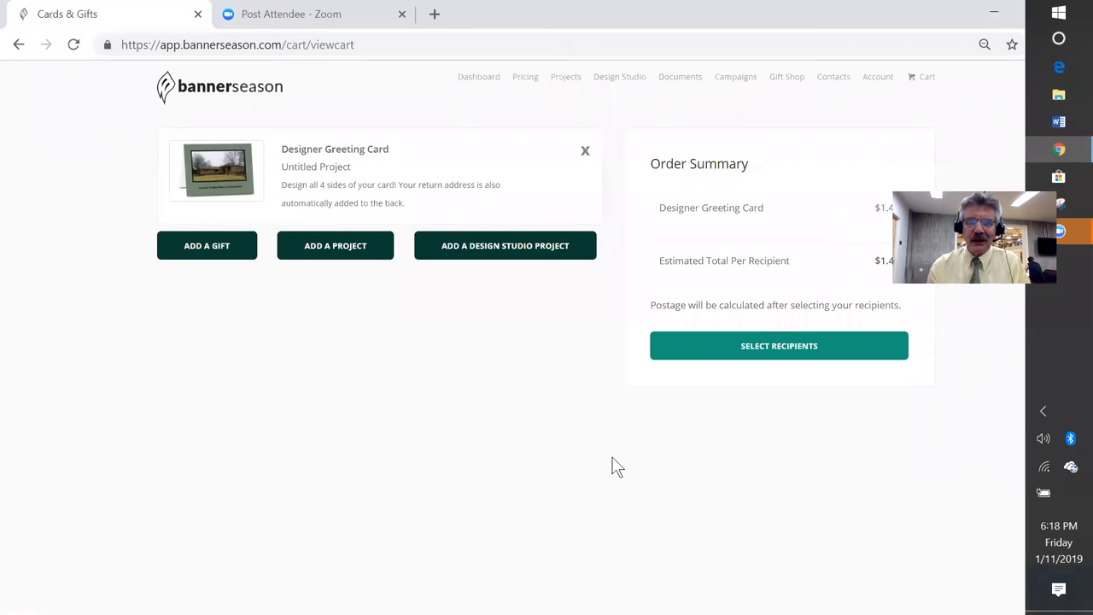
pyautogui.moveTo(601, 470)
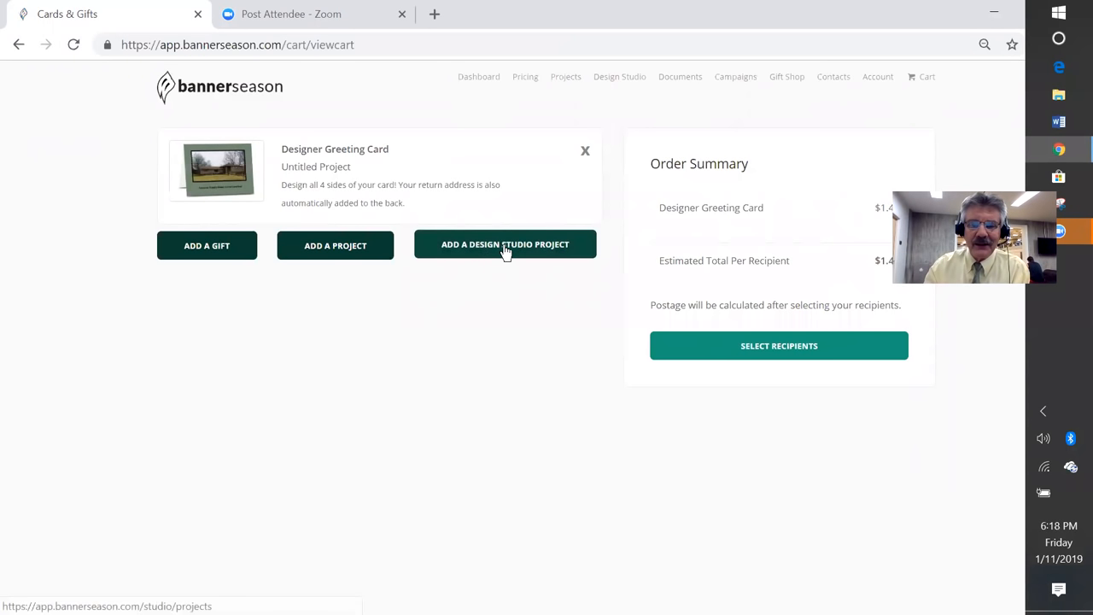
pyautogui.click(505, 245)
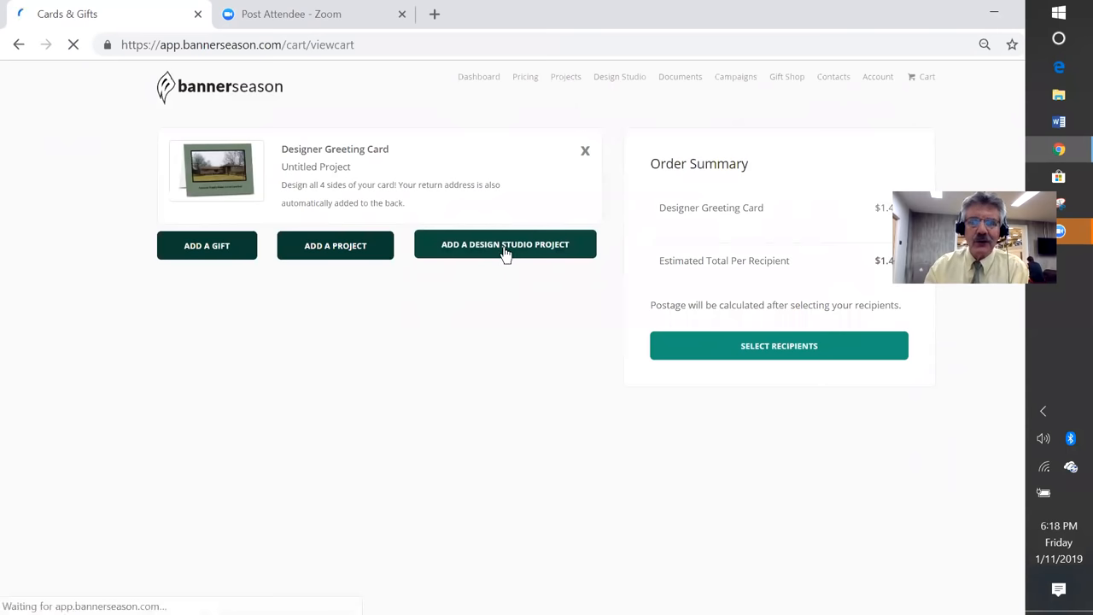
pyautogui.click(505, 244)
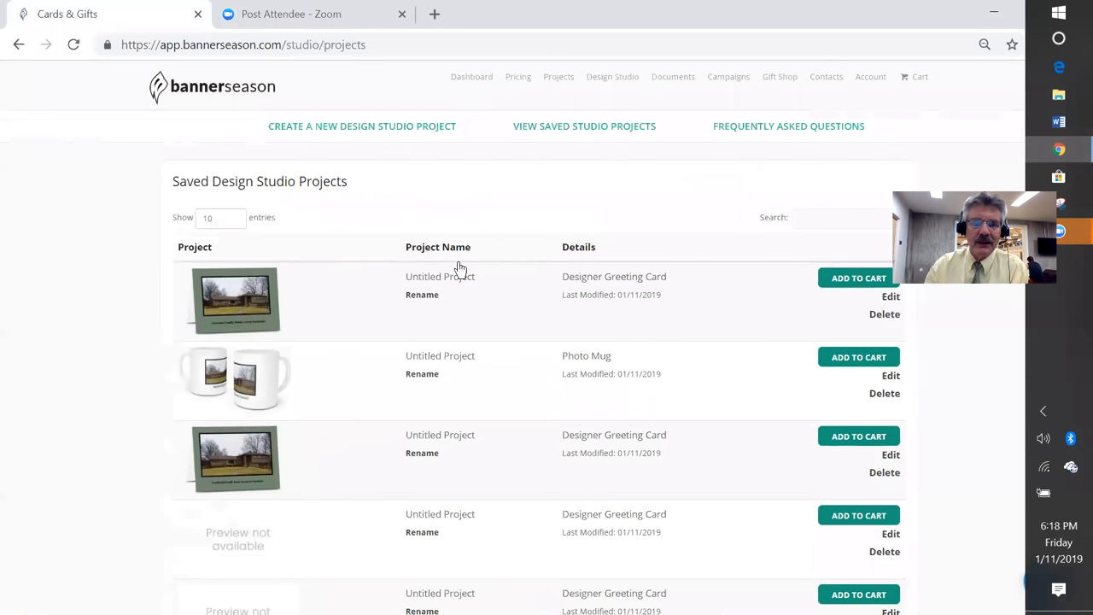
# Step: From the Design Studio catalog choose Photo Mug and start a blank Design Your Own mug
pyautogui.click(362, 126)
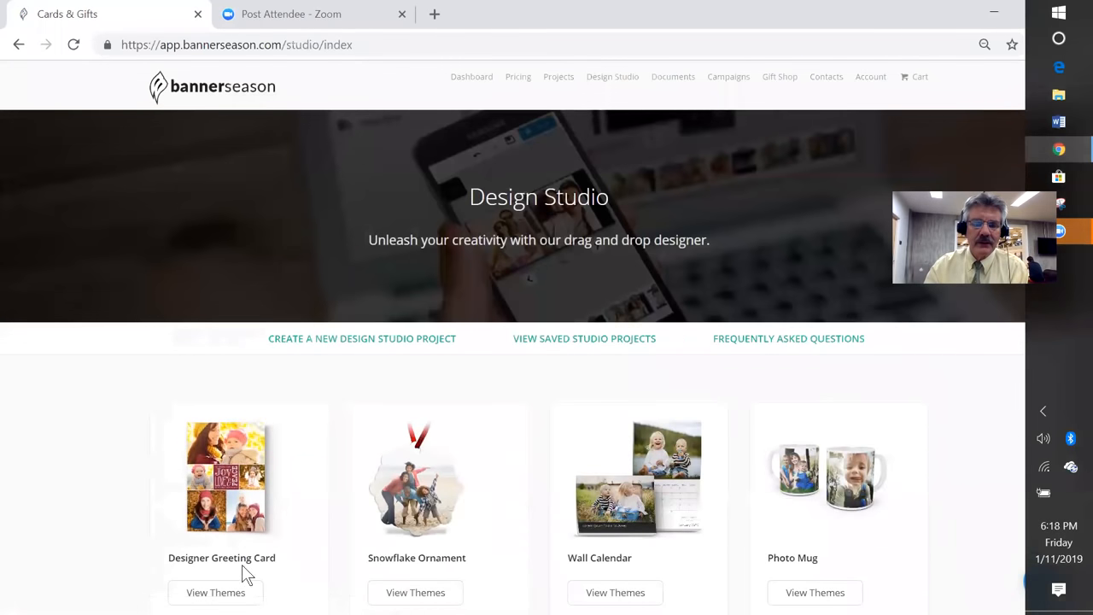
pyautogui.click(814, 591)
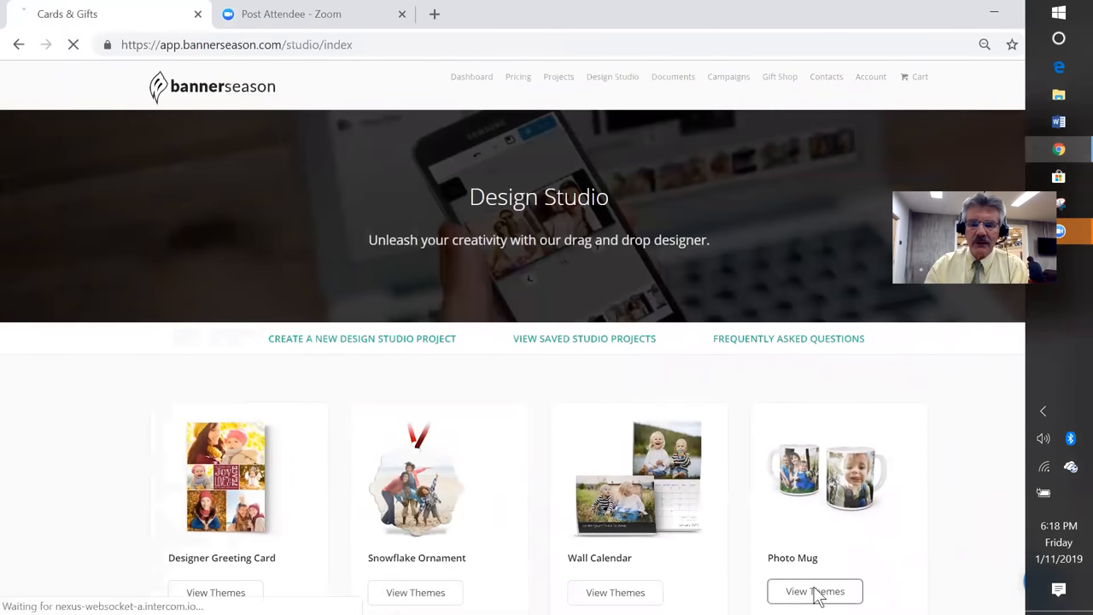
pyautogui.click(814, 591)
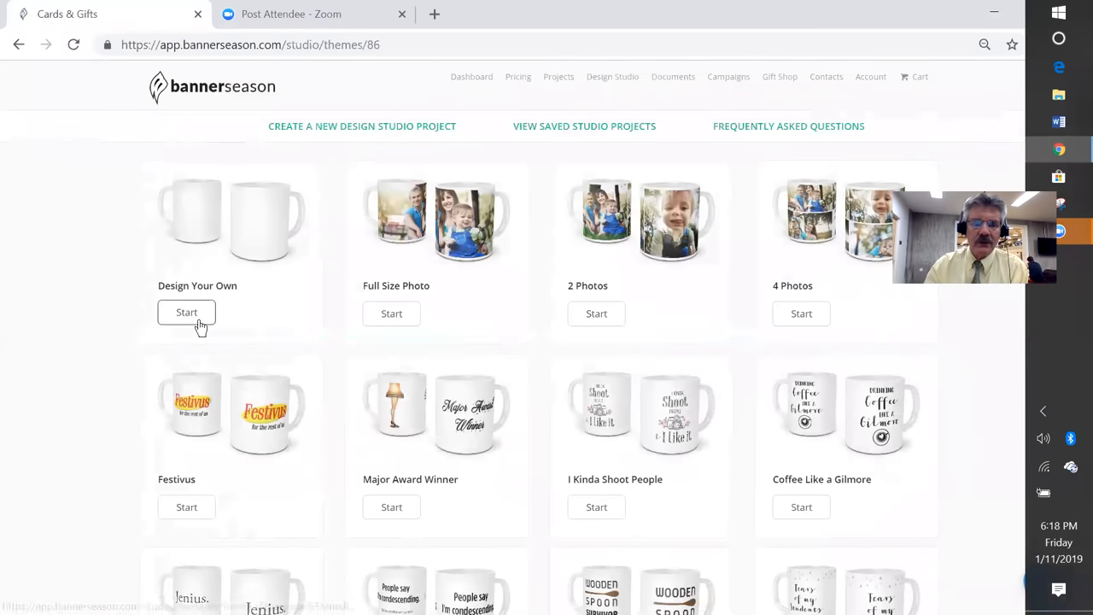
pyautogui.click(186, 311)
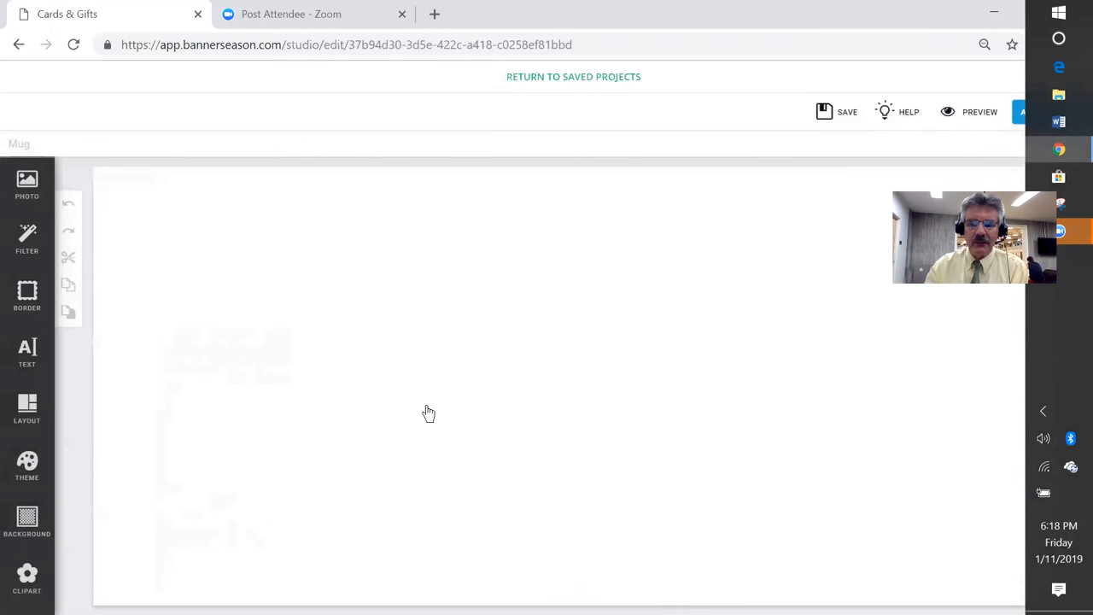
# Step: Place the brick house photo from My Uploads > Recent uploads onto the mug, preview it, and return to editing
pyautogui.click(27, 184)
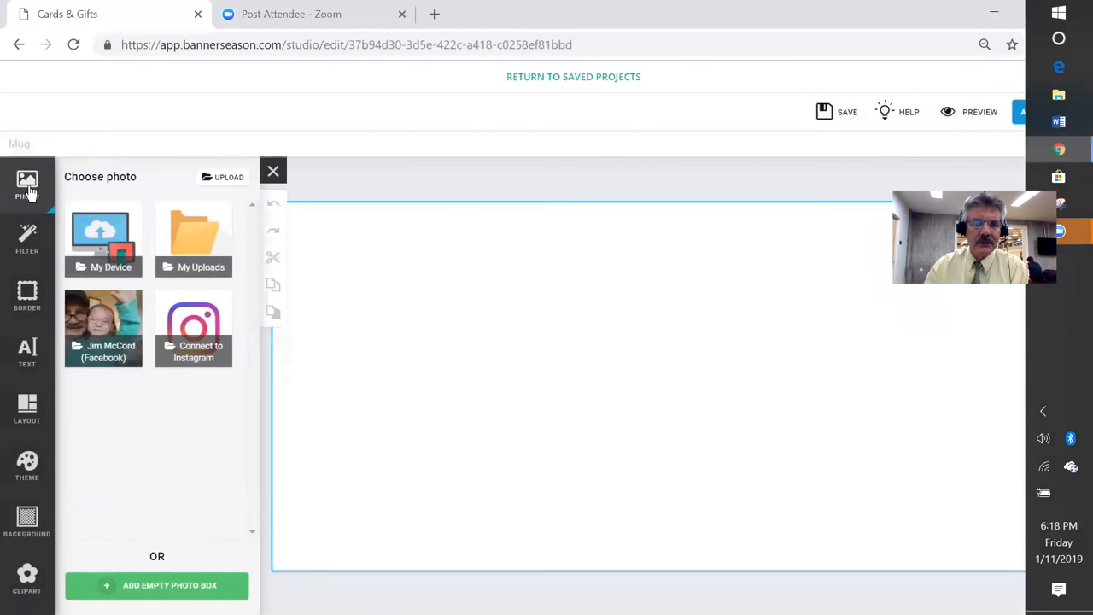
pyautogui.click(193, 239)
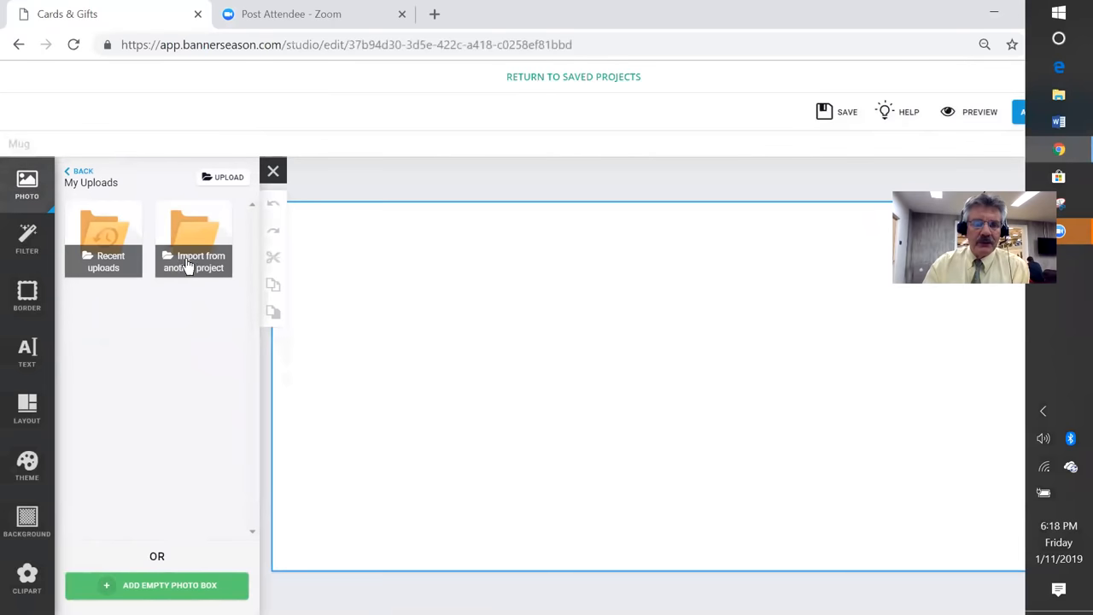
pyautogui.click(102, 239)
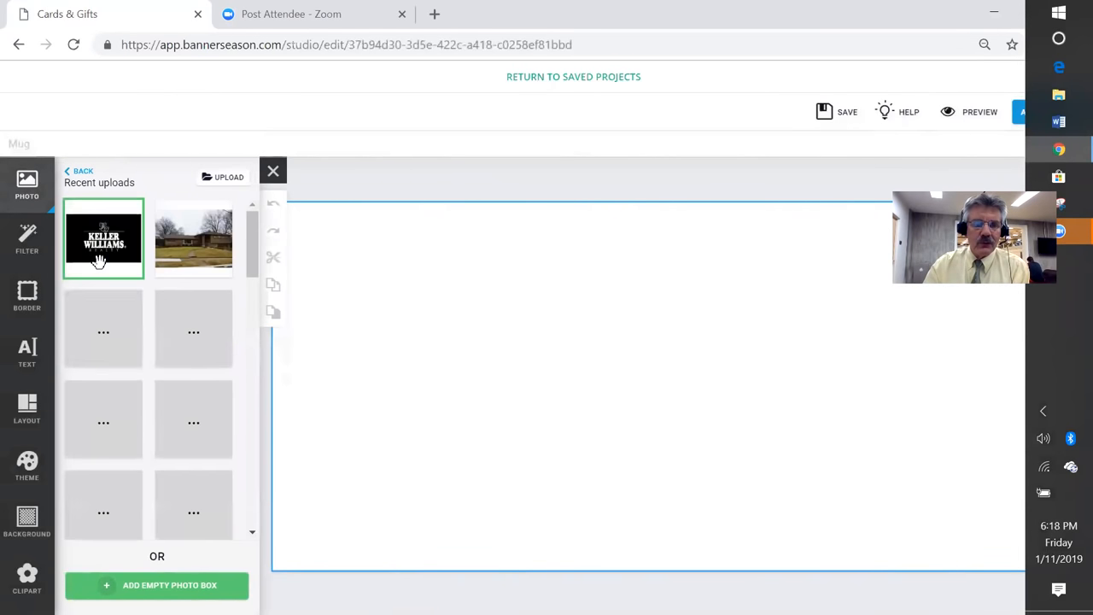
pyautogui.click(193, 239)
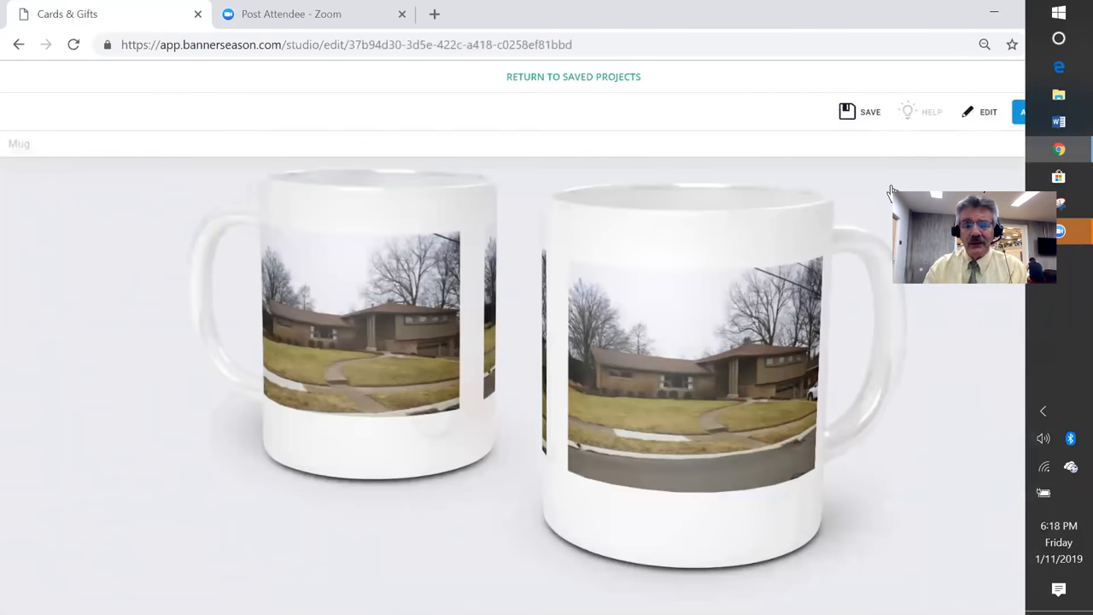
pyautogui.moveTo(902, 171)
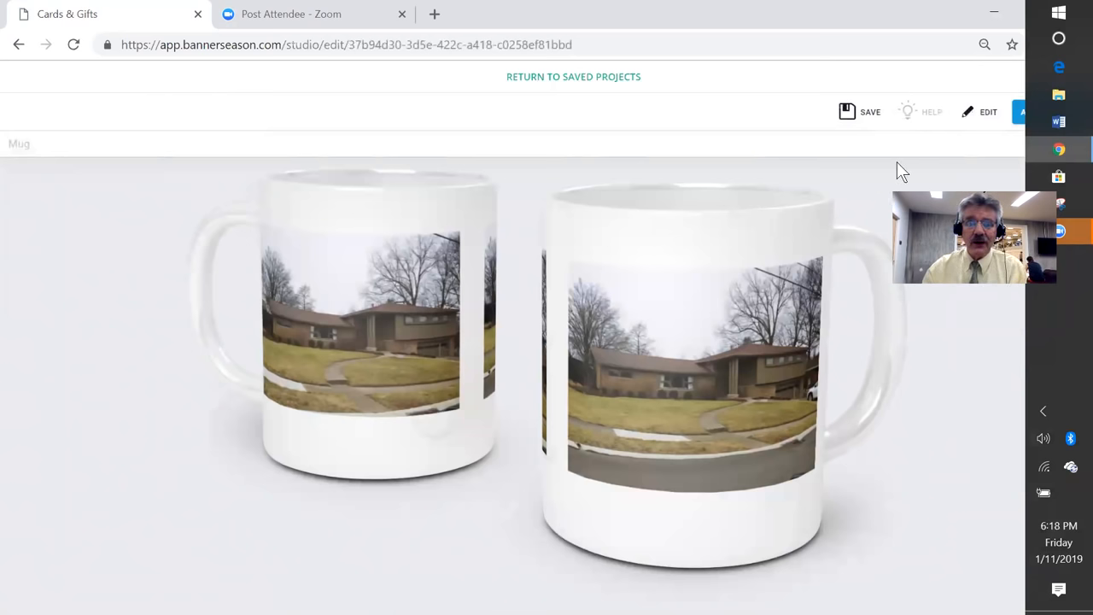
pyautogui.click(987, 113)
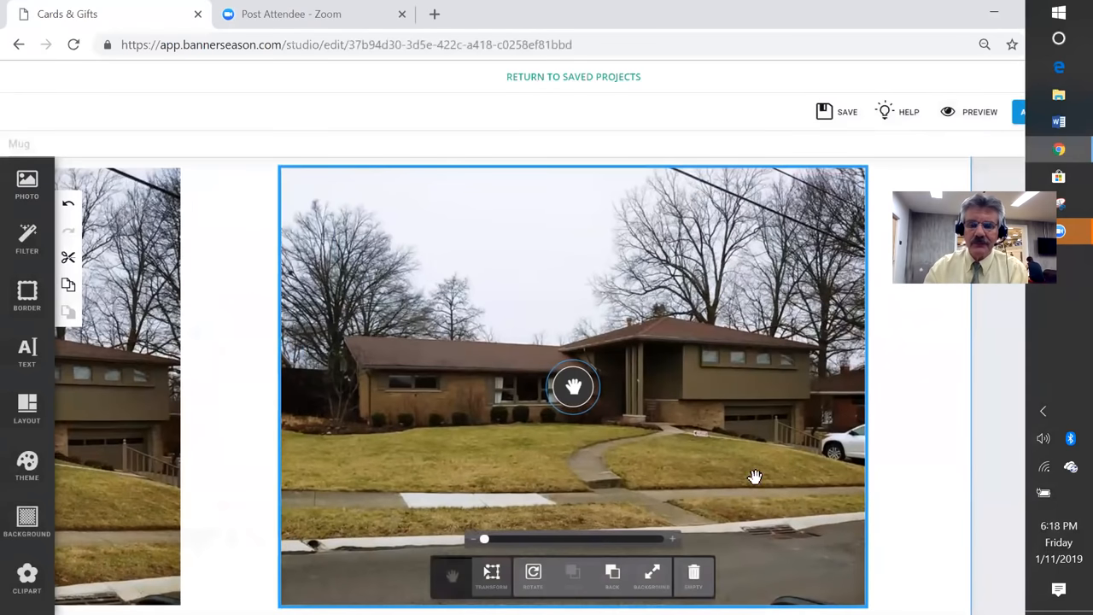
# Step: Scale the house photo down and centre it on the mug, leaving white space around it
pyautogui.click(693, 577)
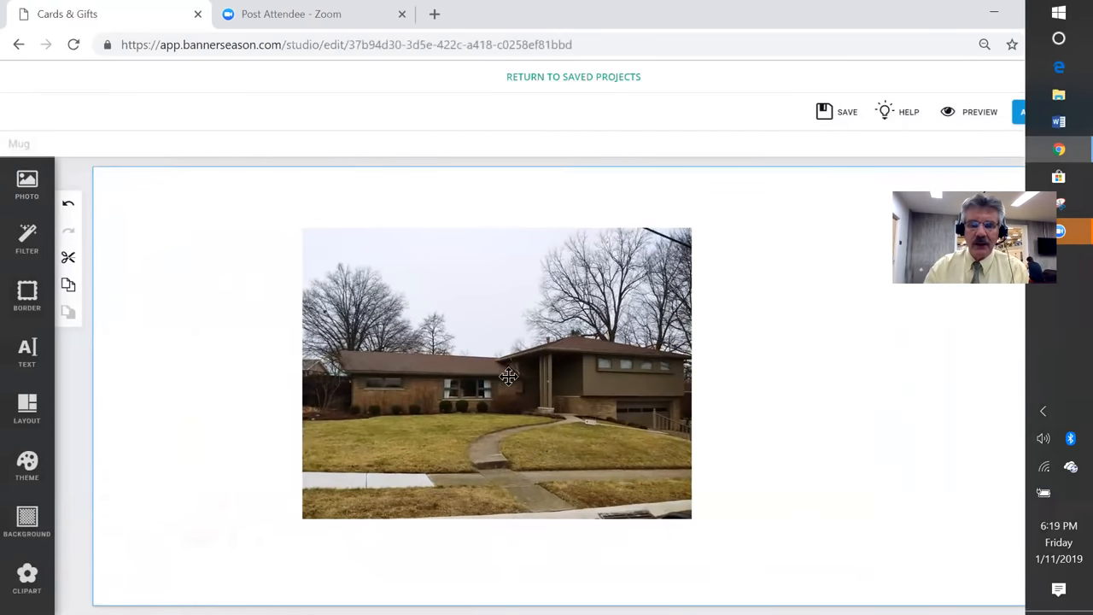
pyautogui.click(496, 373)
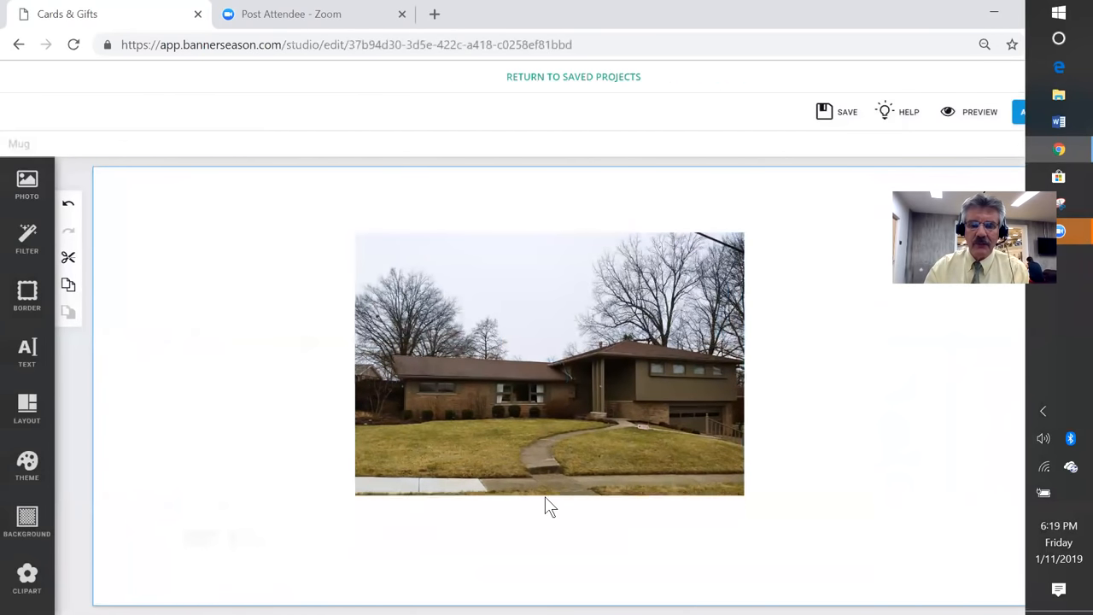
pyautogui.click(550, 362)
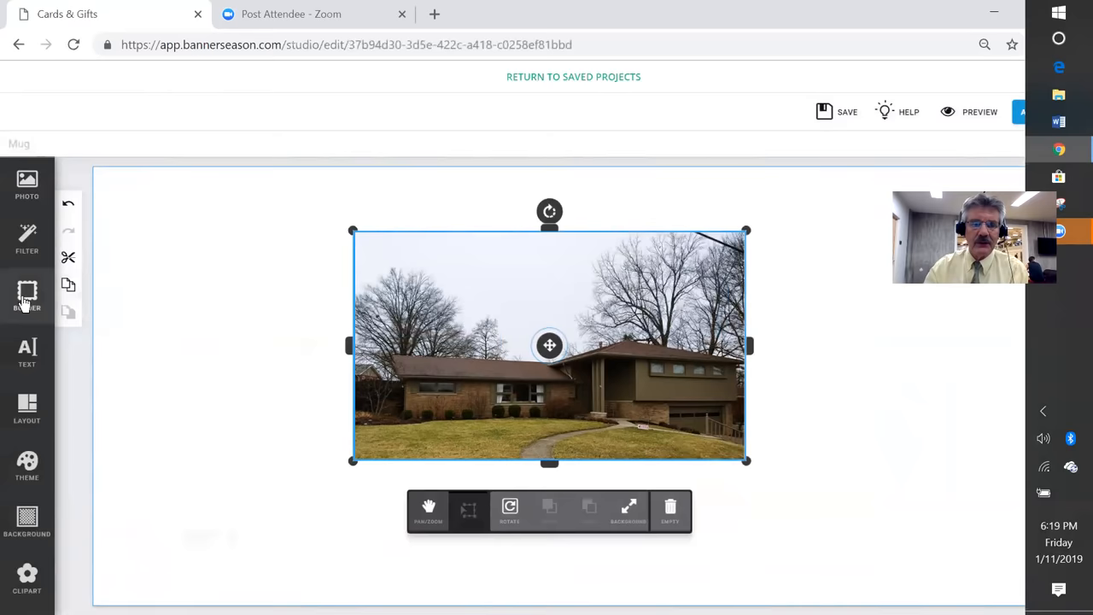
# Step: Give the house photo the thick black border style
pyautogui.click(28, 294)
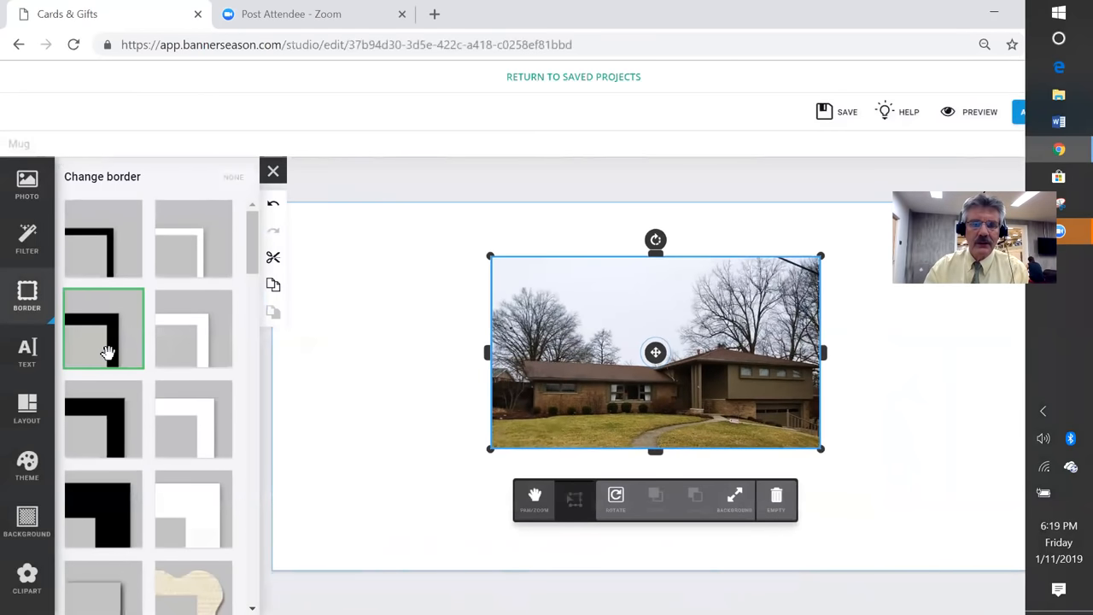
pyautogui.click(103, 327)
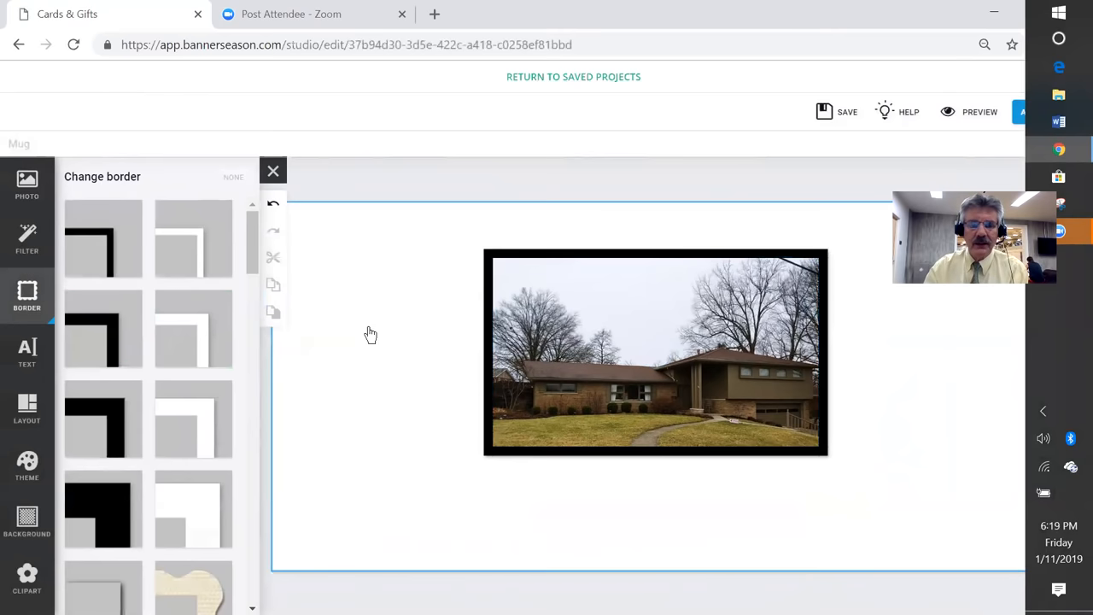
pyautogui.click(27, 350)
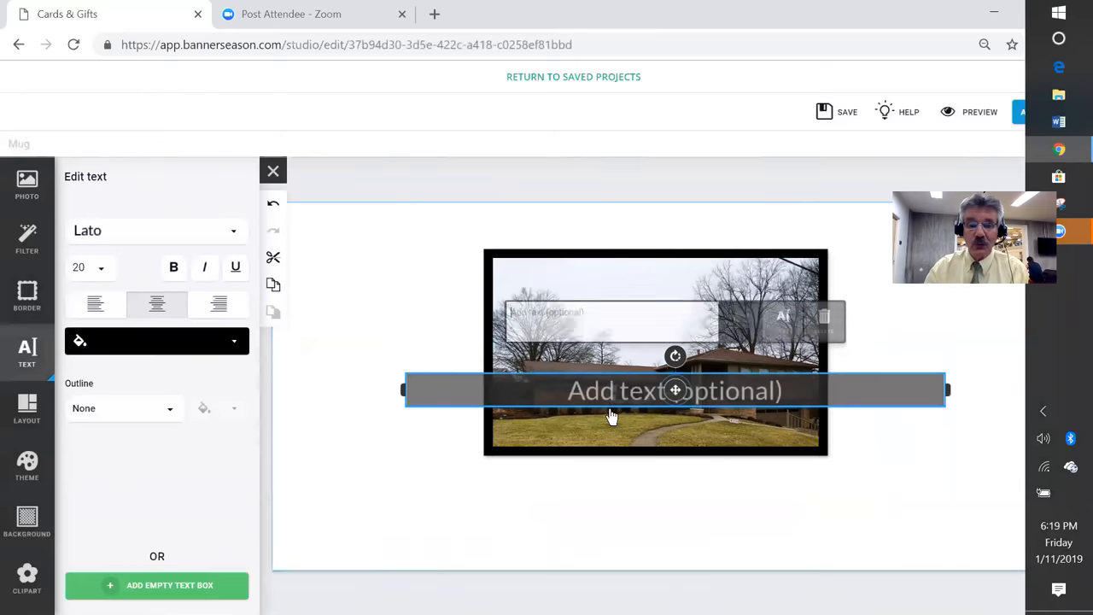
# Step: Move the text box below the photo and caption it 'Home Sweet Home'
pyautogui.moveTo(675, 389); pyautogui.dragTo(675, 489)
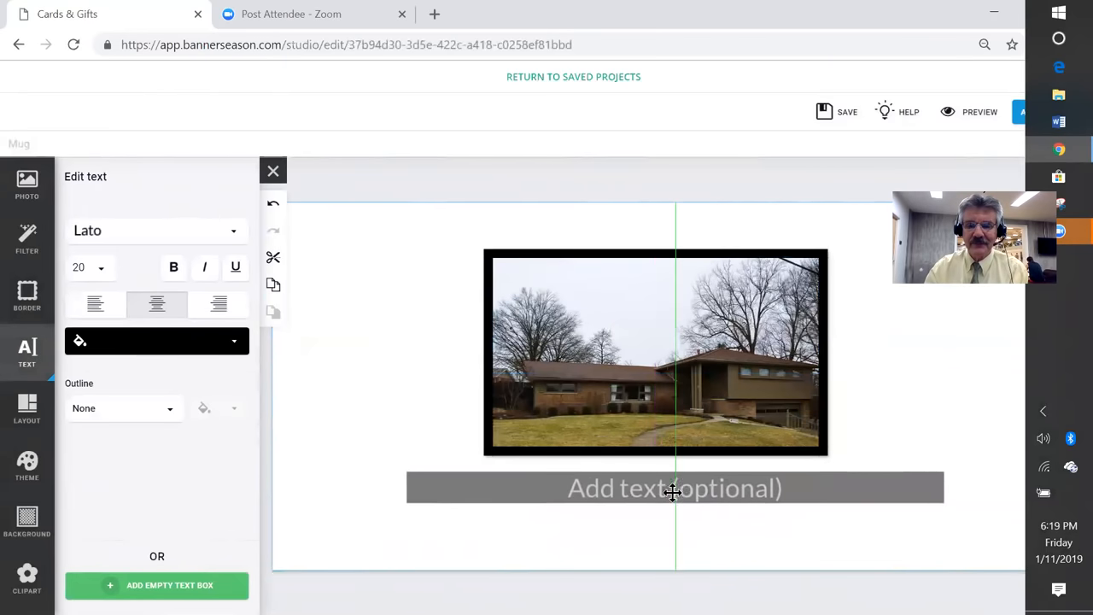
pyautogui.click(673, 488)
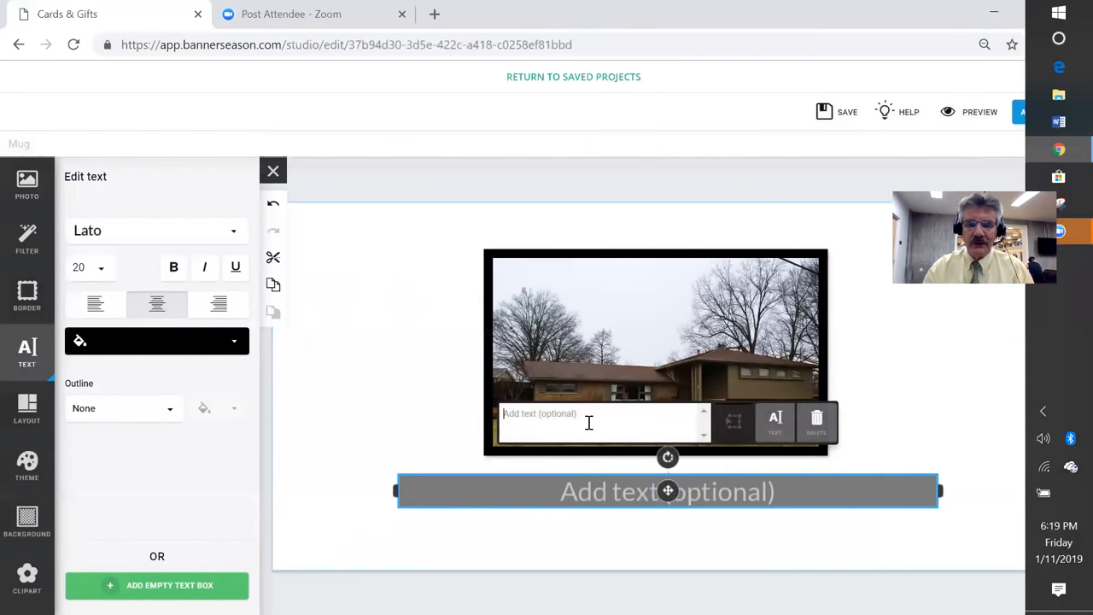
pyautogui.write('Home Sweet')
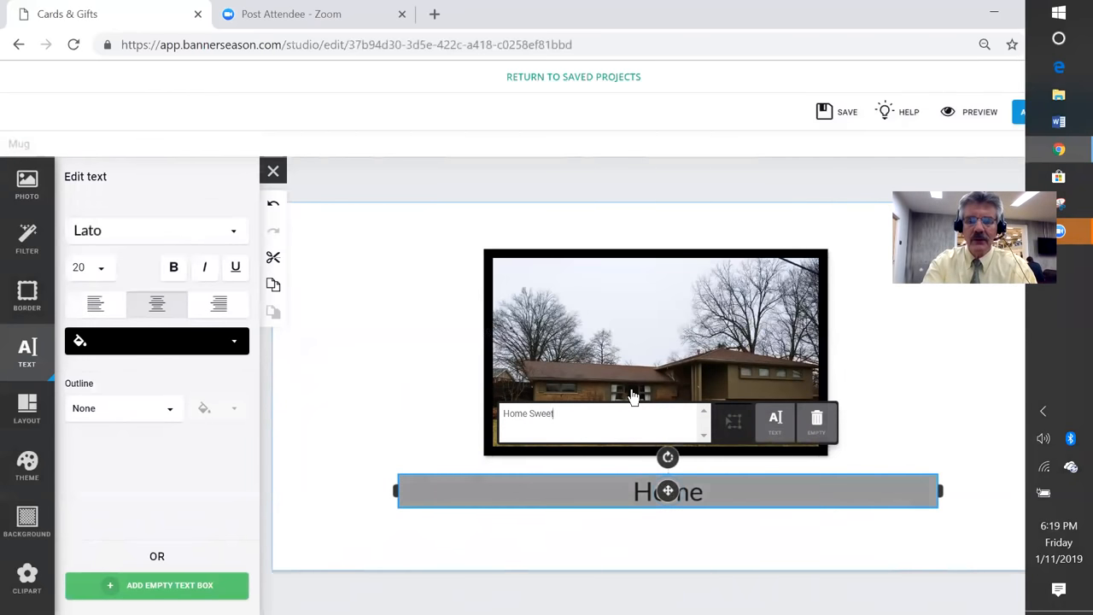
pyautogui.write('Home"')
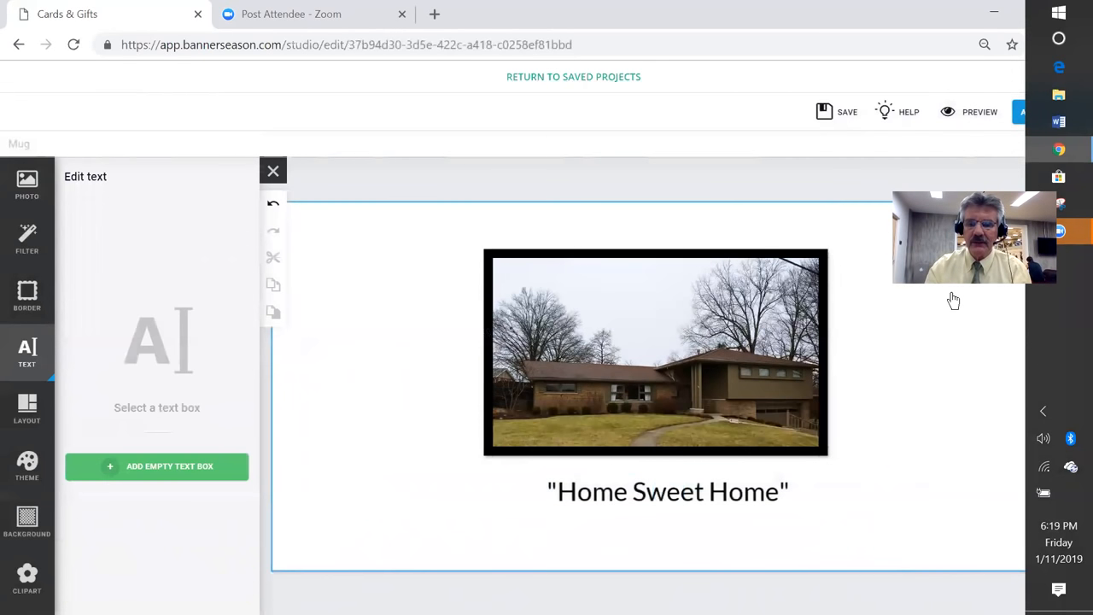
# Step: Preview the finished mug and add it to the cart alongside the greeting card
pyautogui.click(273, 171)
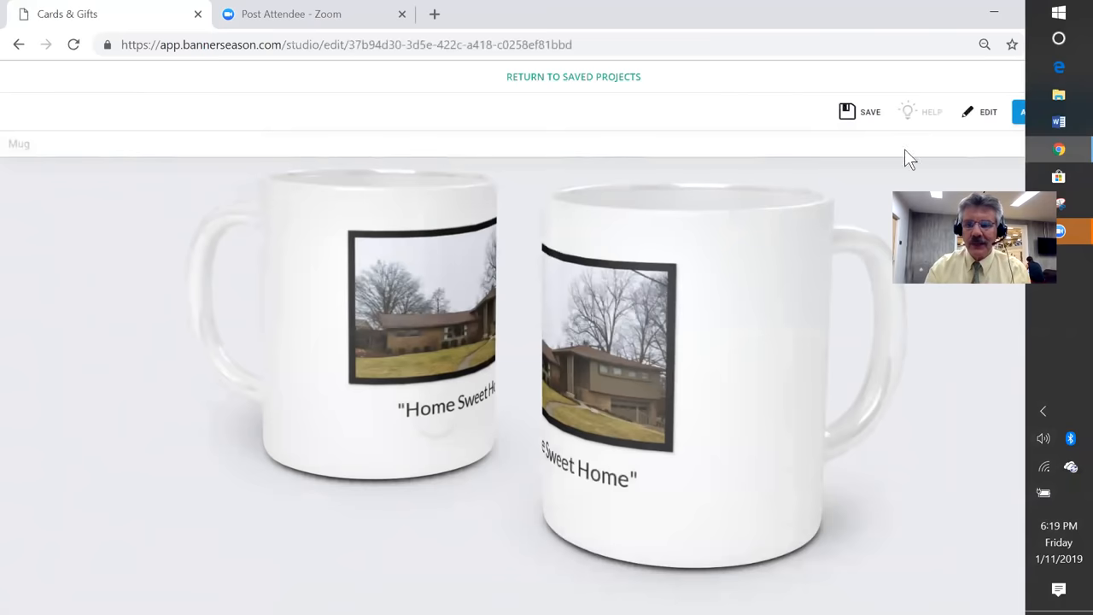
pyautogui.click(1022, 113)
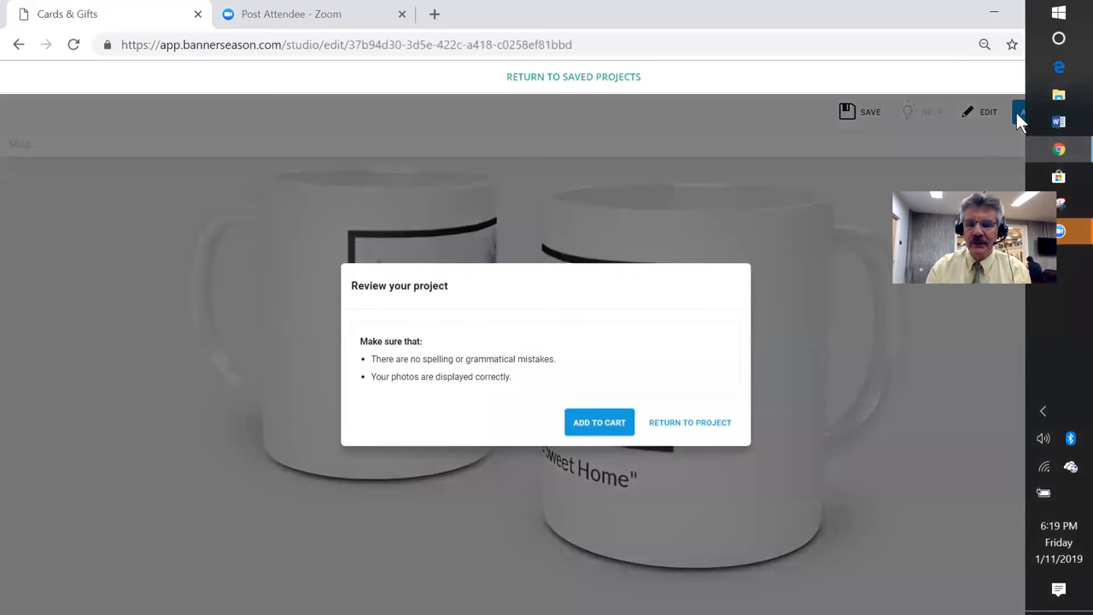
pyautogui.click(598, 422)
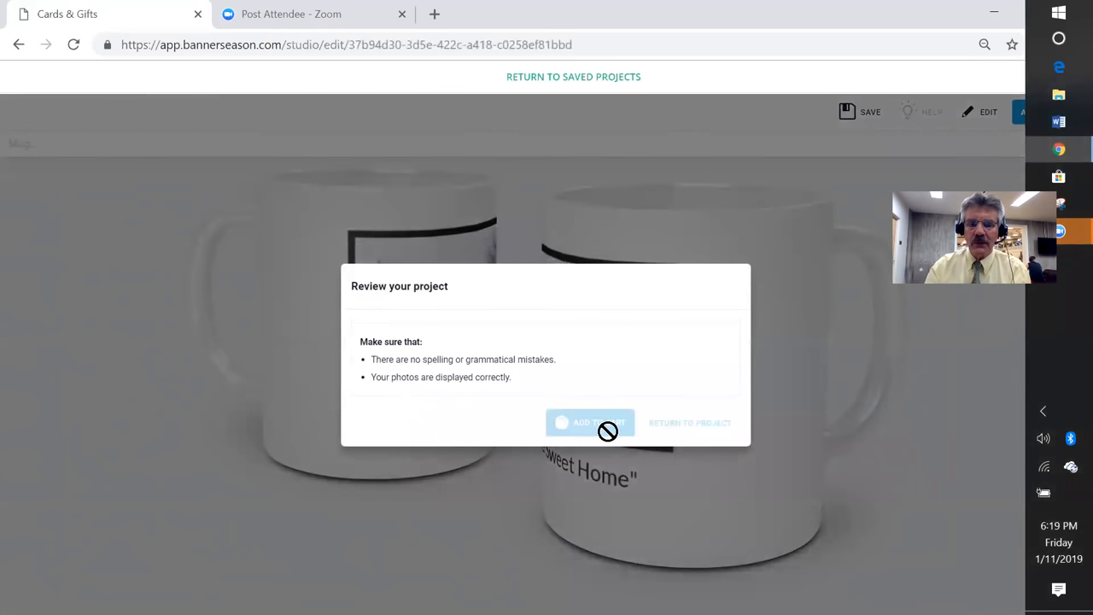
pyautogui.moveTo(607, 427)
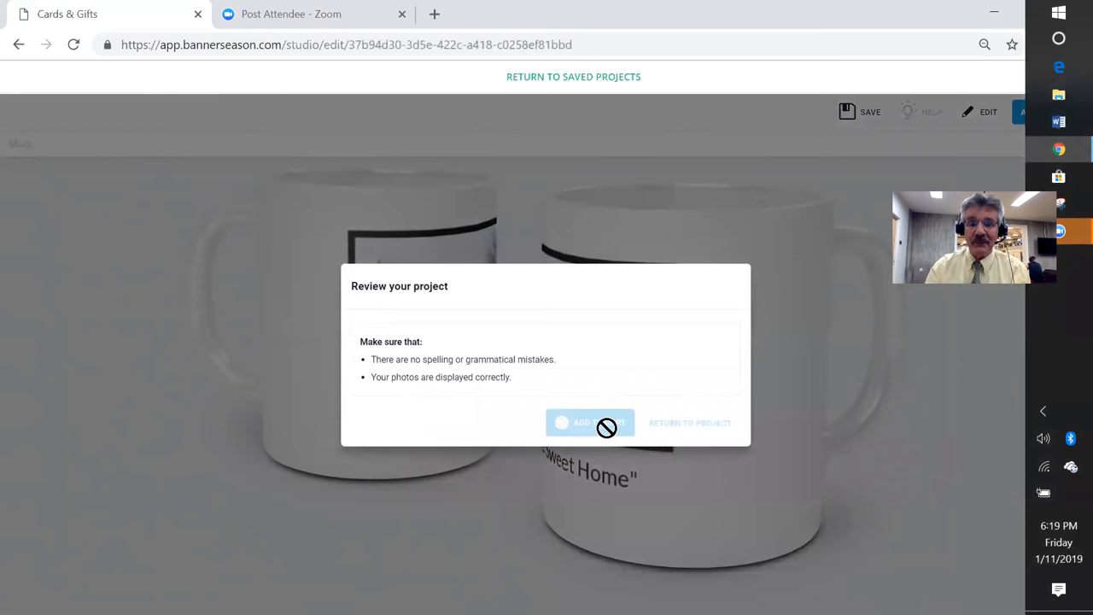
pyautogui.click(591, 424)
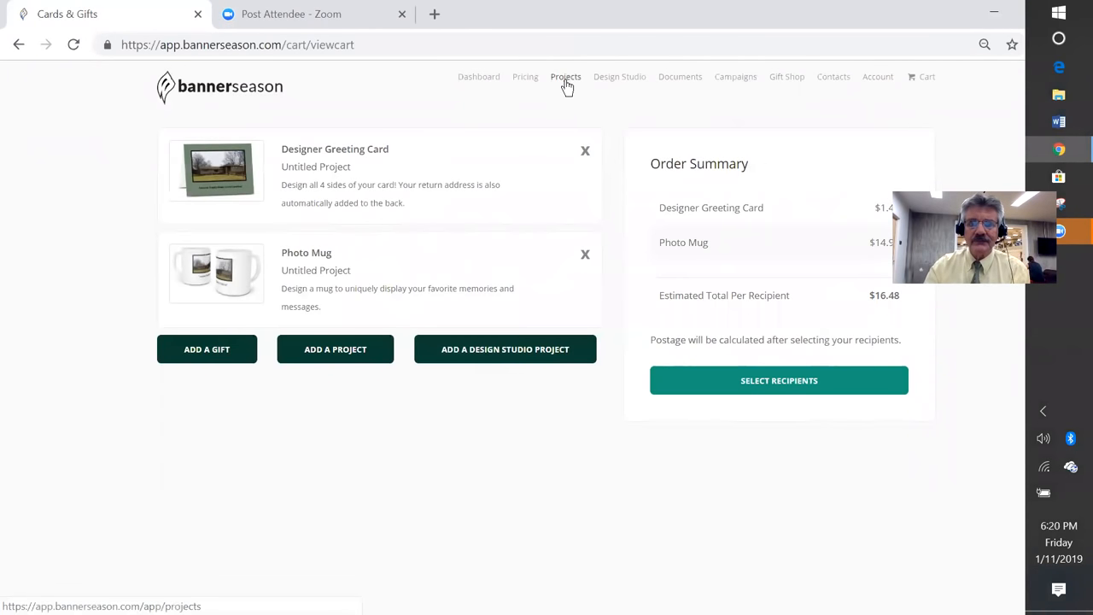
pyautogui.moveTo(598, 86)
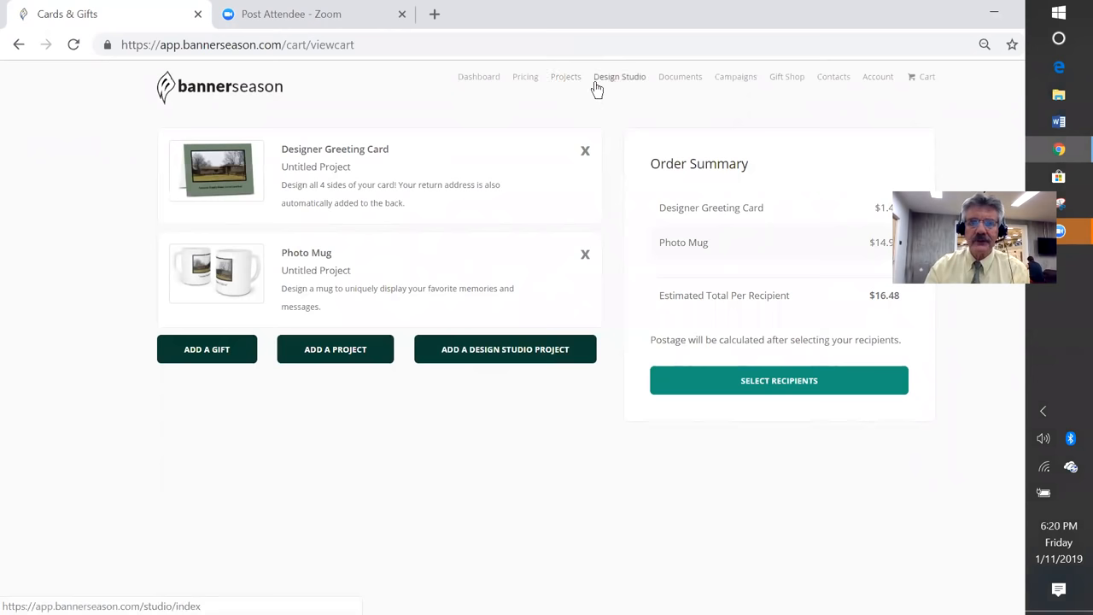
# Step: From the Dashboard, bring up the Create a Personalized Gift catalogue
pyautogui.click(478, 75)
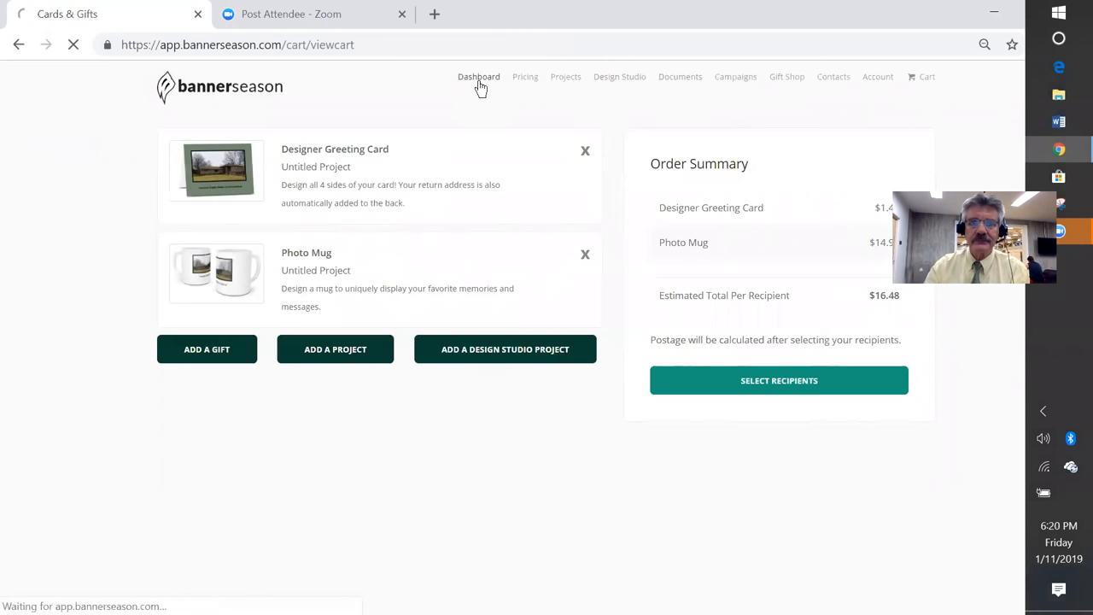
pyautogui.click(479, 77)
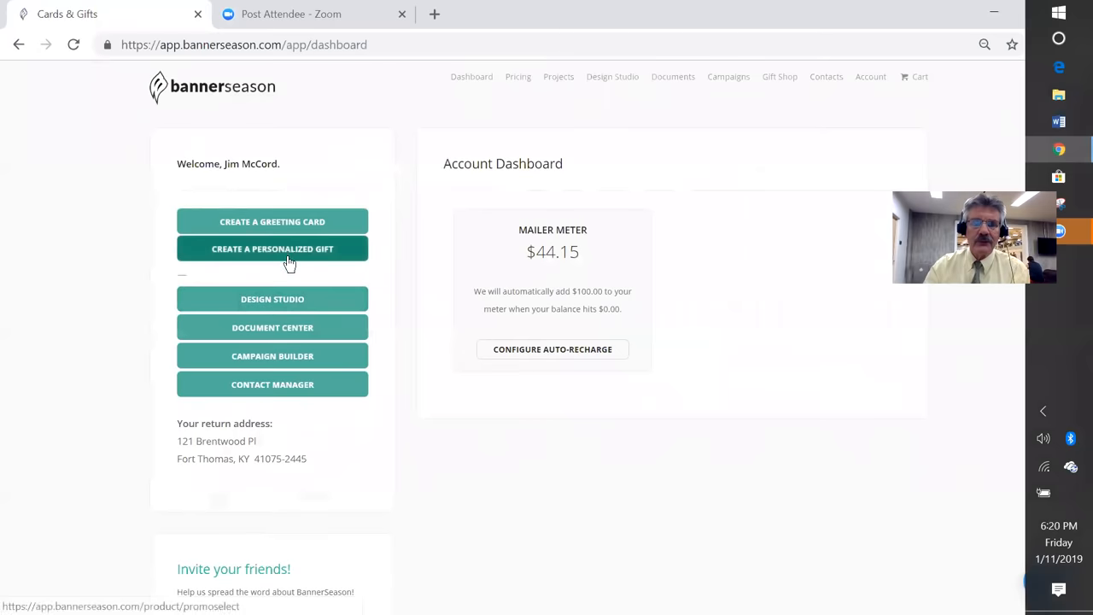
pyautogui.click(274, 249)
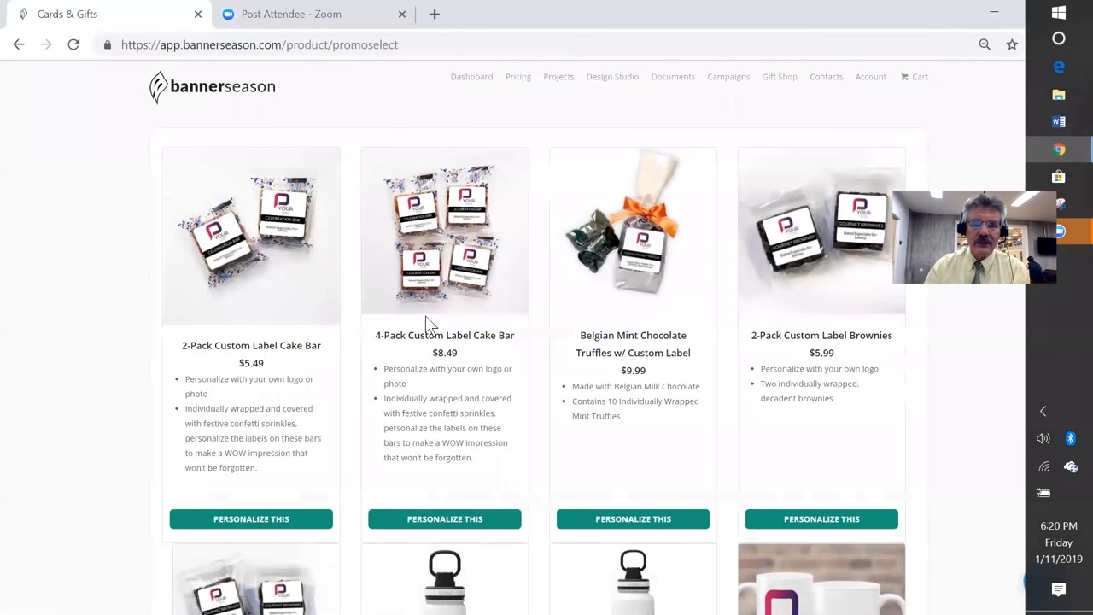
# Step: Keep the Adequate font and choose the landscape photo from the logo gallery for the label
pyautogui.click(444, 519)
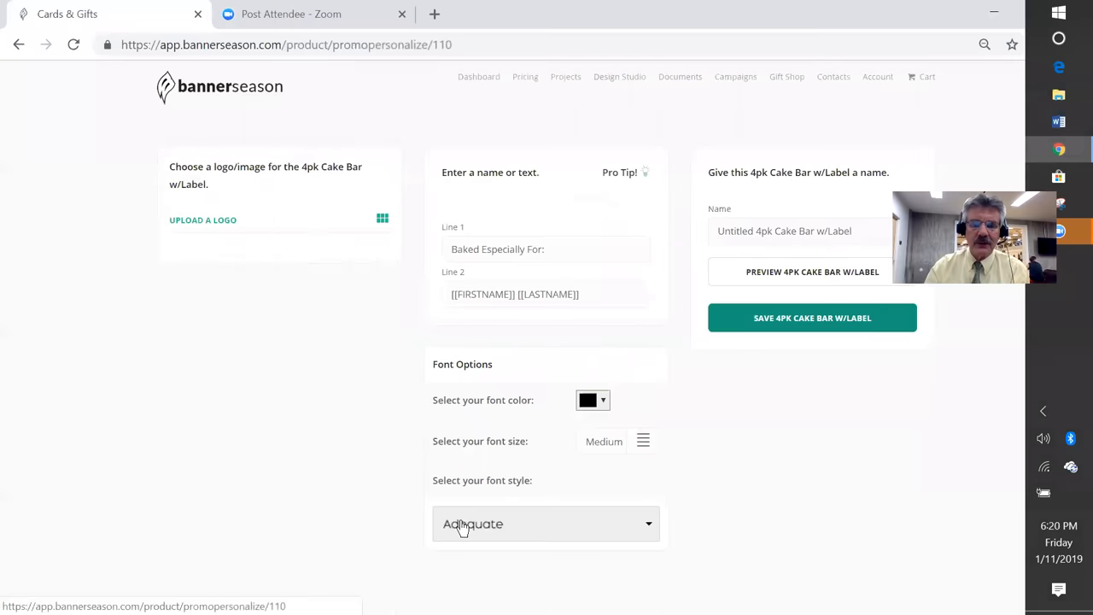
pyautogui.click(382, 219)
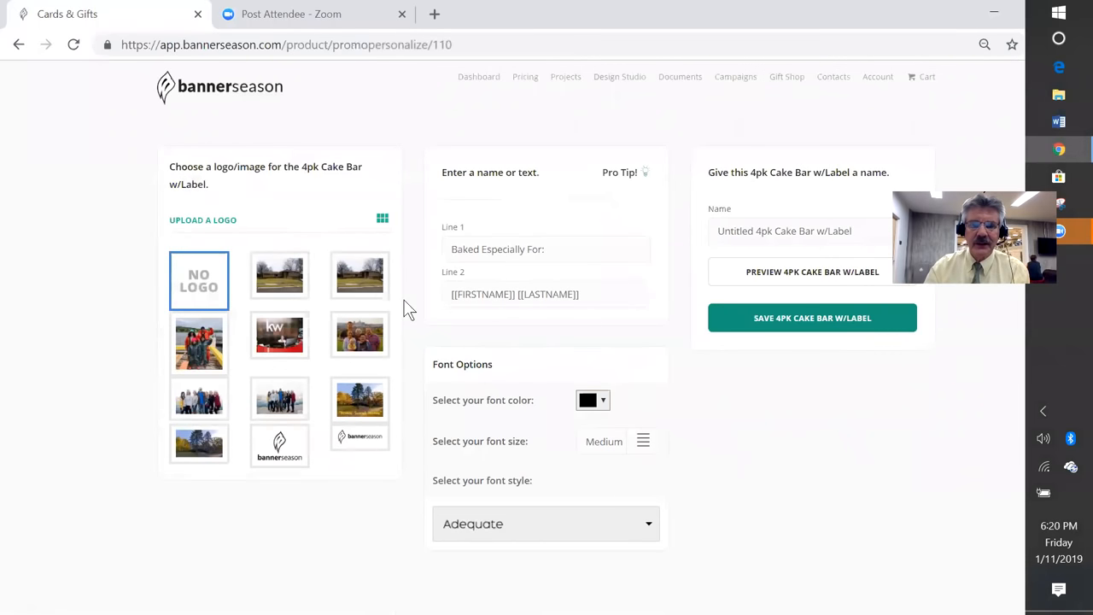
pyautogui.click(280, 275)
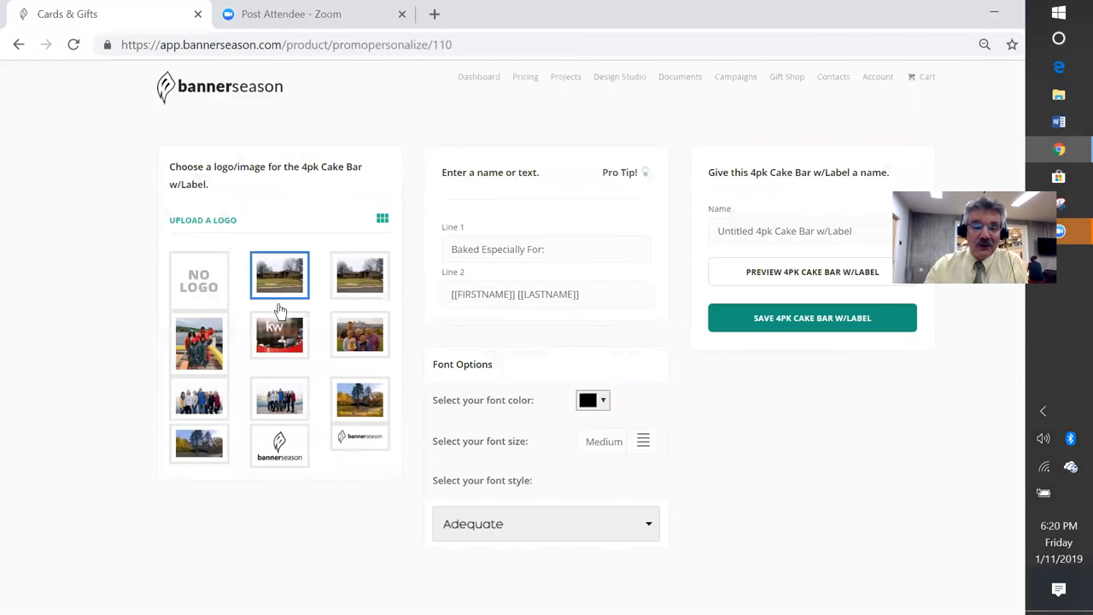
pyautogui.moveTo(294, 328)
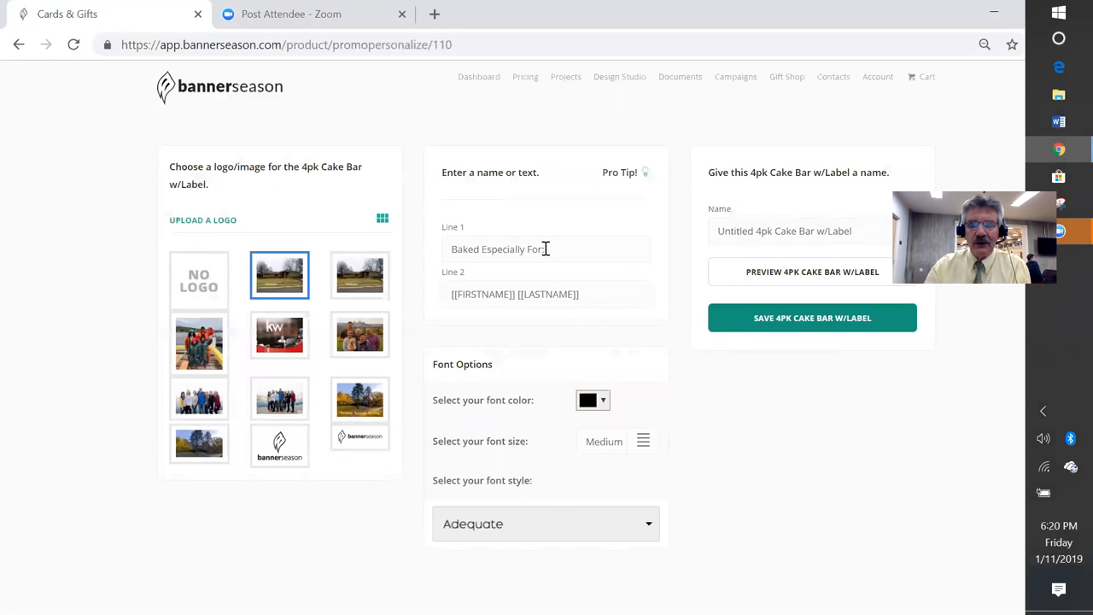
# Step: Replace the line-two name placeholders with the couple's names, starting 'Stev'
pyautogui.tripleClick(499, 250)
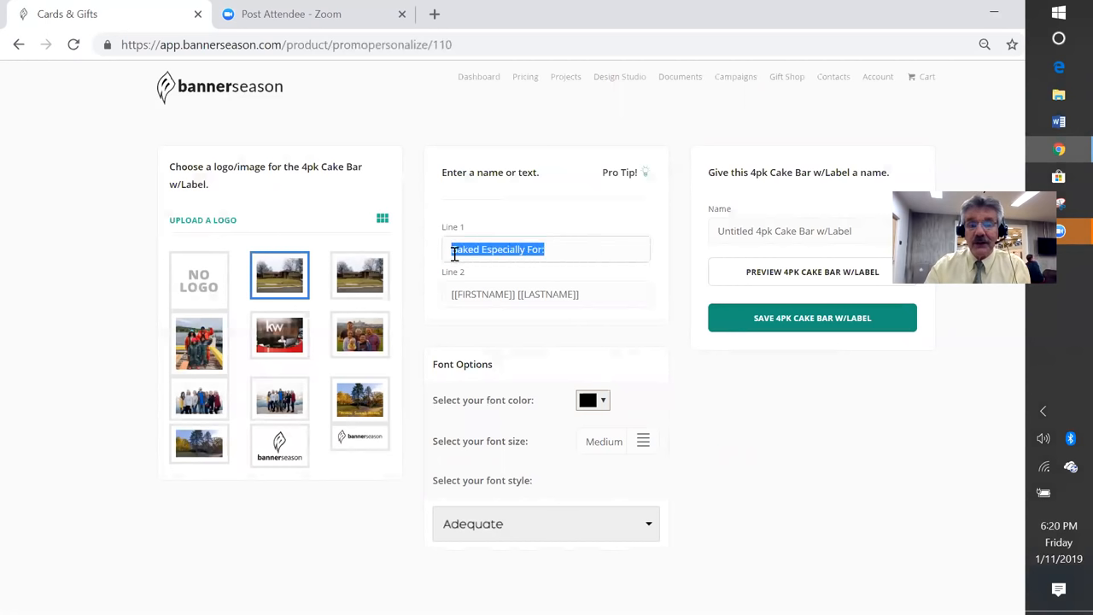
pyautogui.click(547, 293)
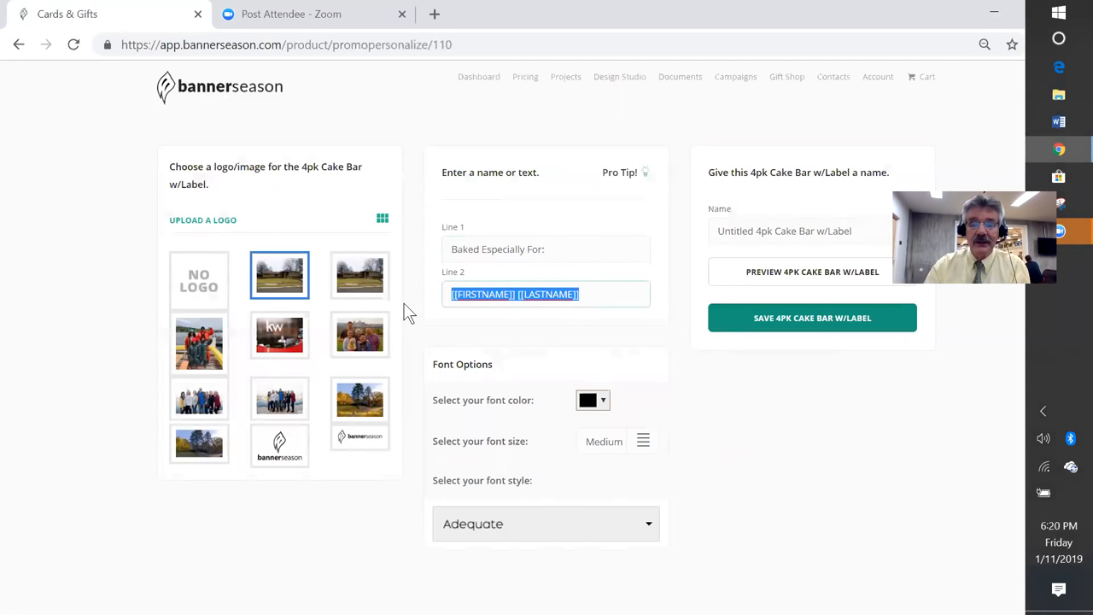
pyautogui.moveTo(431, 322)
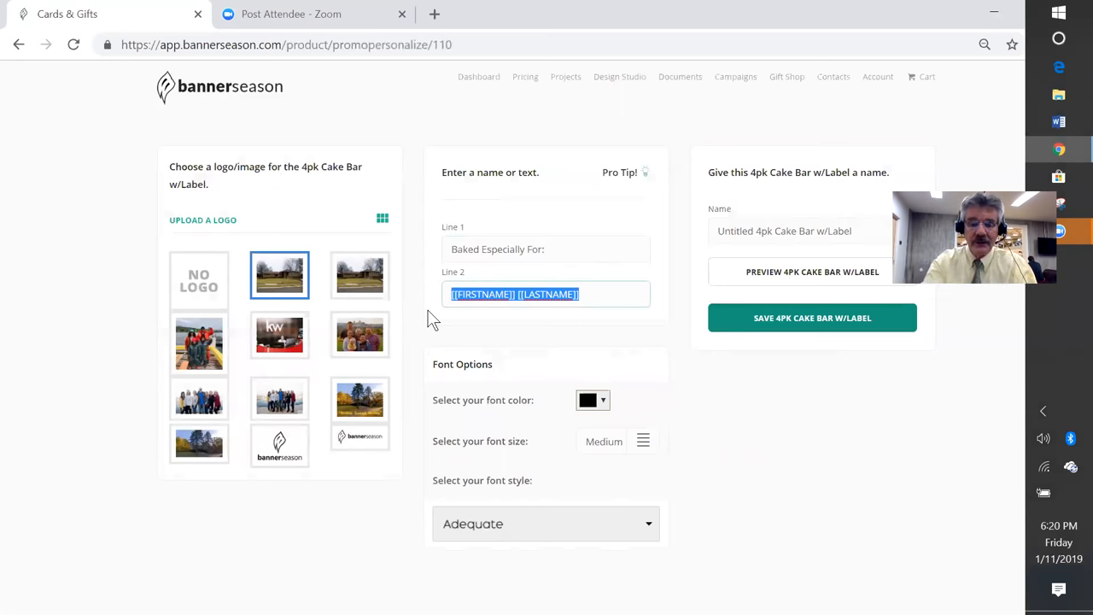
pyautogui.write('Stev')
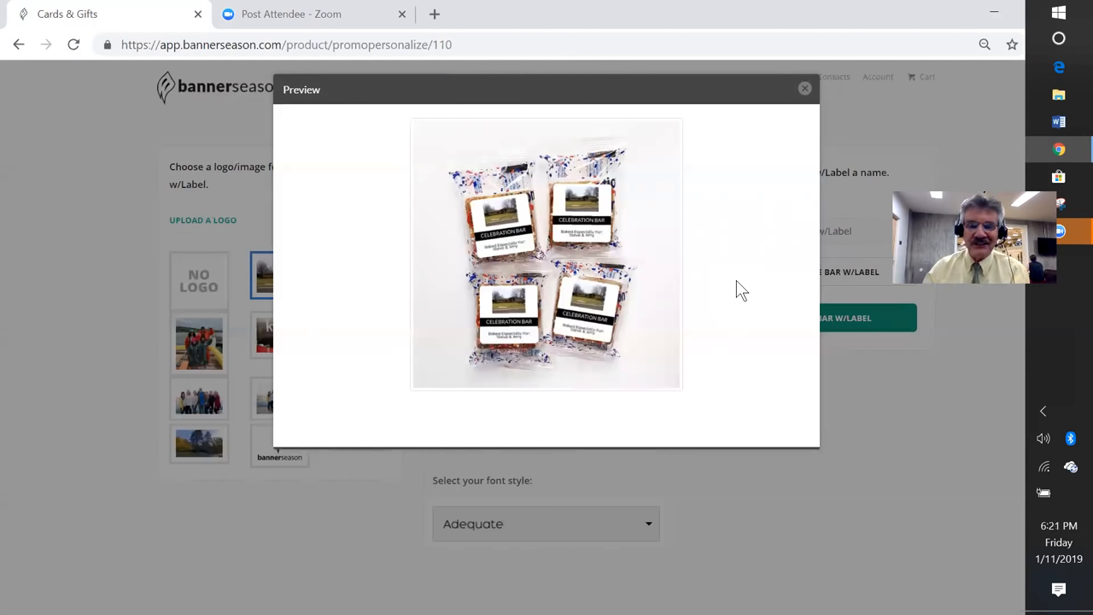
pyautogui.moveTo(789, 89)
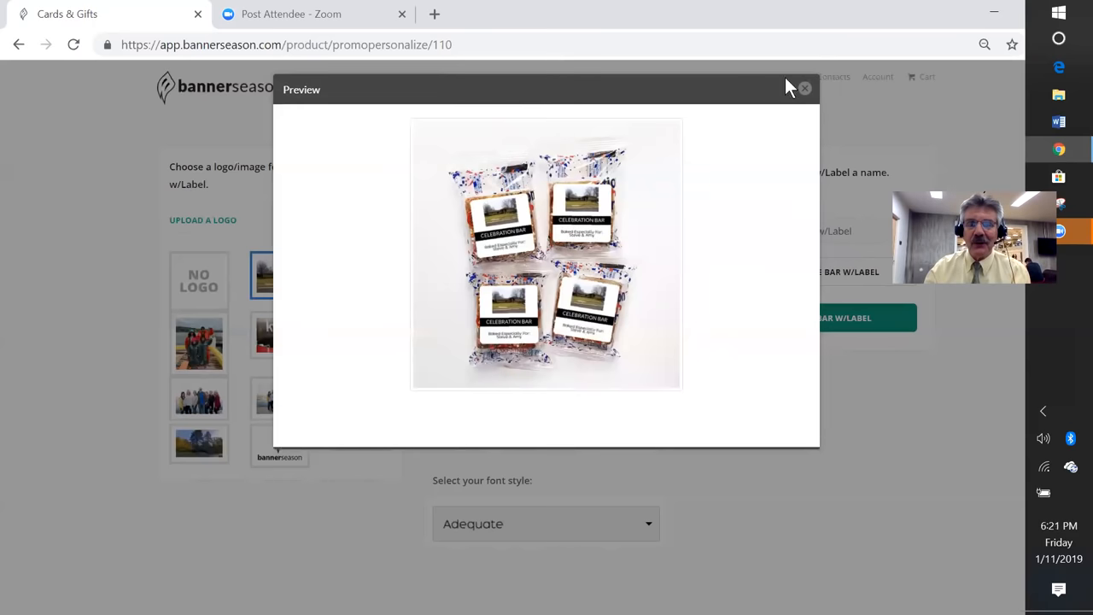
# Step: Close the preview, save the 4pk Cake Bar w/Label and add it to the cart
pyautogui.click(803, 89)
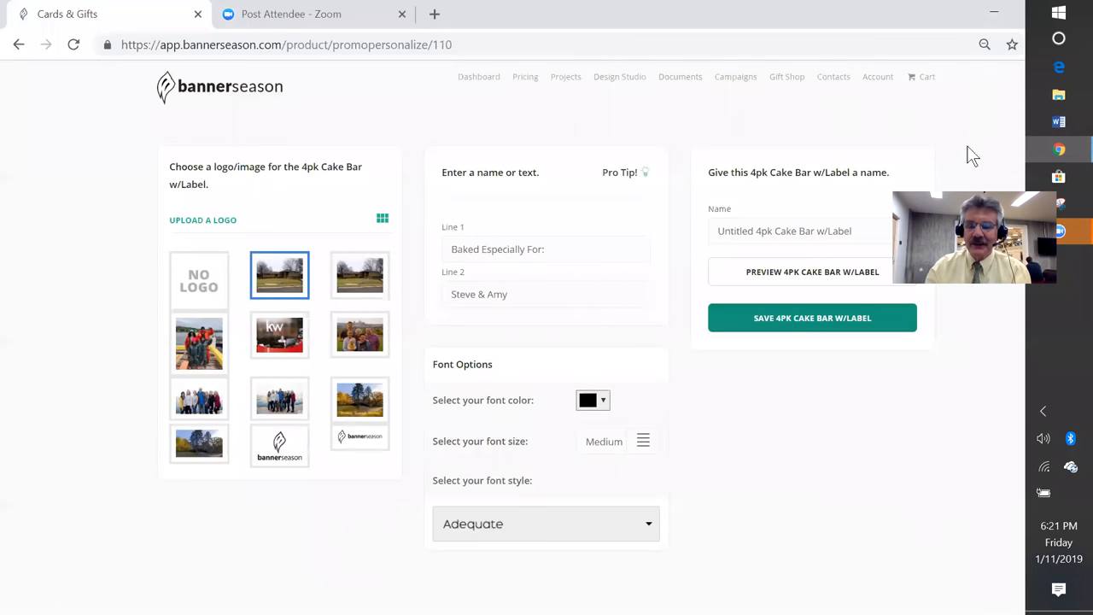
pyautogui.moveTo(972, 180)
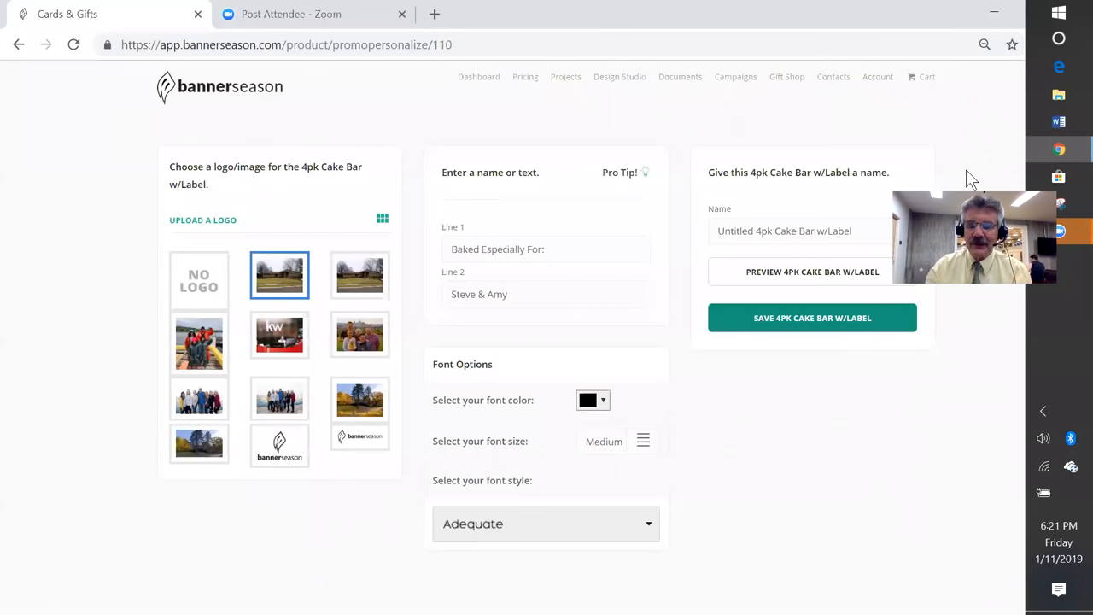
pyautogui.moveTo(1039, 73)
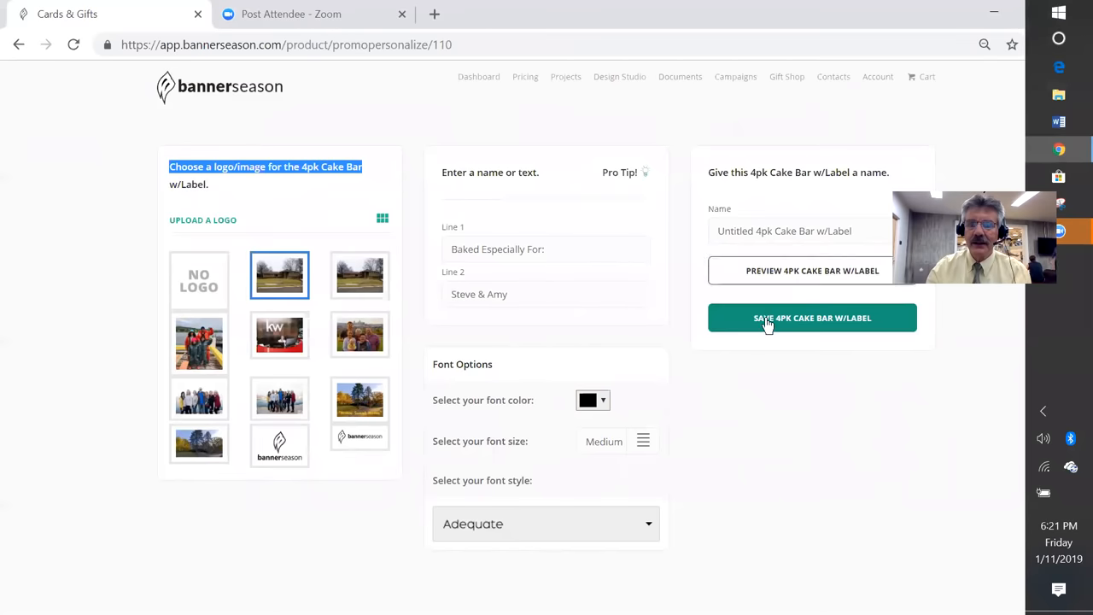
pyautogui.click(814, 317)
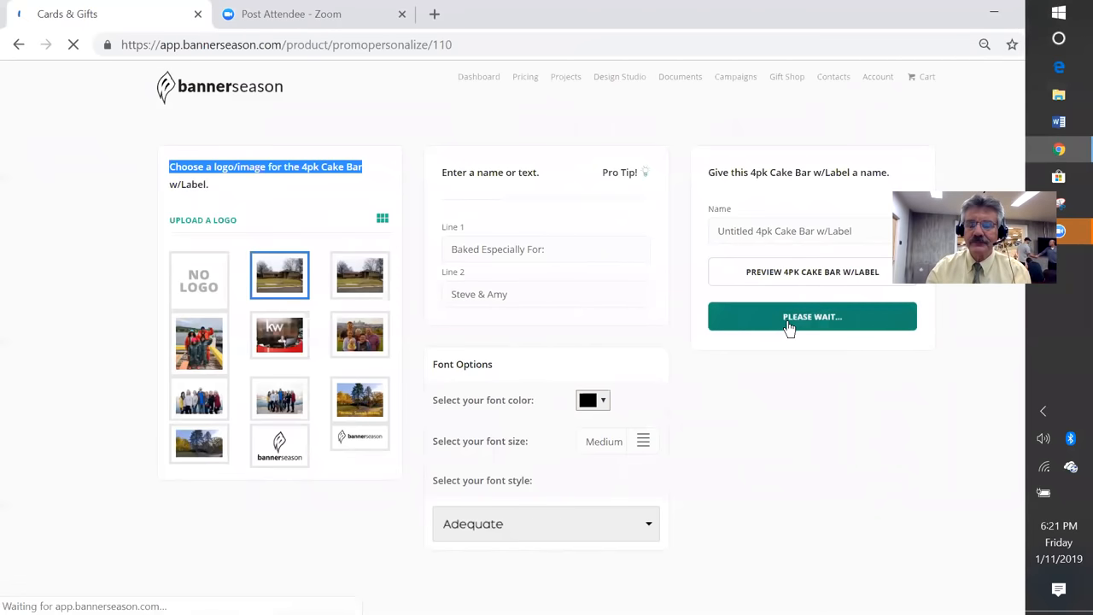
pyautogui.click(813, 316)
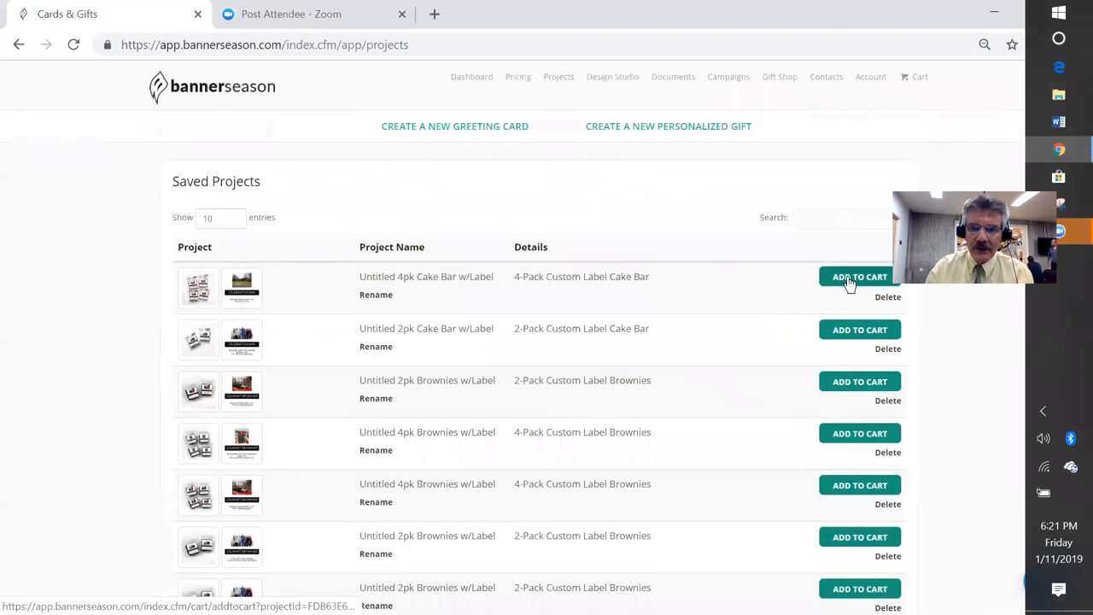
pyautogui.click(859, 276)
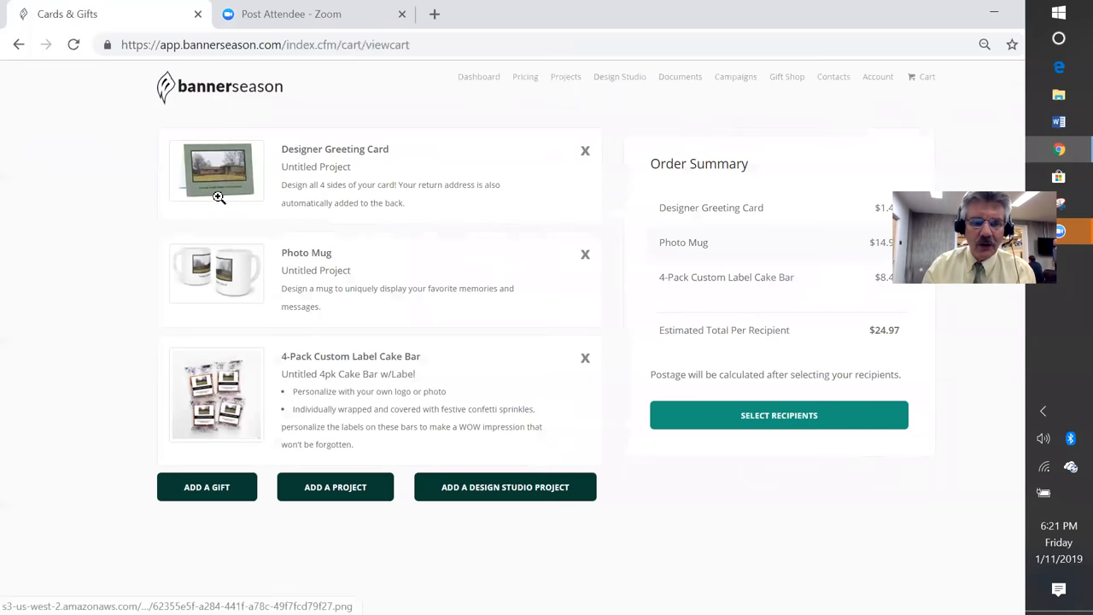
pyautogui.moveTo(234, 272)
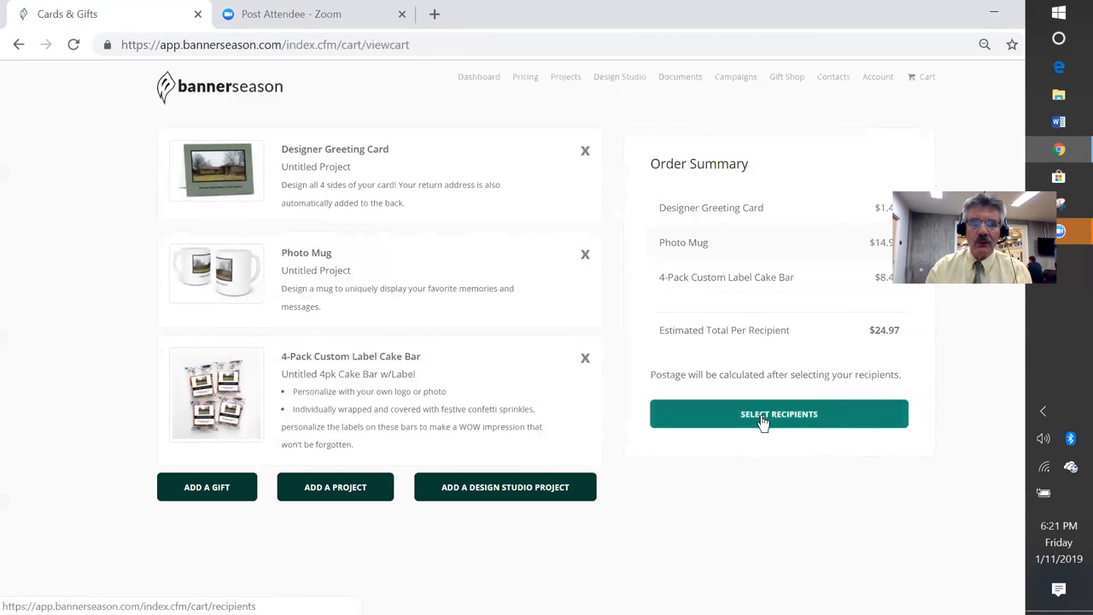
pyautogui.click(779, 413)
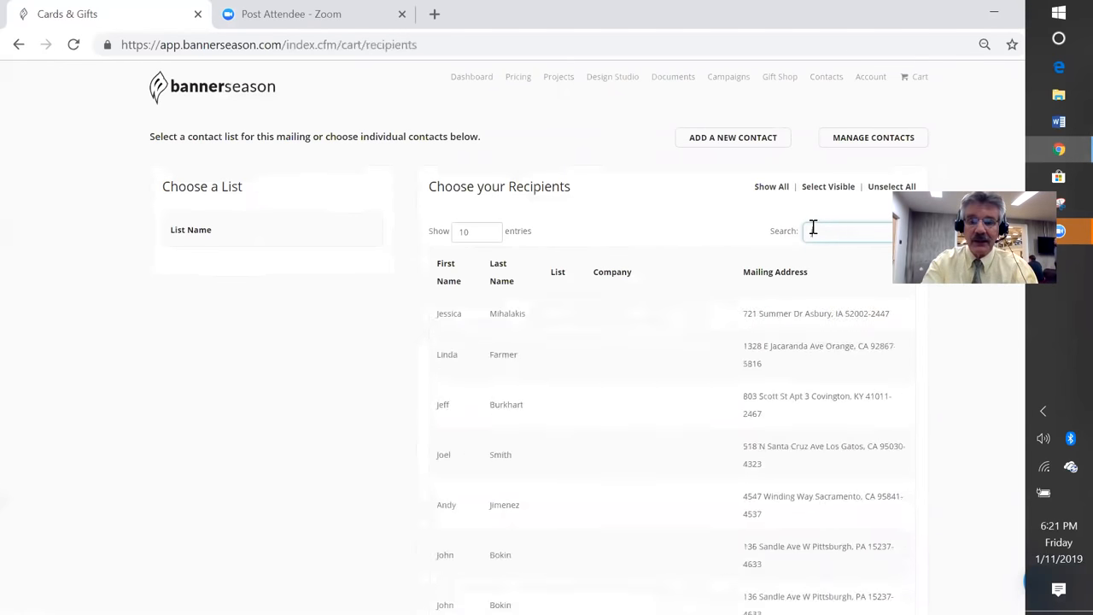
pyautogui.write('jim mcc')
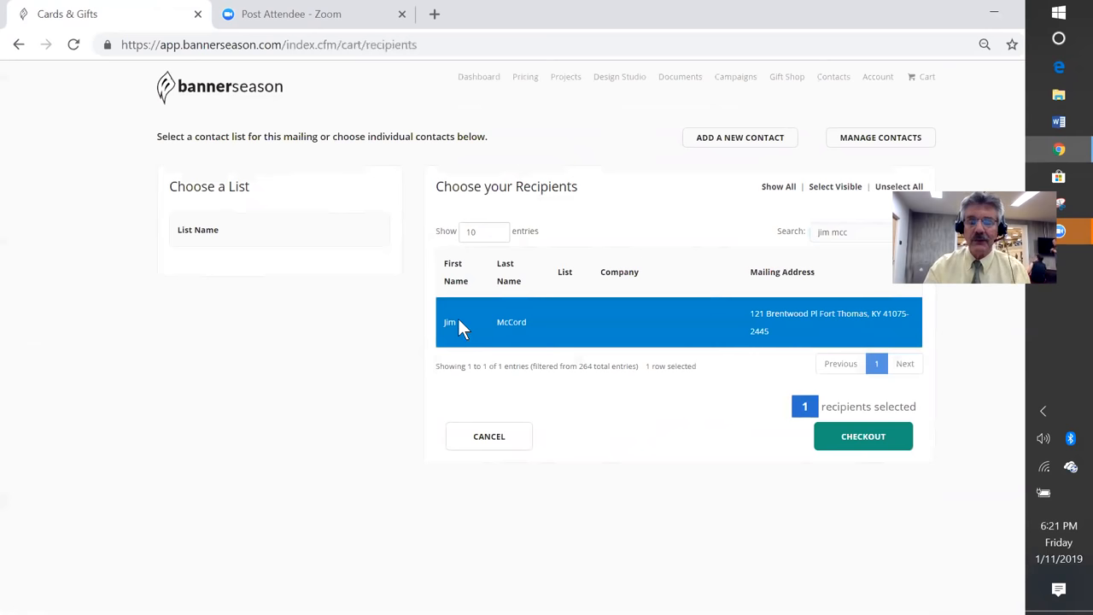
pyautogui.moveTo(687, 161)
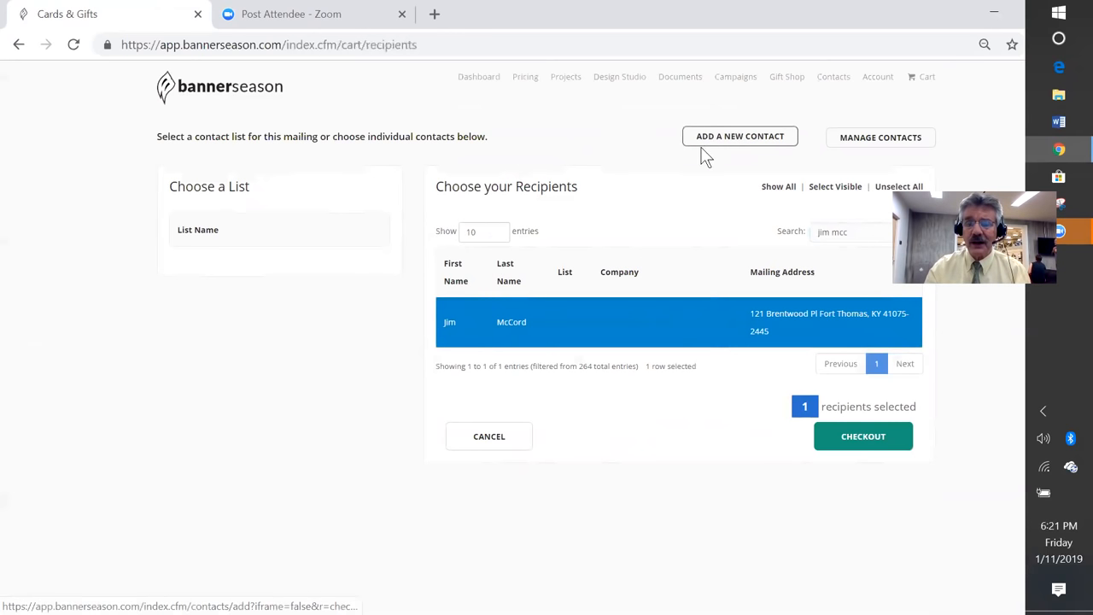
pyautogui.moveTo(666, 343)
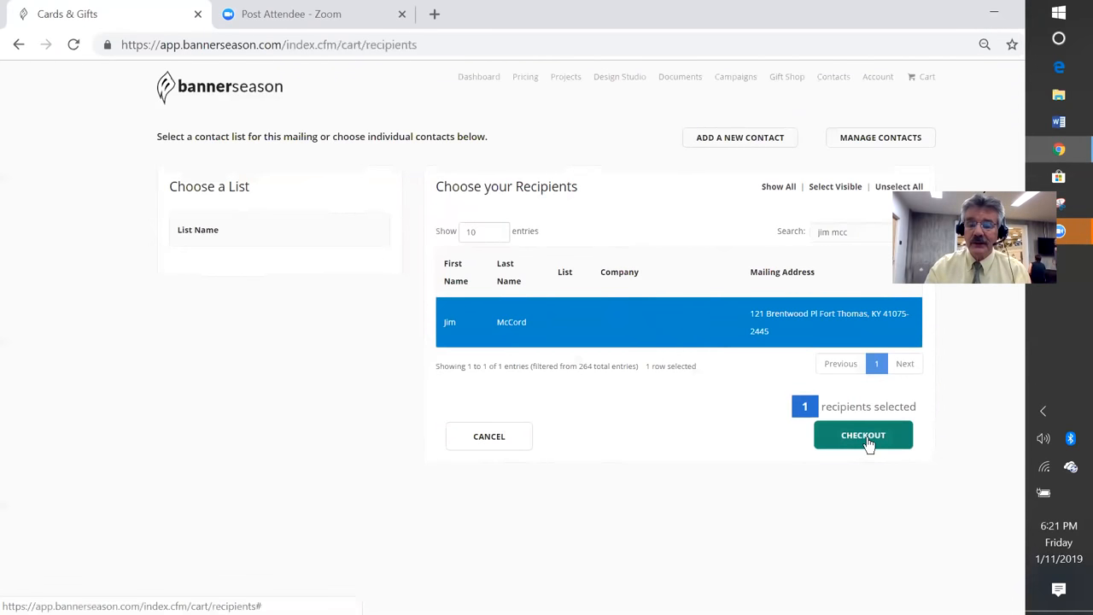
pyautogui.click(863, 435)
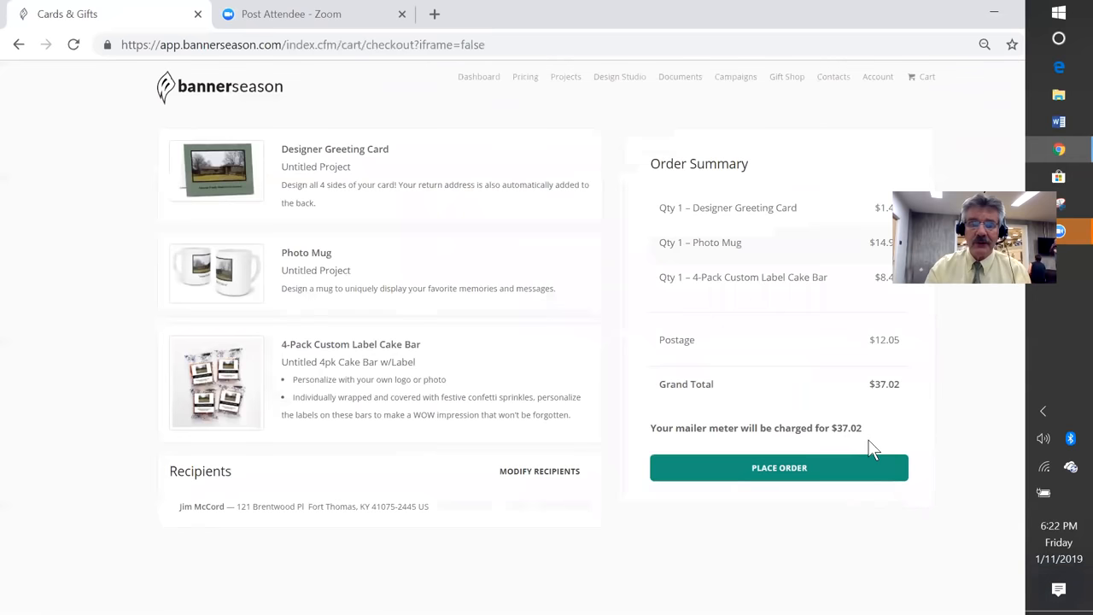
pyautogui.moveTo(864, 239)
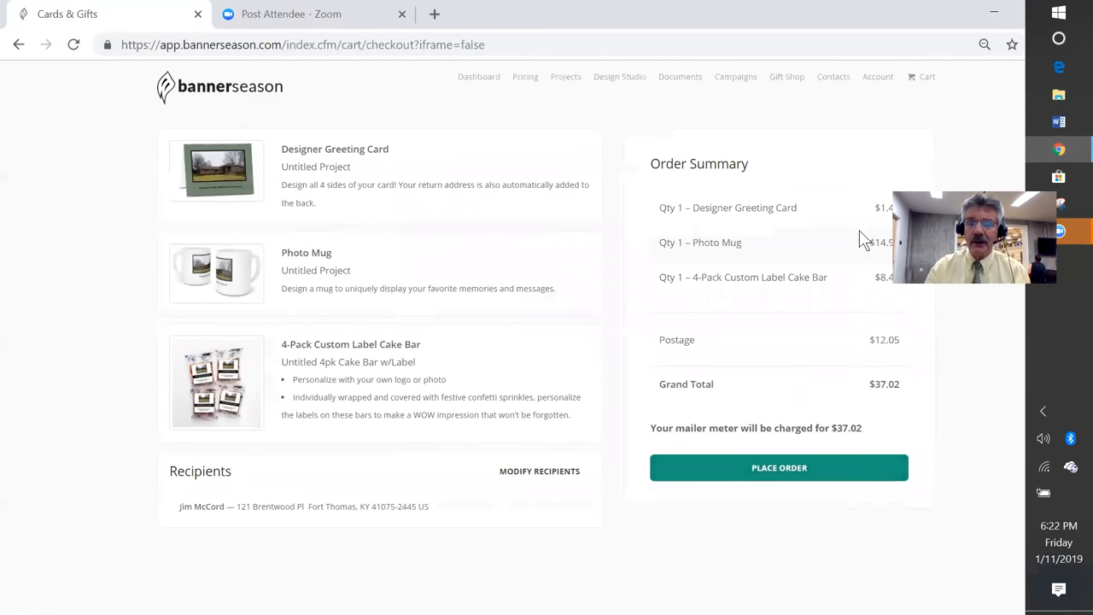
pyautogui.moveTo(888, 232)
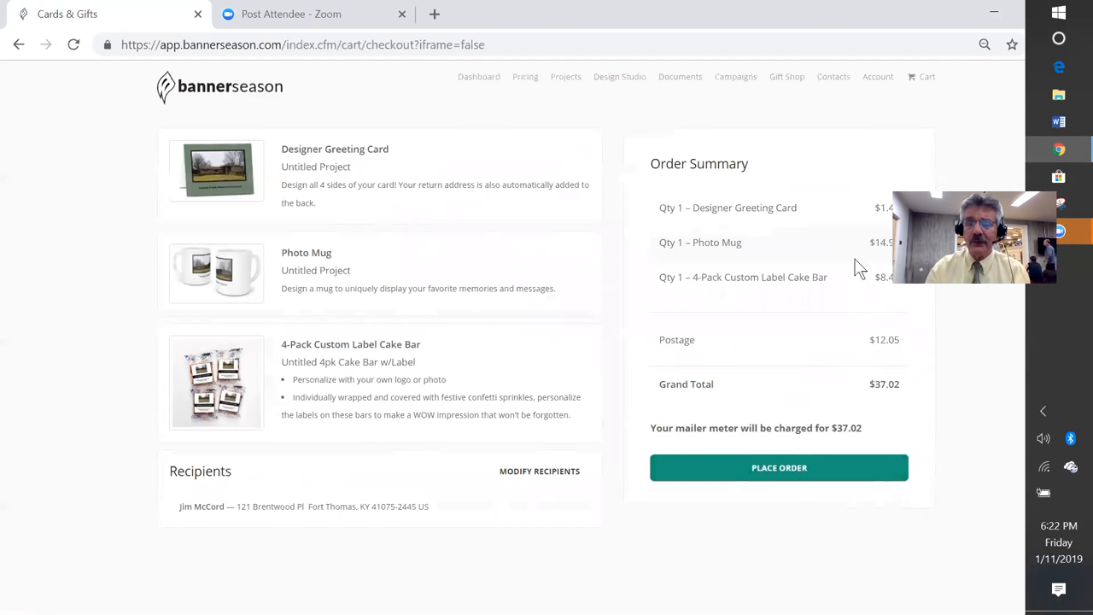
pyautogui.moveTo(721, 294)
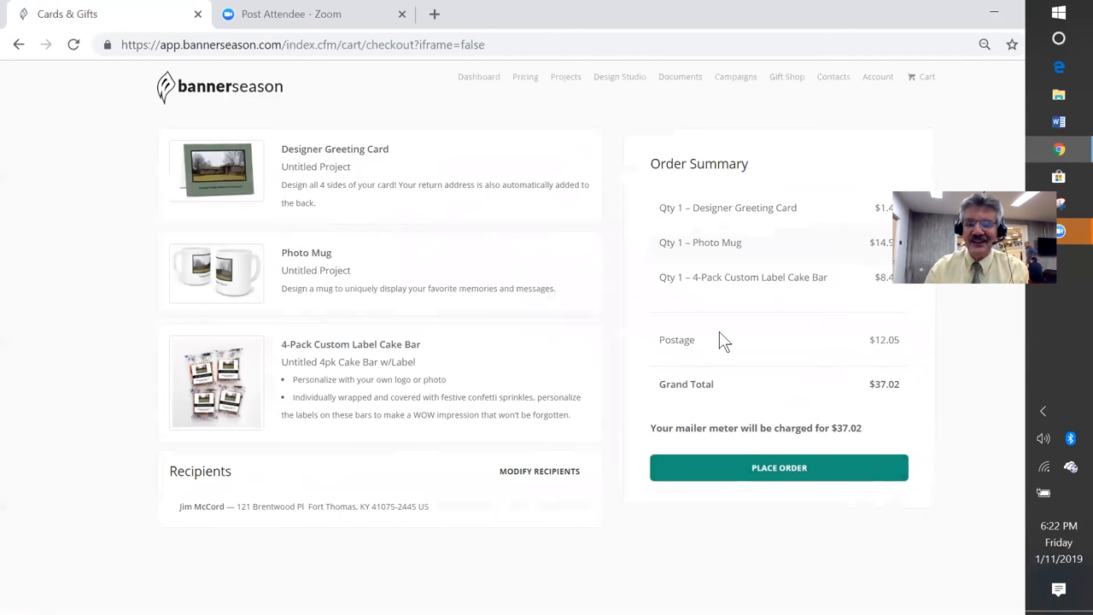
pyautogui.moveTo(884, 339)
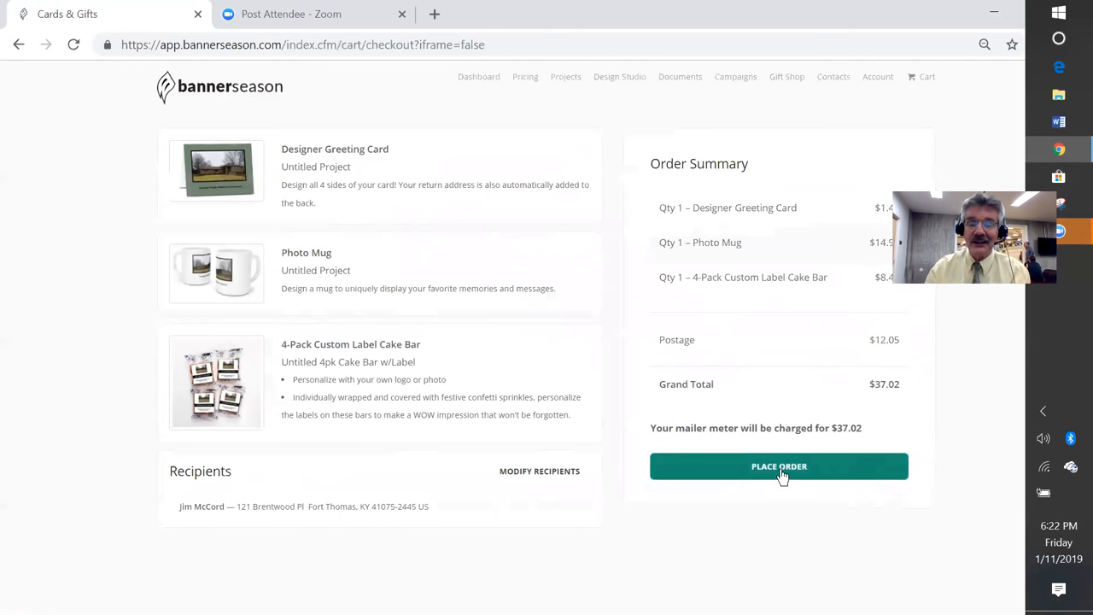
# Step: Place the order so the mailer is sent
pyautogui.click(779, 465)
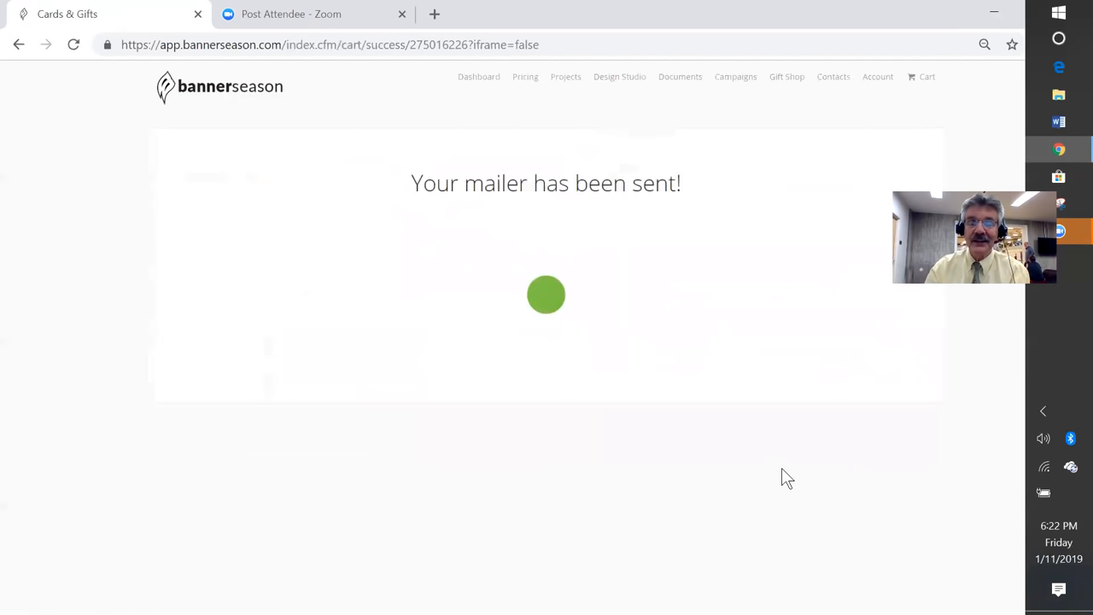